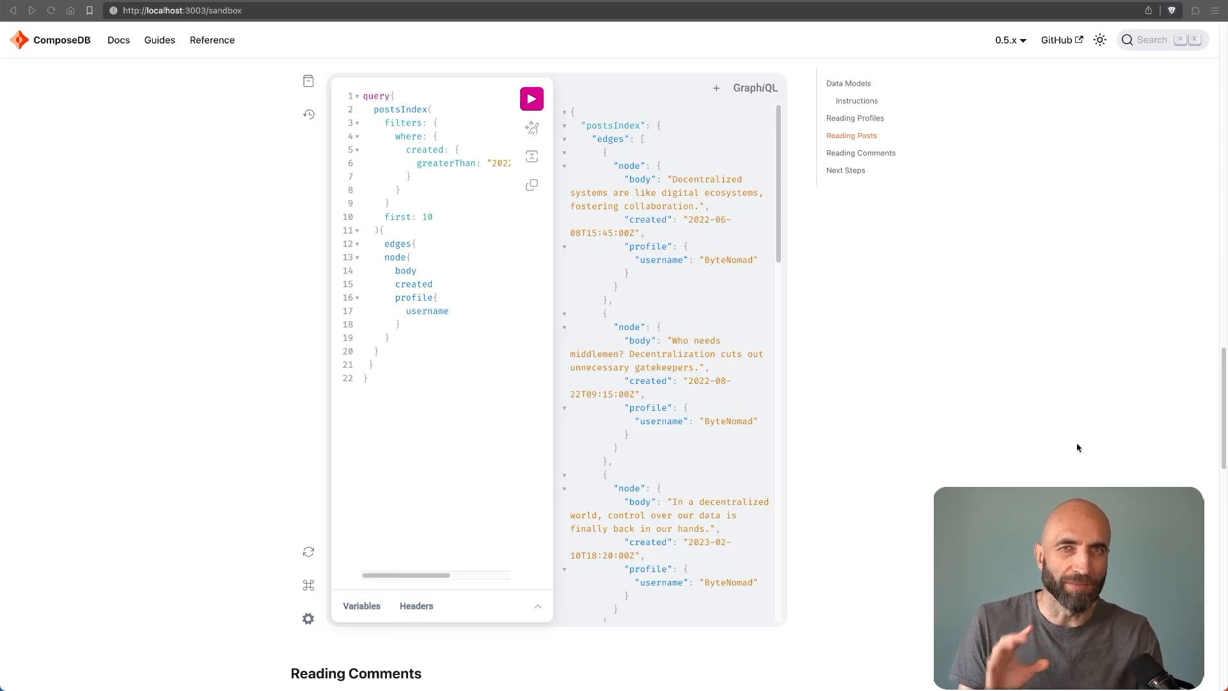
mouse_move(1066, 483)
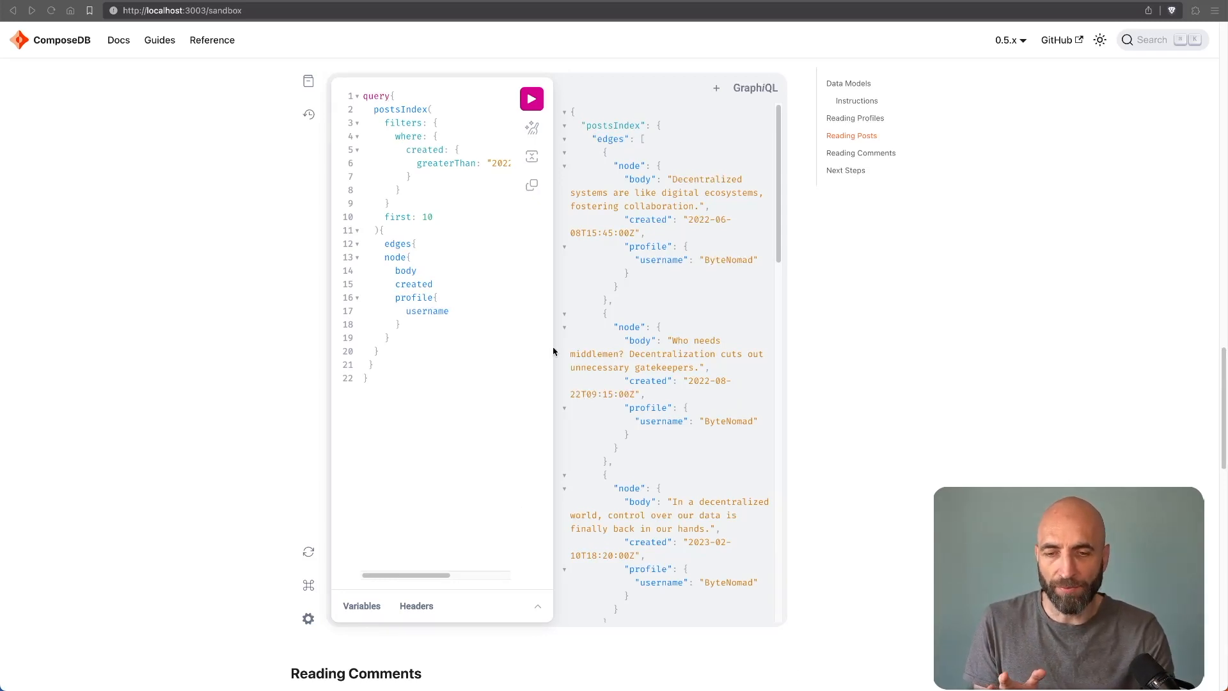
mouse_move(584, 222)
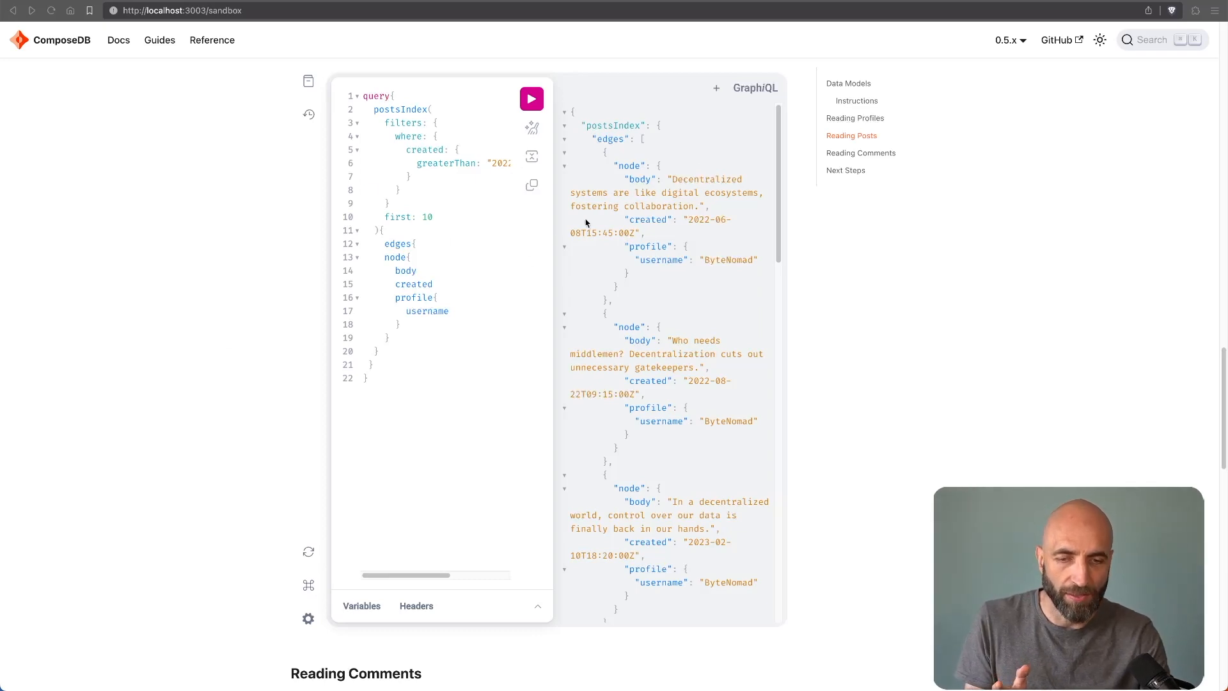
mouse_move(657, 312)
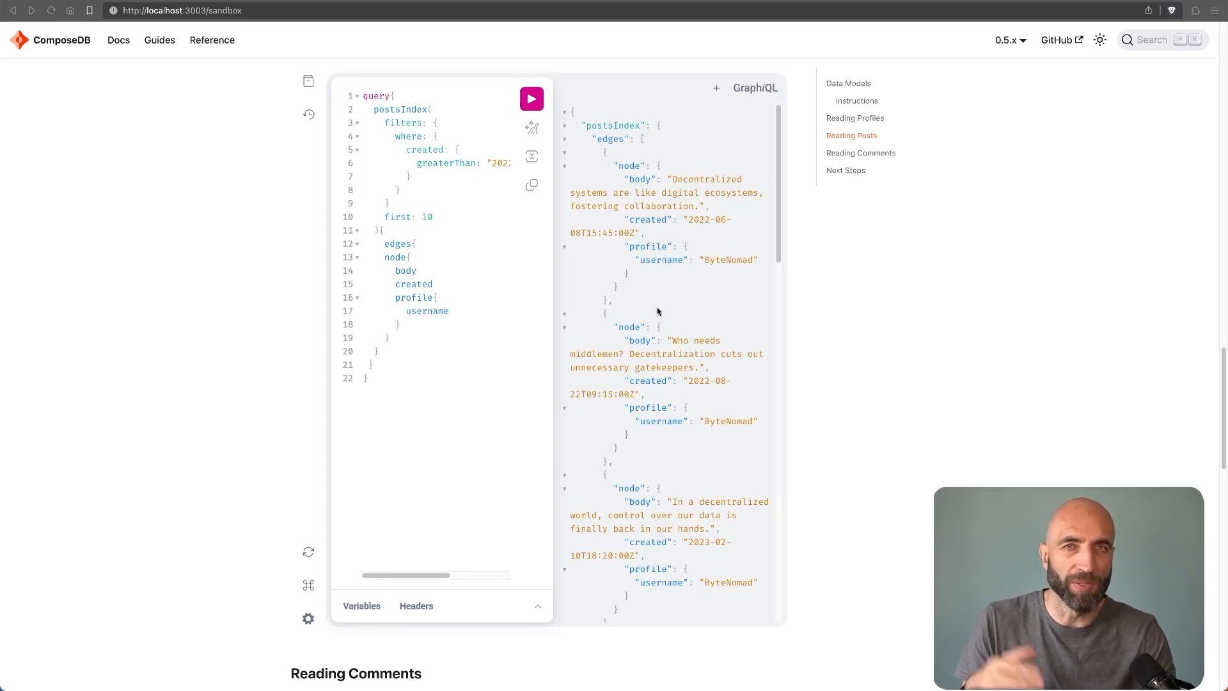
mouse_move(830, 162)
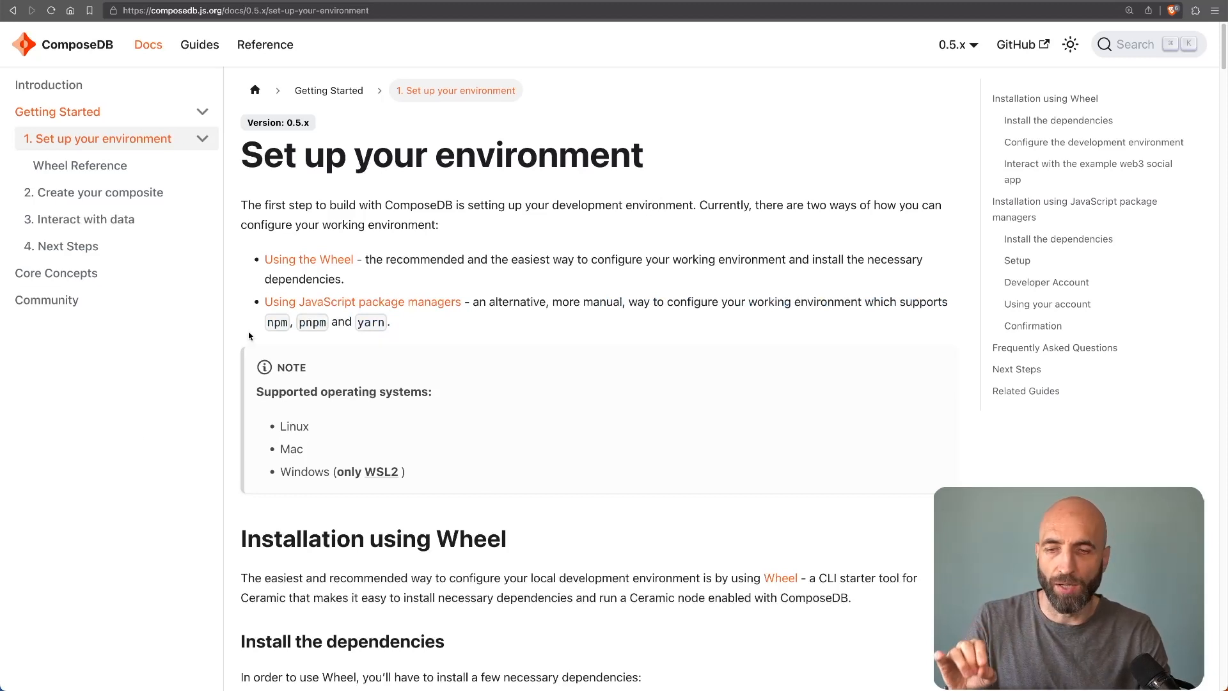
mouse_move(960, 333)
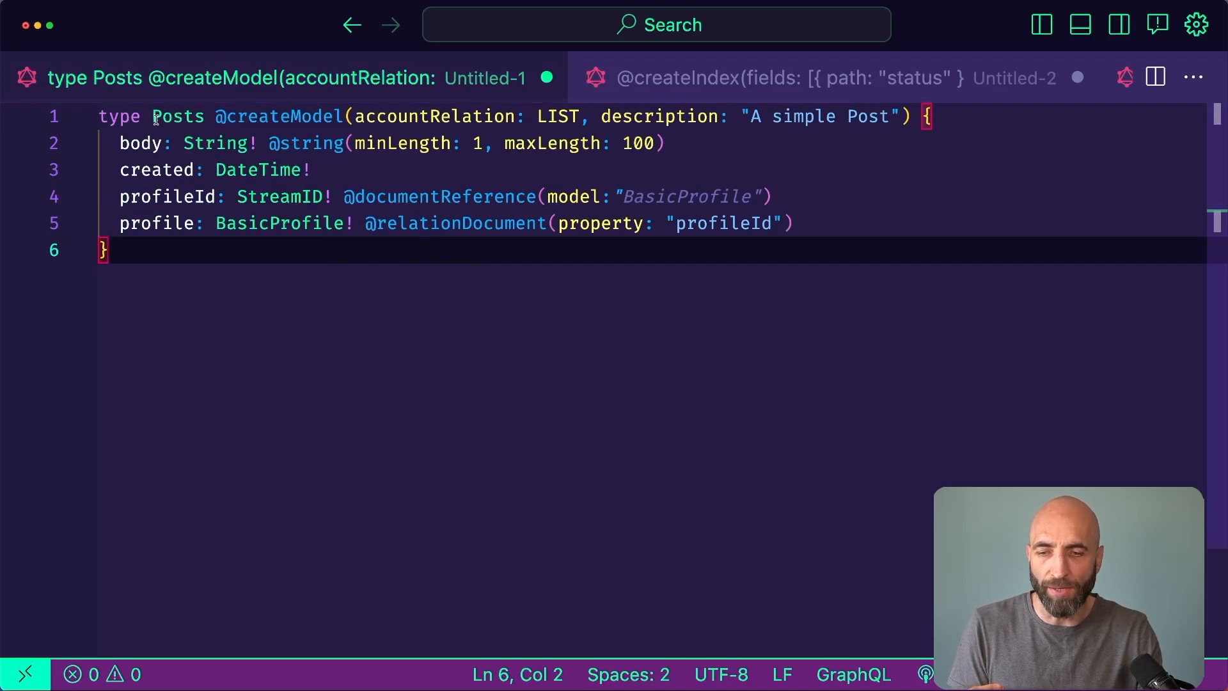
double_click(141, 143)
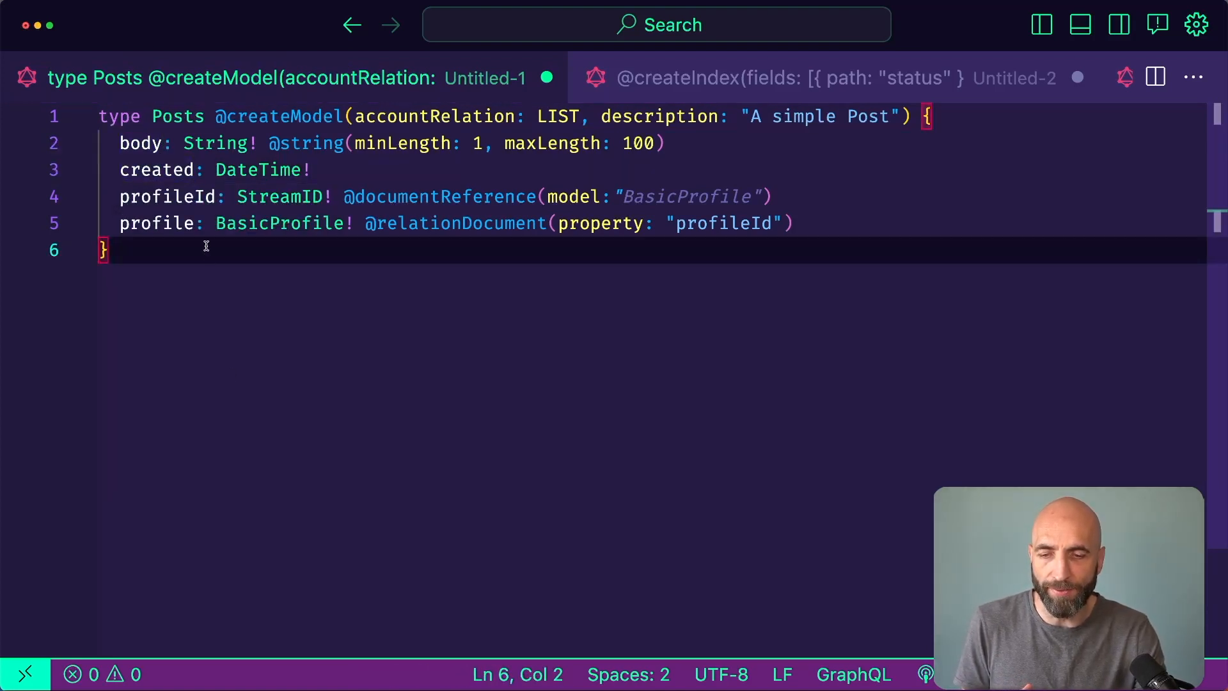
mouse_move(469, 400)
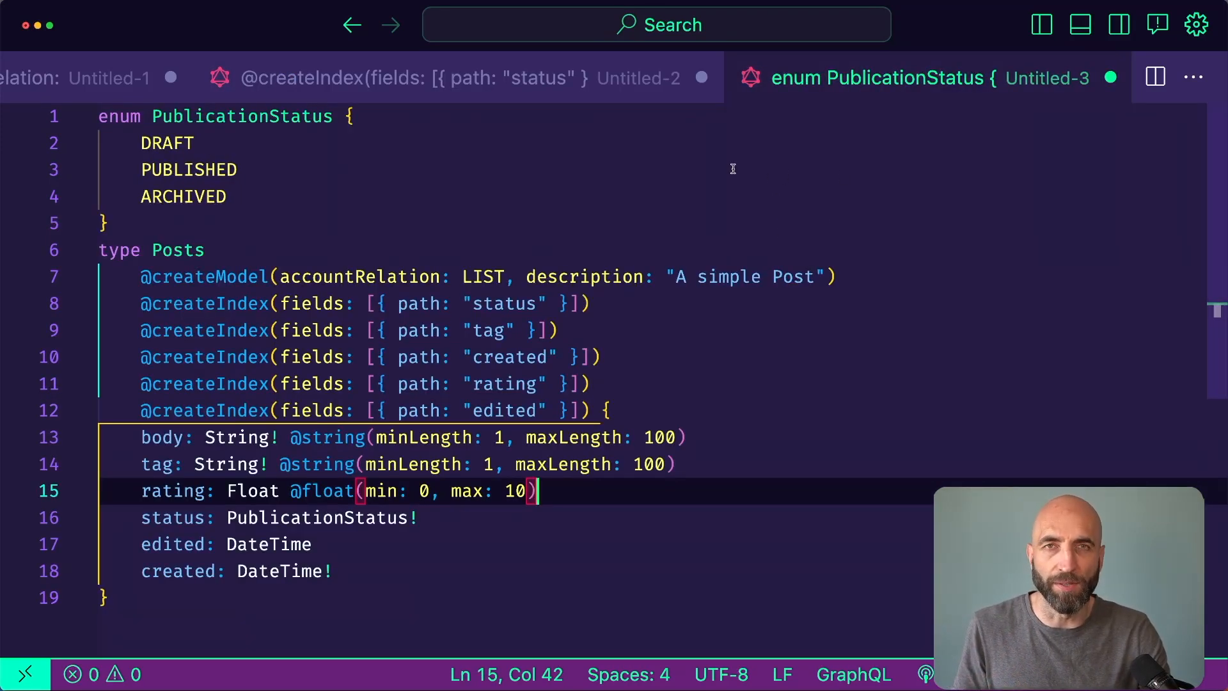
mouse_move(885, 518)
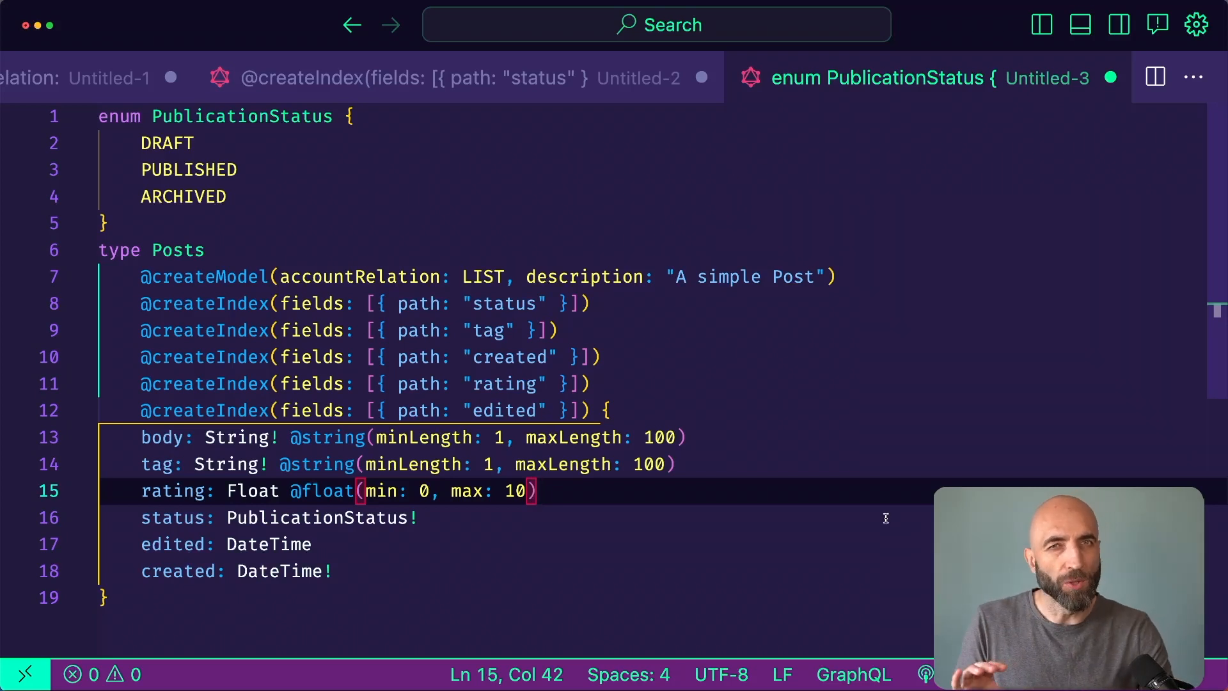
click(121, 116)
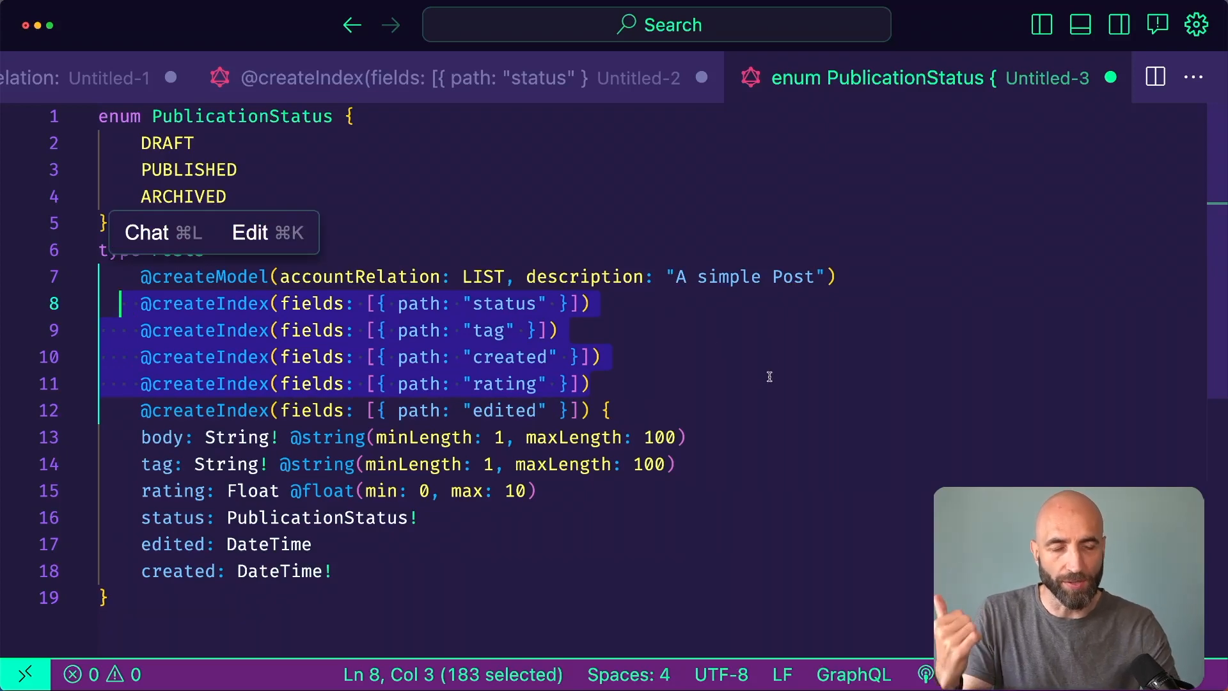
scroll(down, 3)
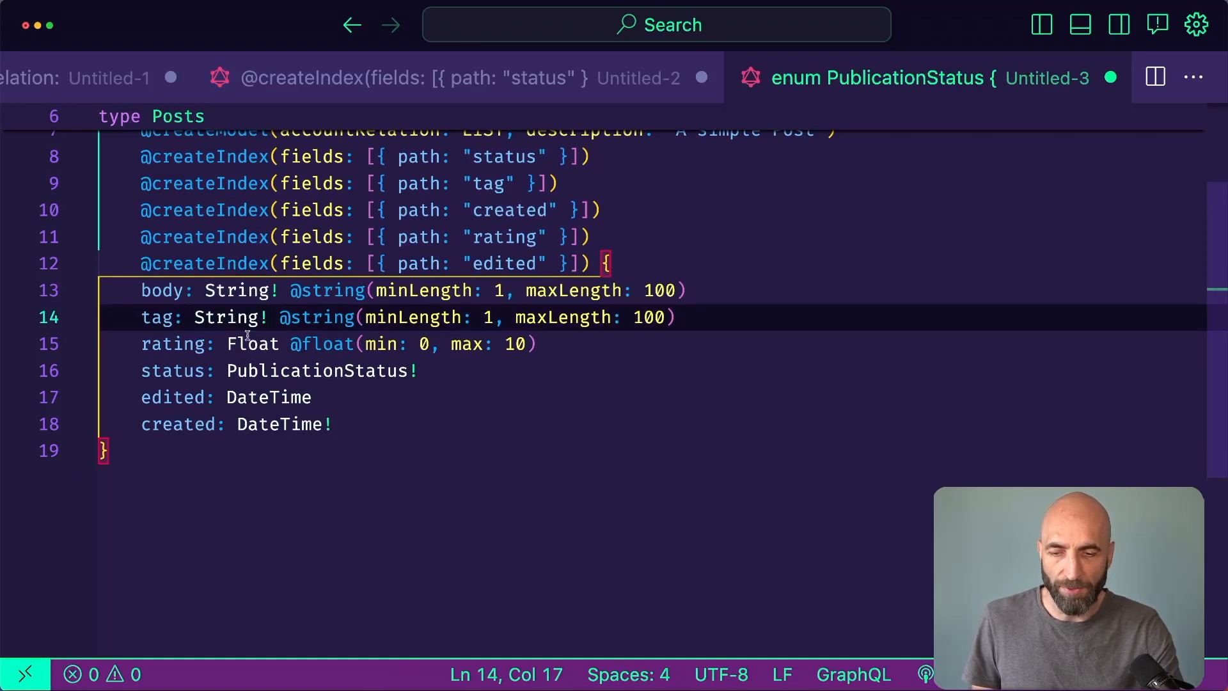
double_click(252, 344)
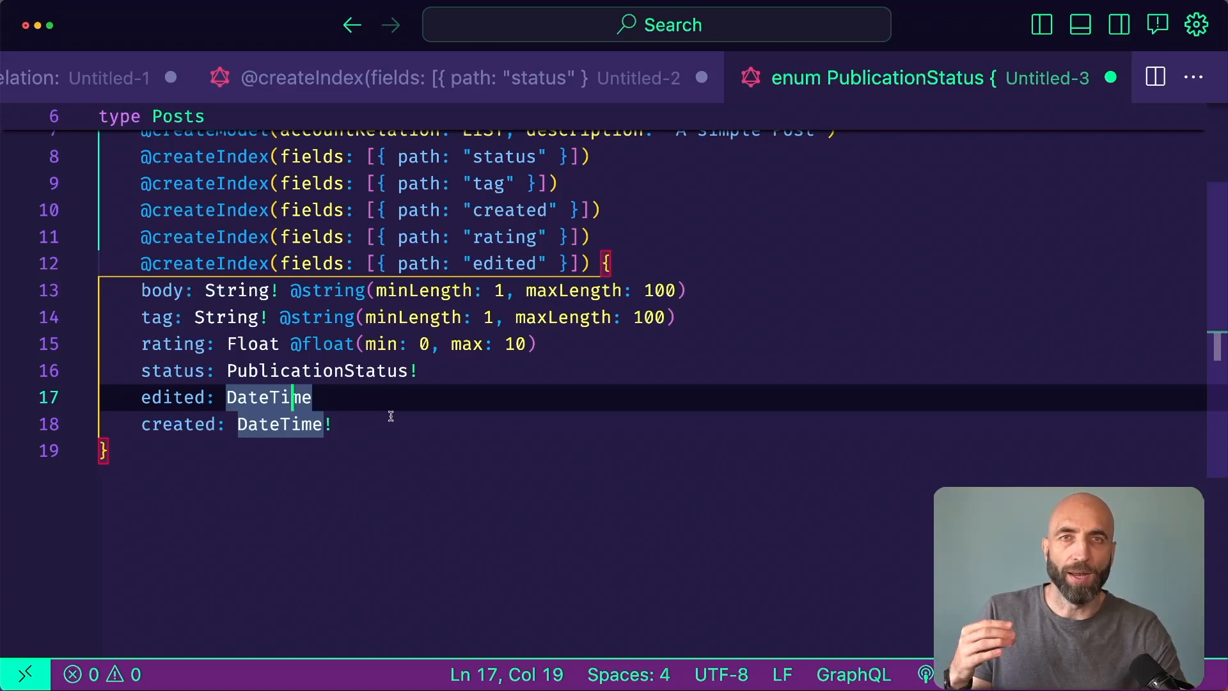
mouse_move(435, 403)
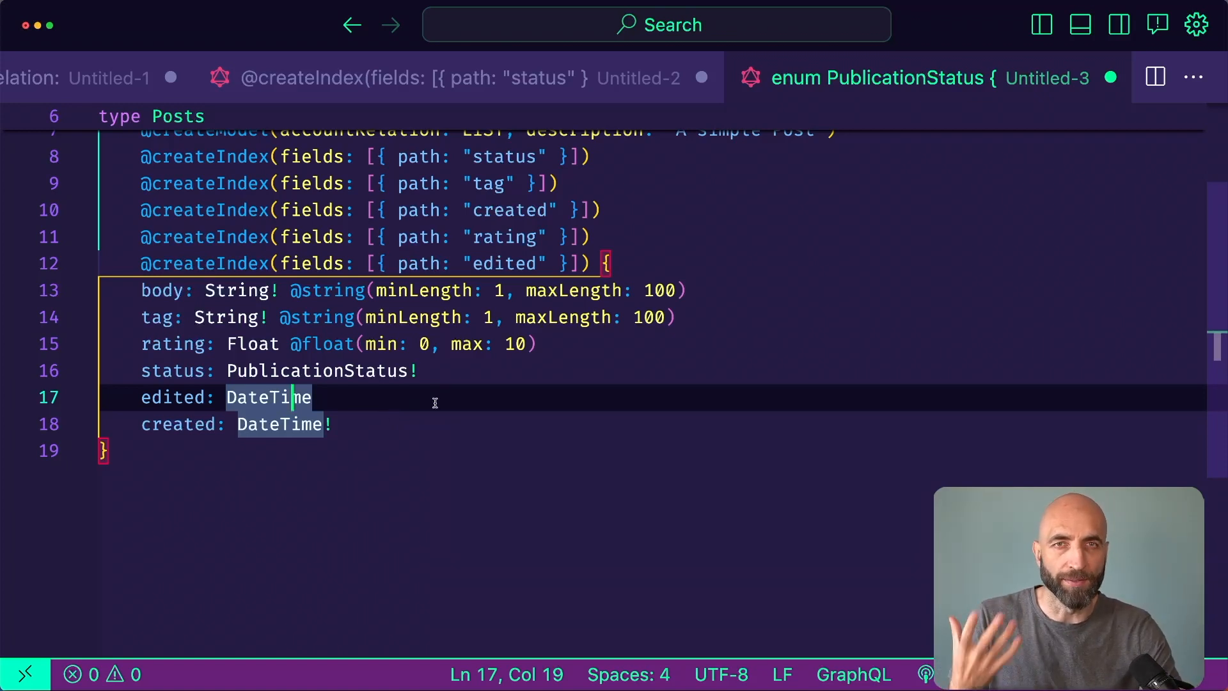
mouse_move(1005, 290)
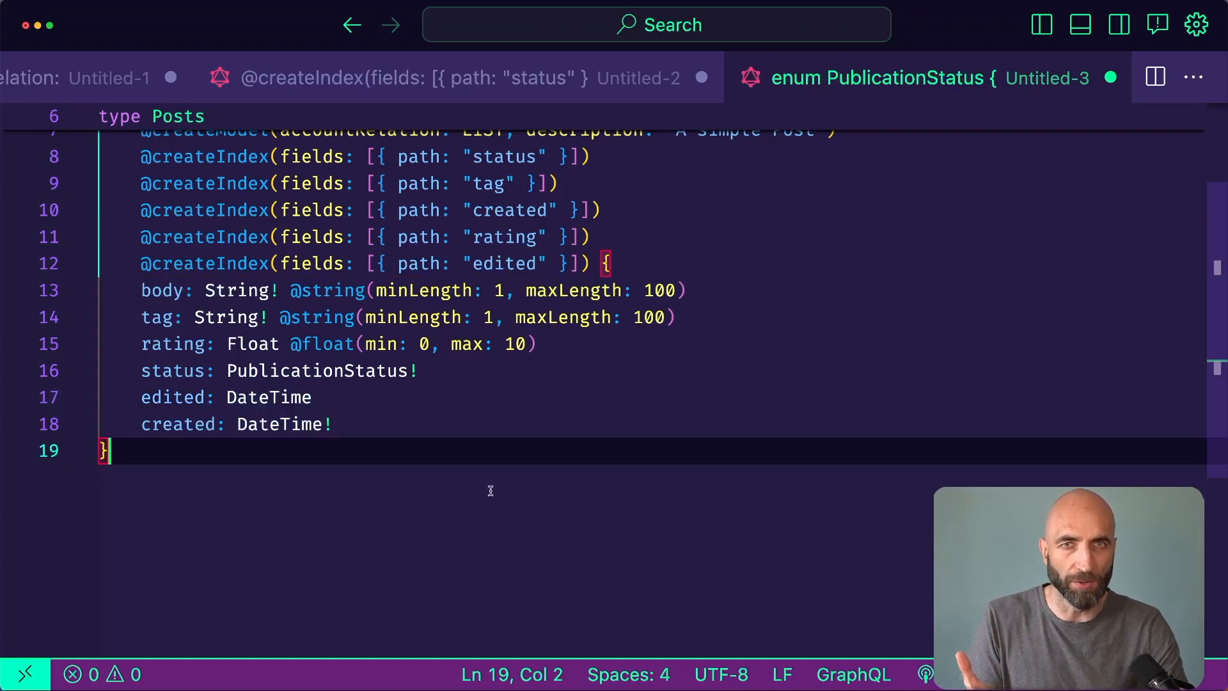
mouse_move(716, 441)
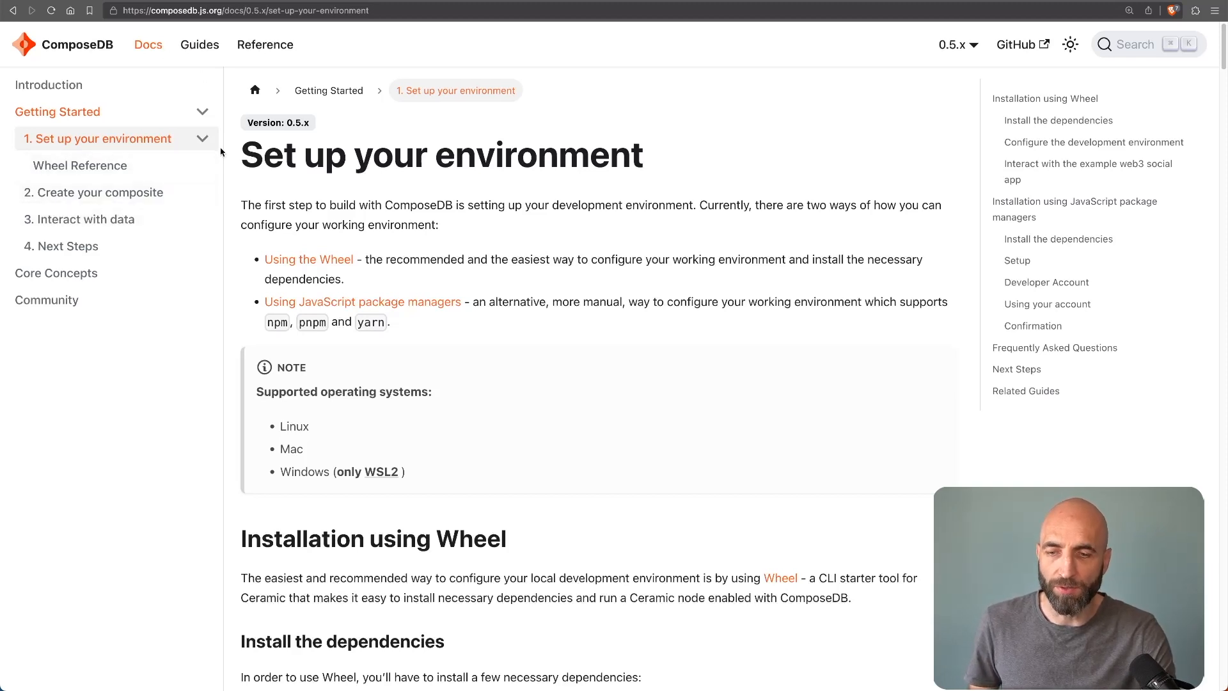
Navigate via 'Create your composite' to the 'Interact with data' guide and its GraphQL Server section
click(99, 192)
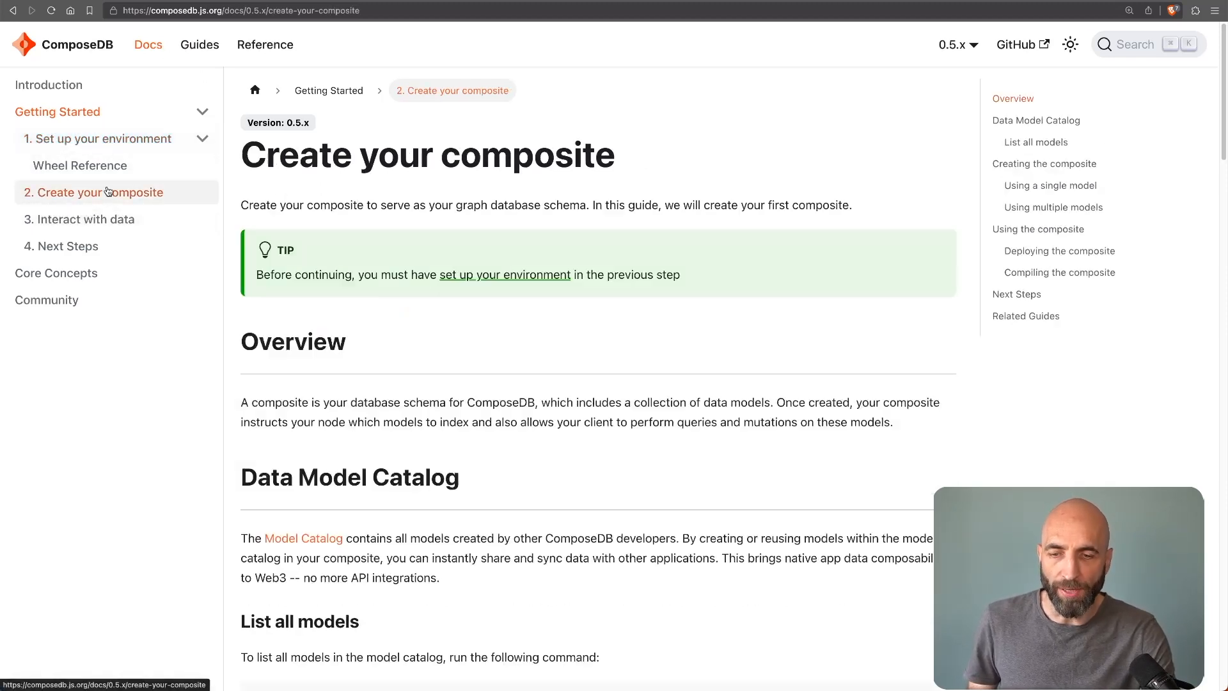
click(84, 219)
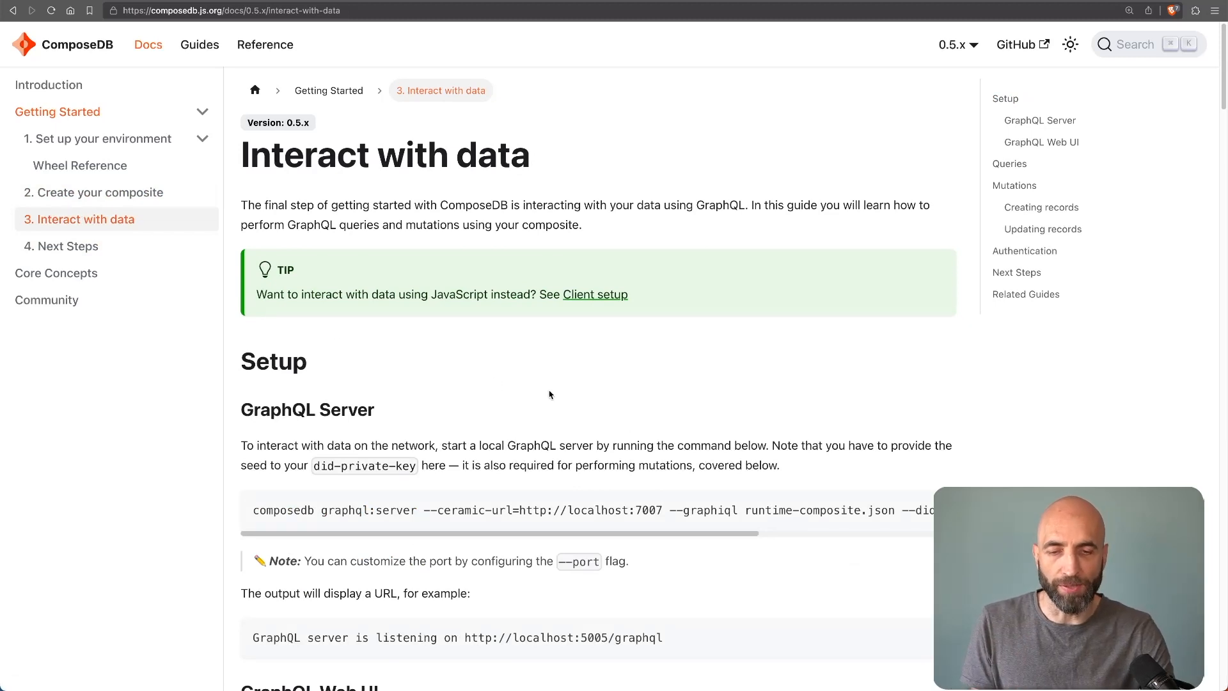
scroll(down, 3)
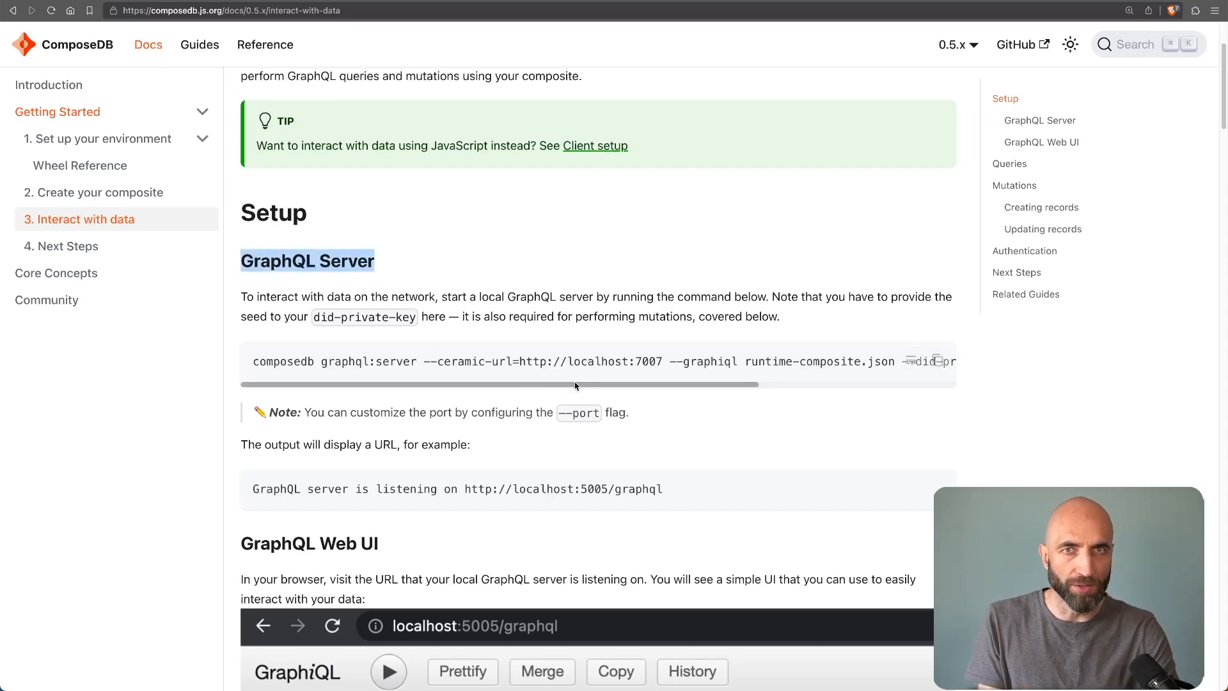
scroll(down, 3)
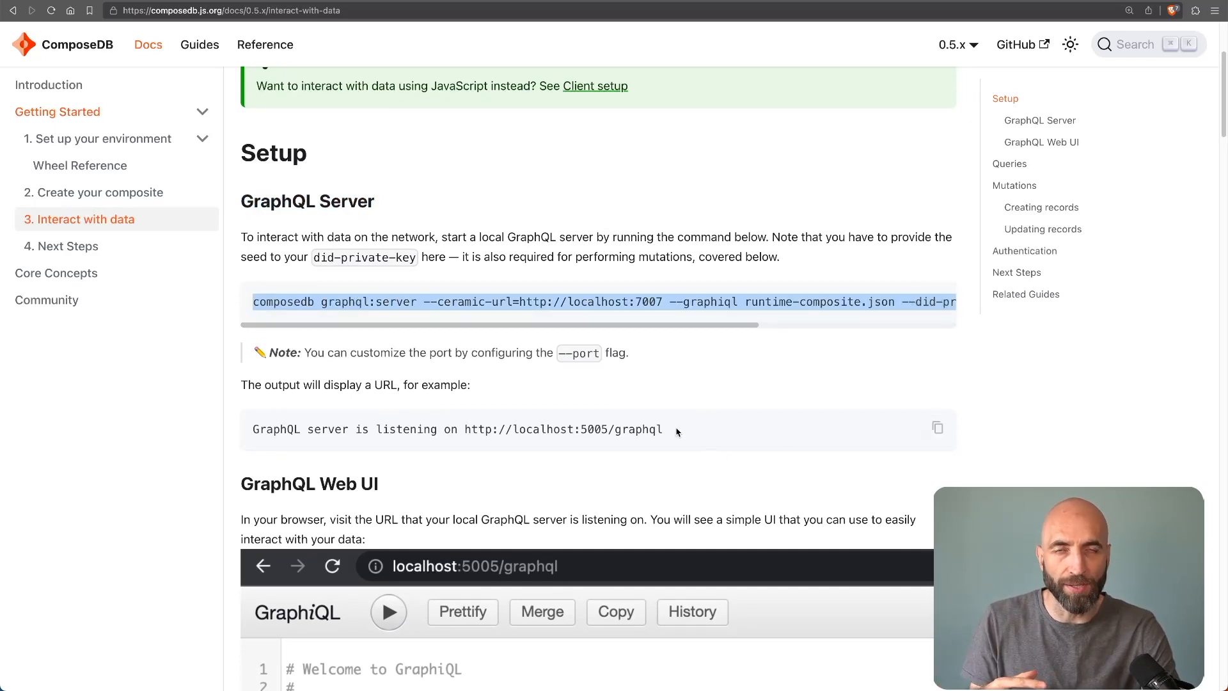
mouse_move(423, 182)
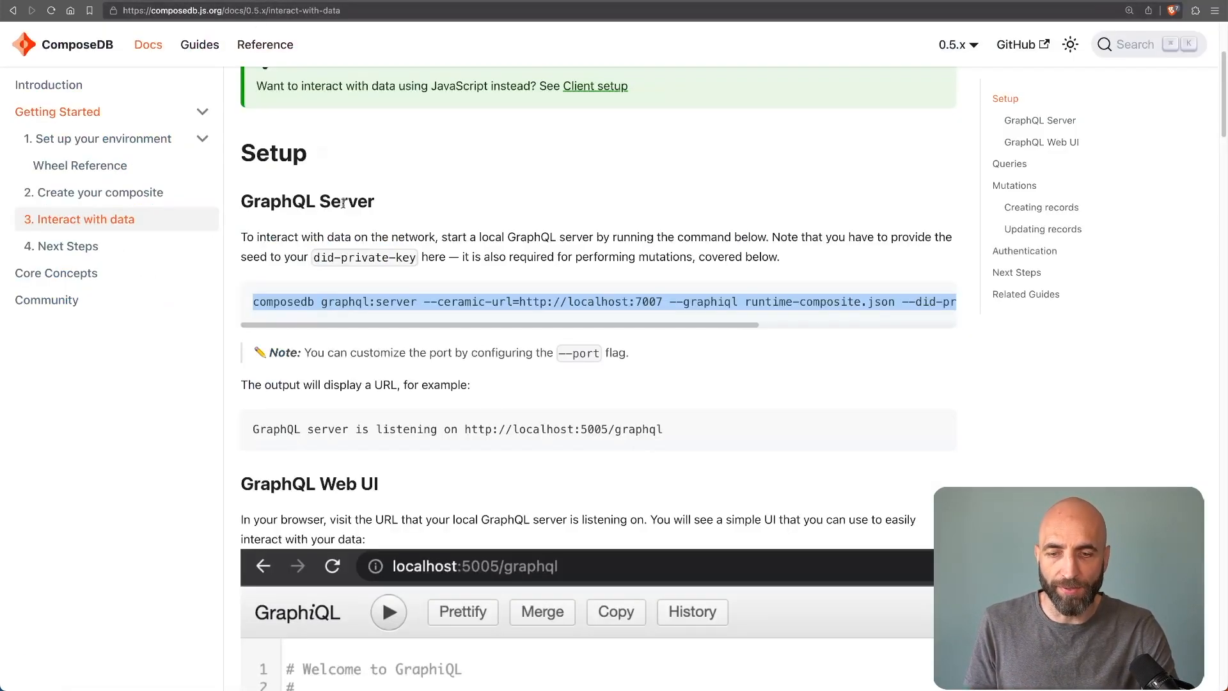
scroll(down, 3)
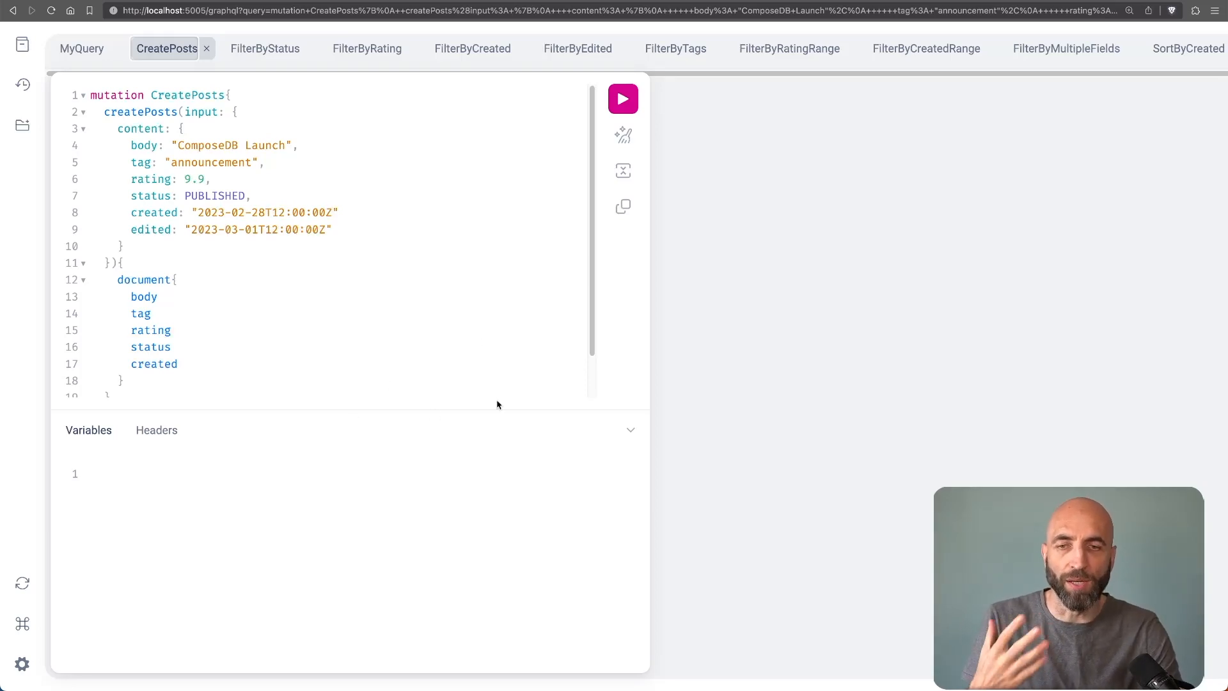
mouse_move(417, 350)
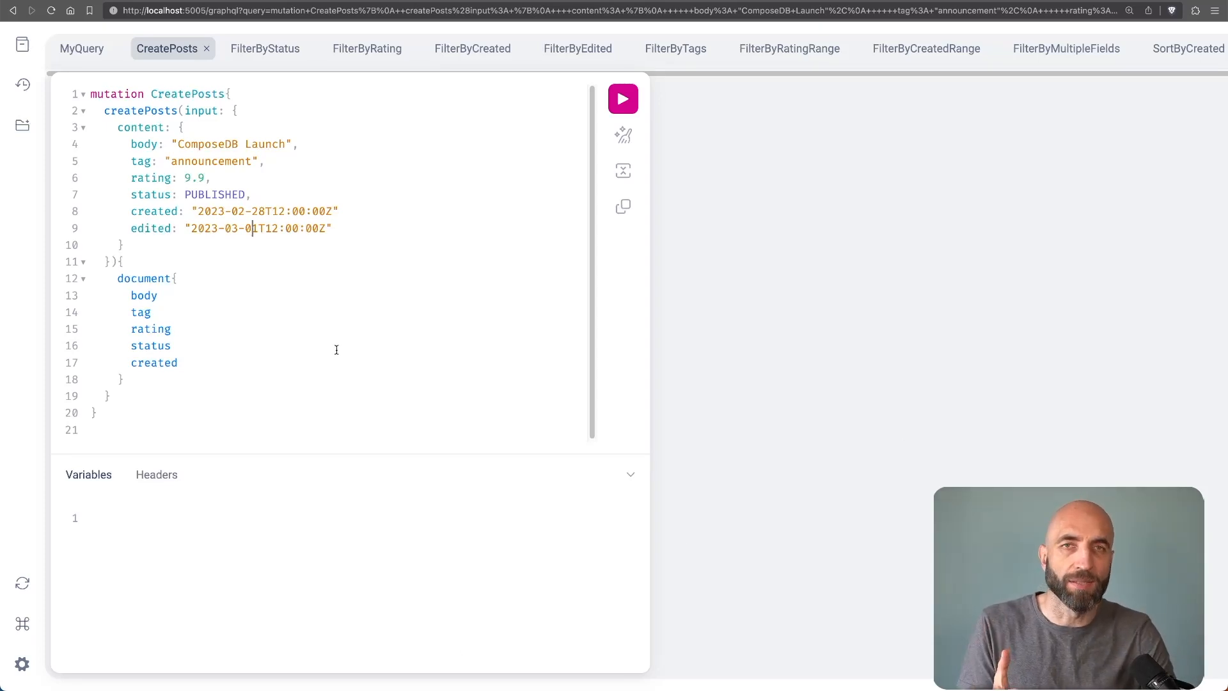
mouse_move(340, 406)
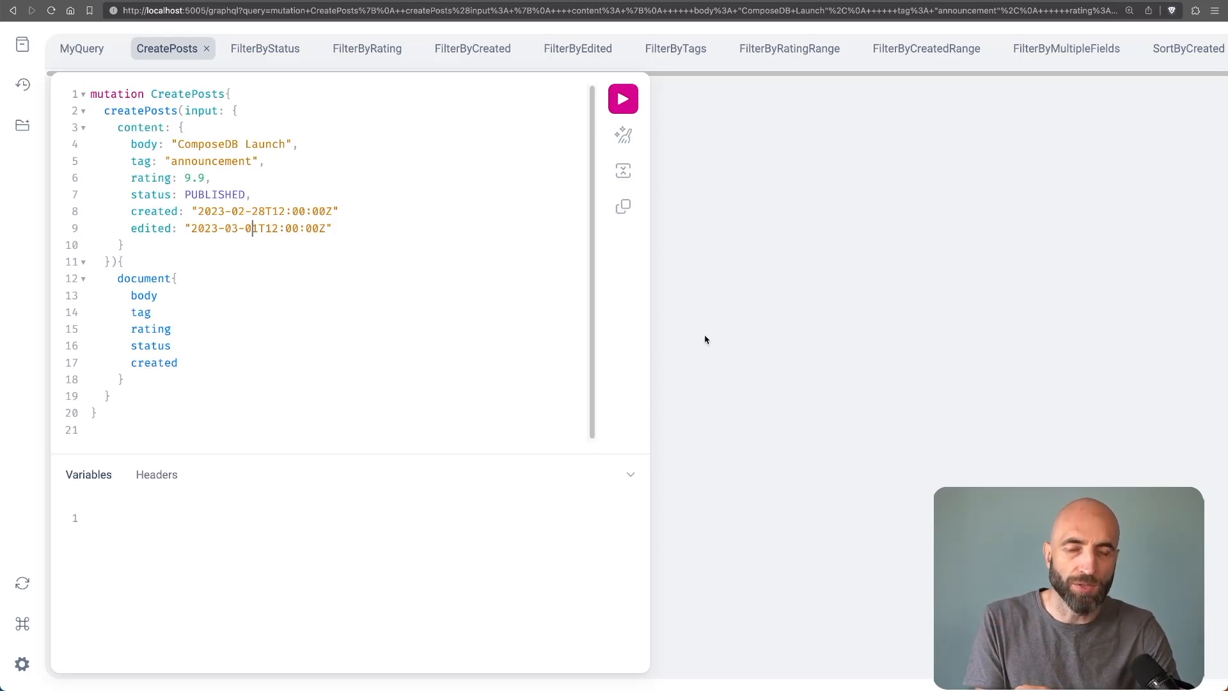
mouse_move(807, 340)
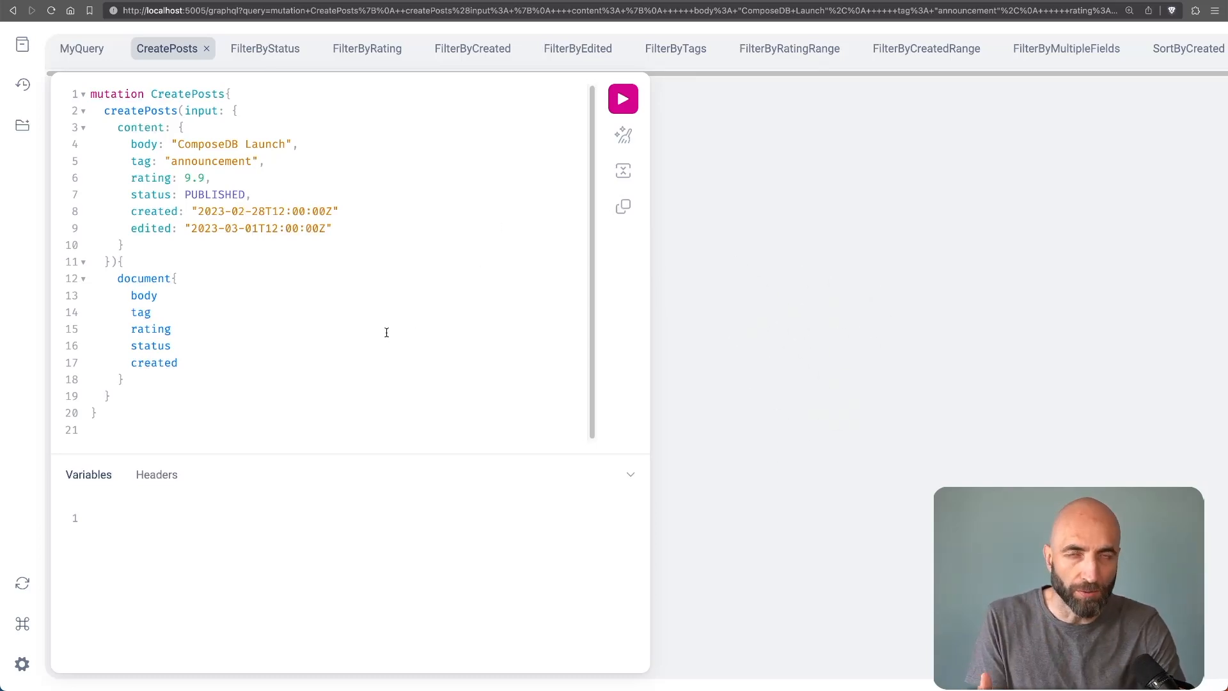
mouse_move(336, 366)
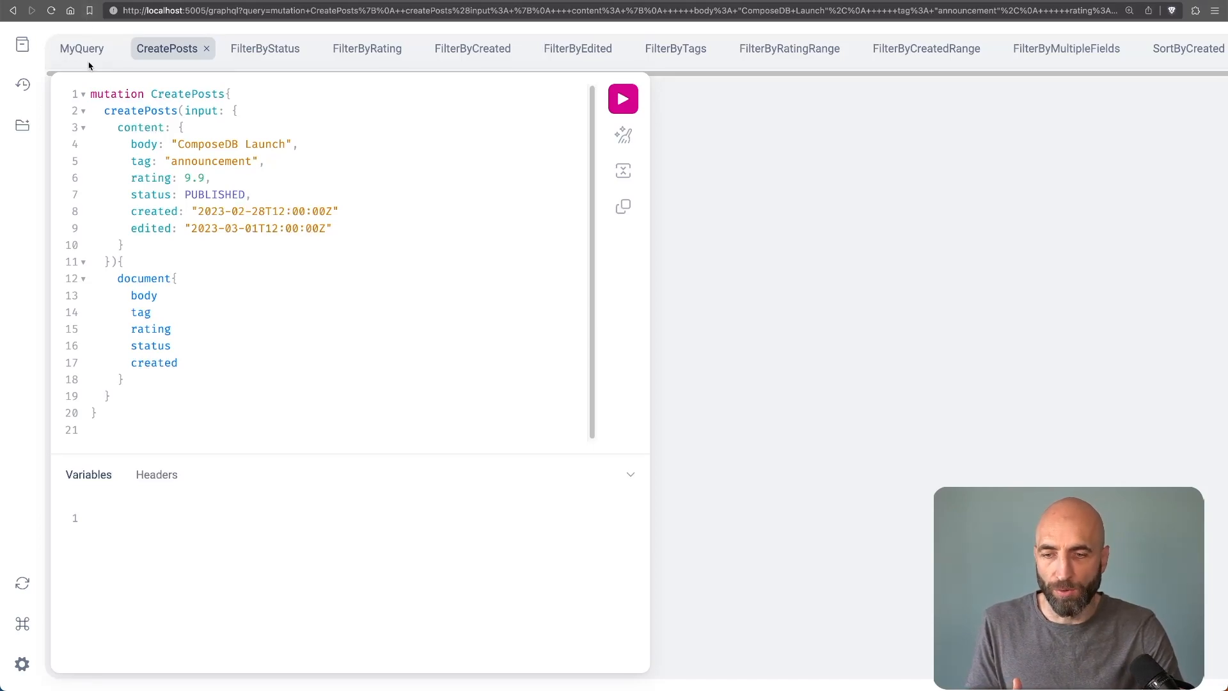
Switch from the CreatePosts mutation to the MyQuery postsIndex query of the last 100 posts
click(81, 48)
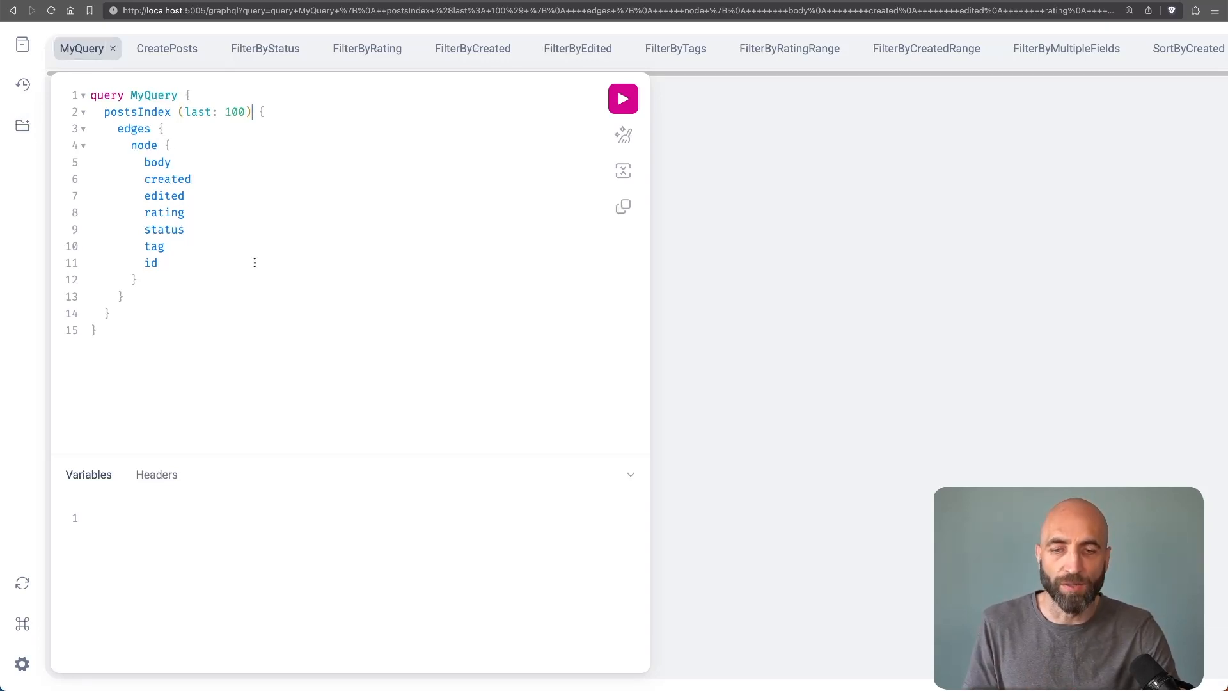
click(623, 99)
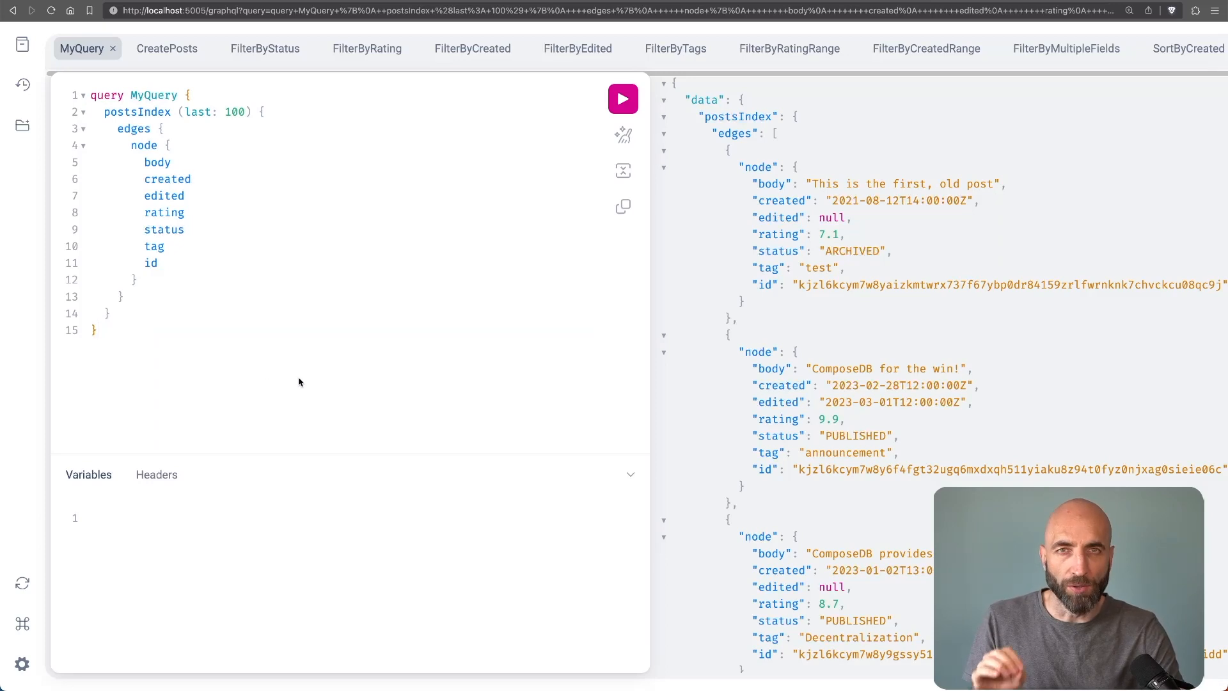
mouse_move(554, 476)
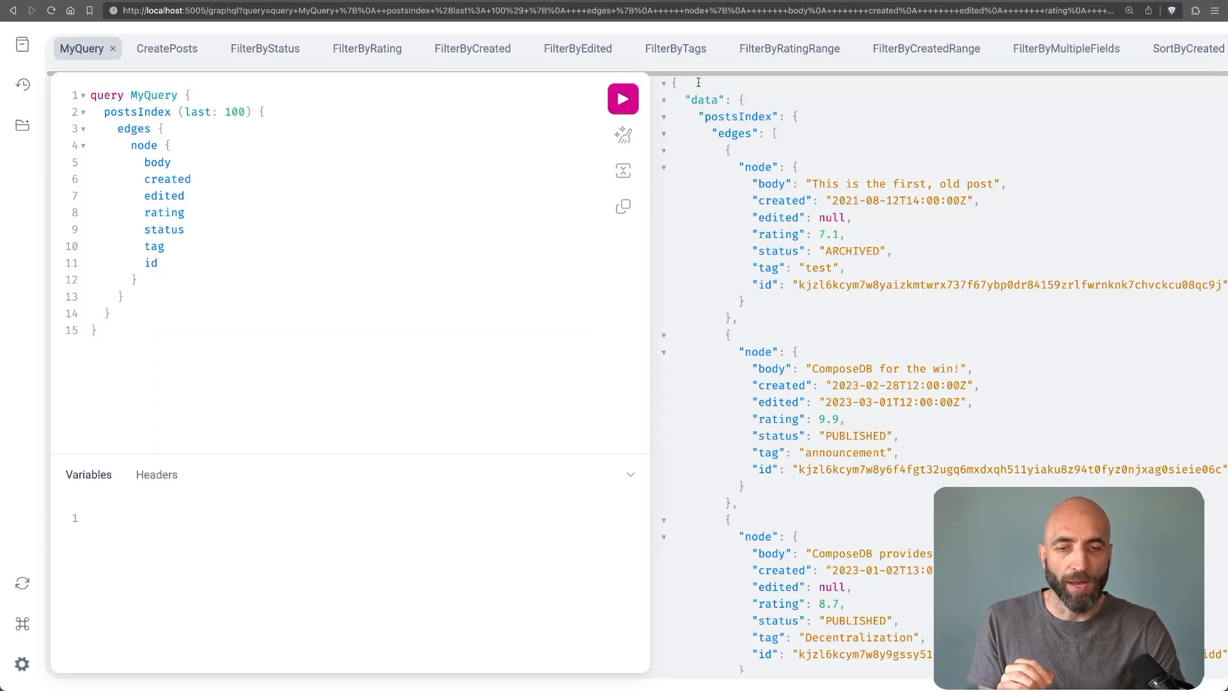
scroll(down, 3)
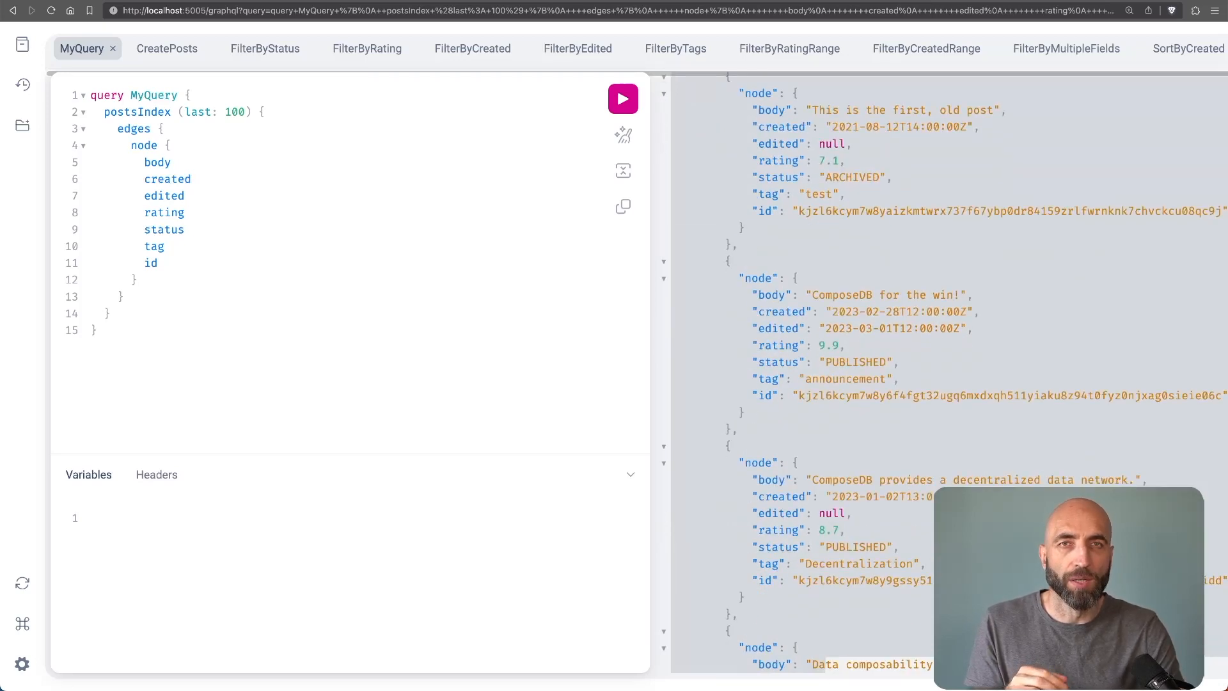
mouse_move(448, 410)
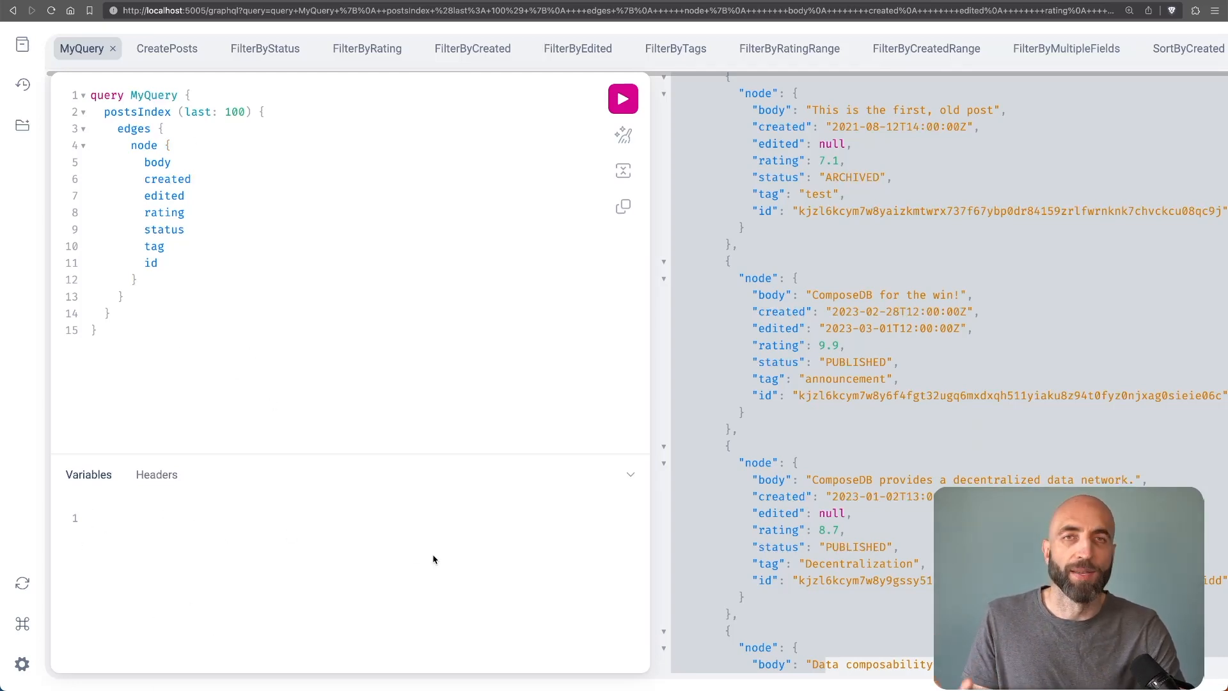
mouse_move(522, 472)
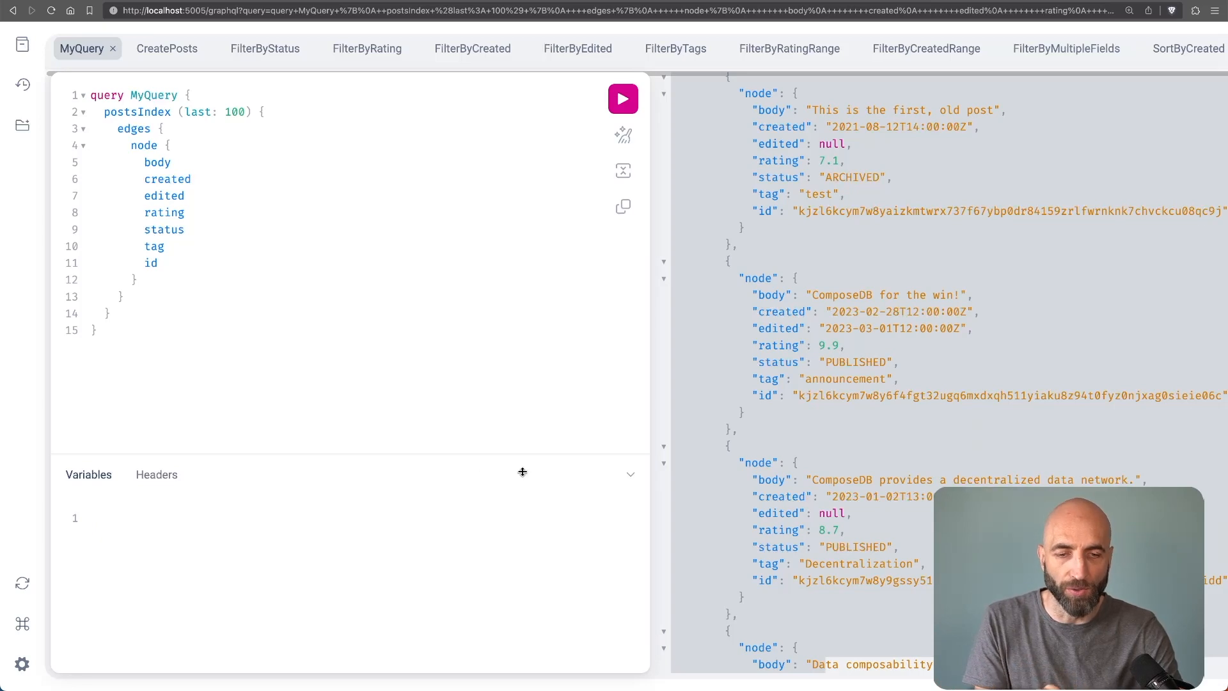
click(89, 518)
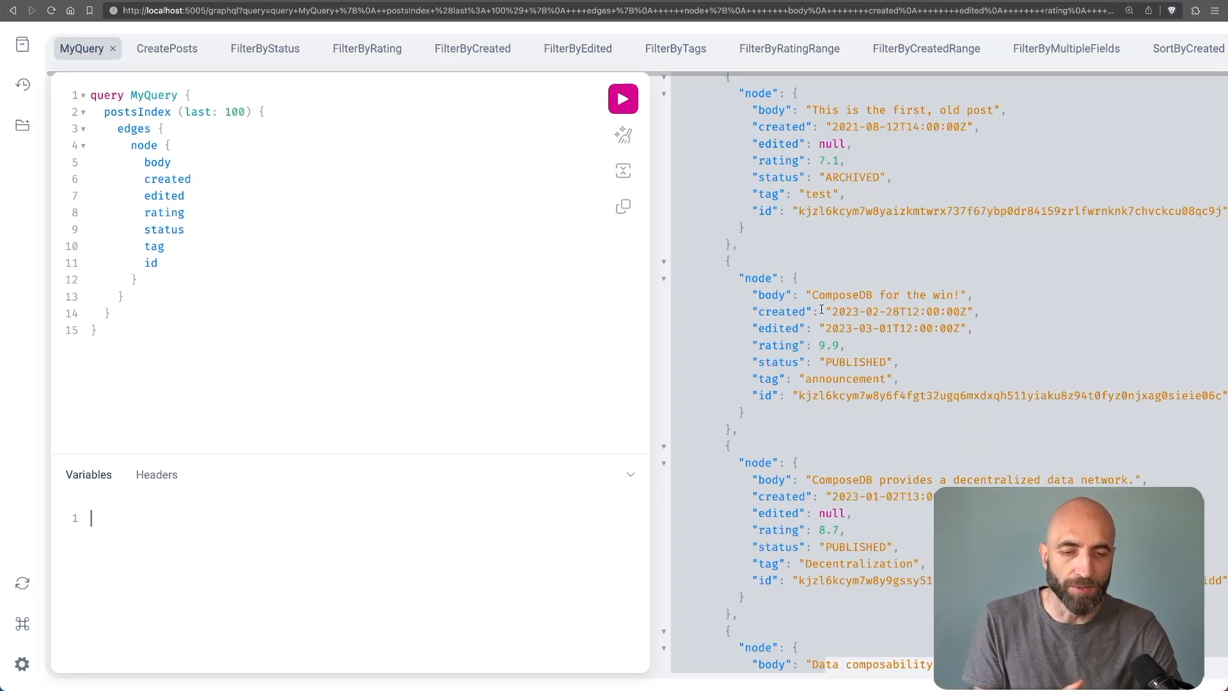
click(621, 99)
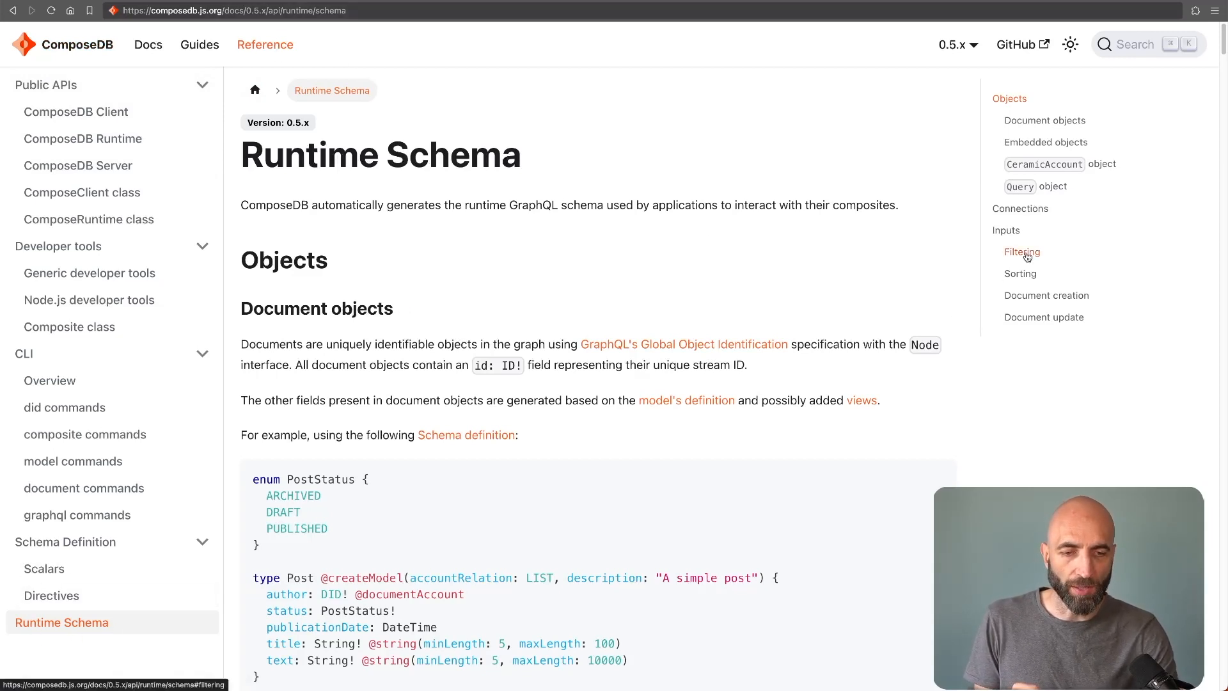
Scroll the Runtime Schema page to the Filtering value-conditions table, highlighting the lessThan placeholder
scroll(down, 3)
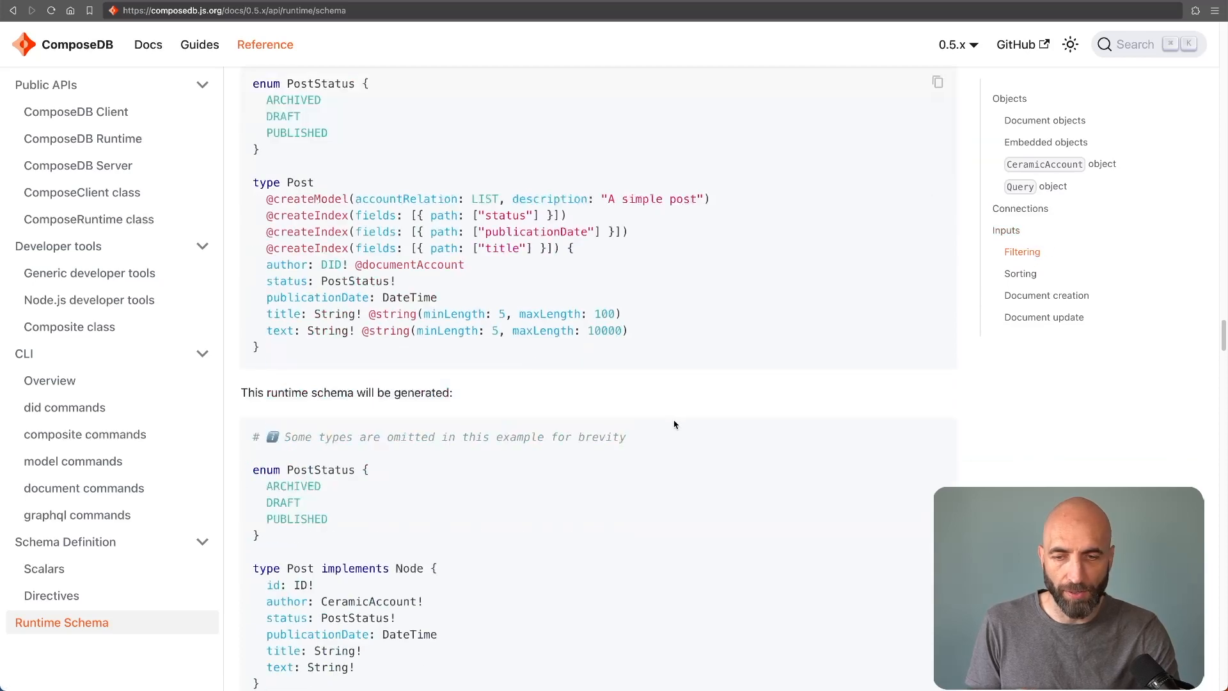
scroll(down, 3)
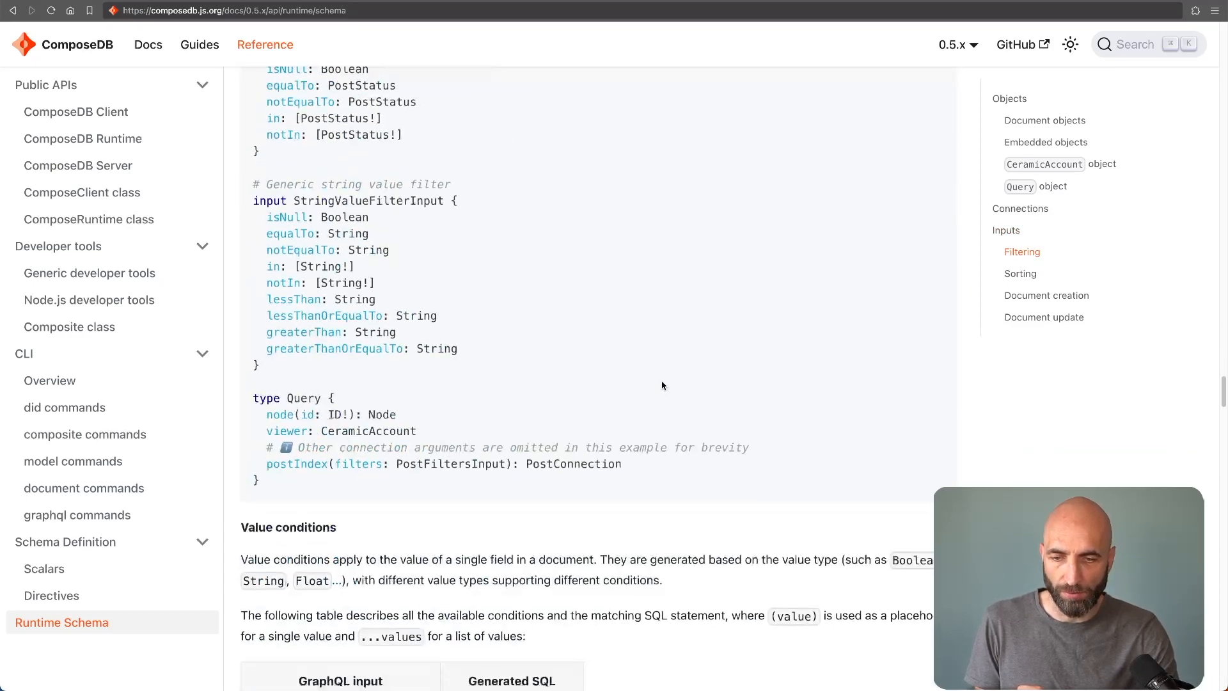
scroll(down, 3)
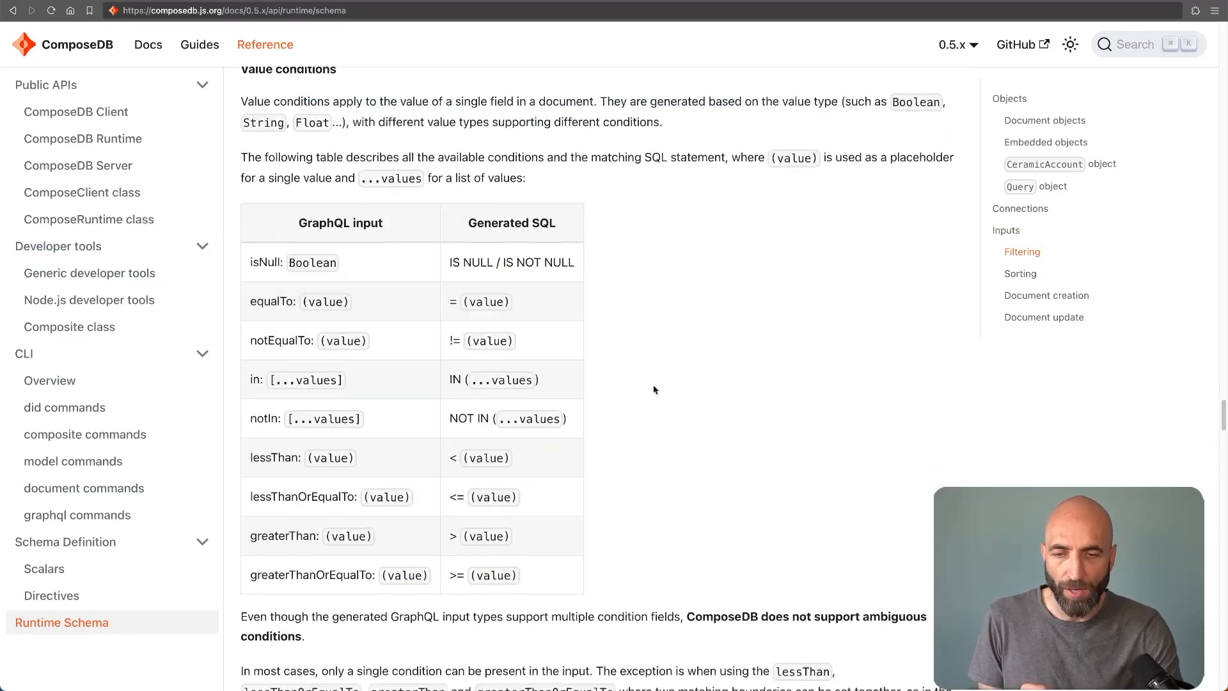
scroll(down, 3)
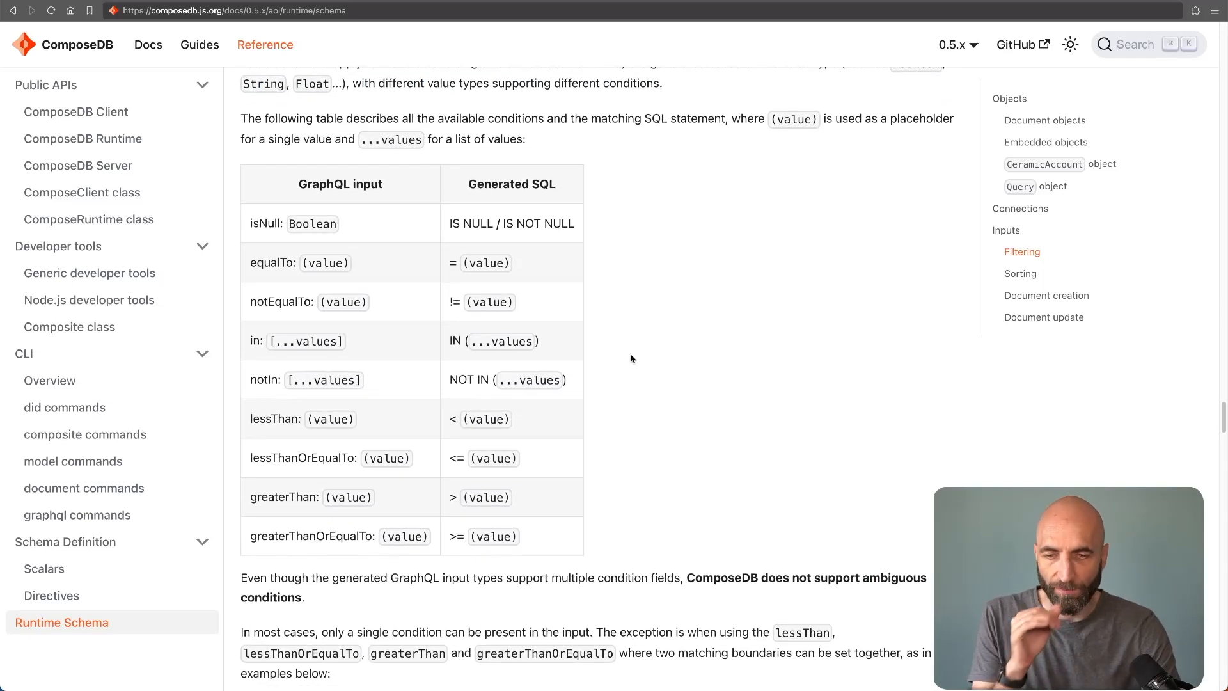
scroll(down, 3)
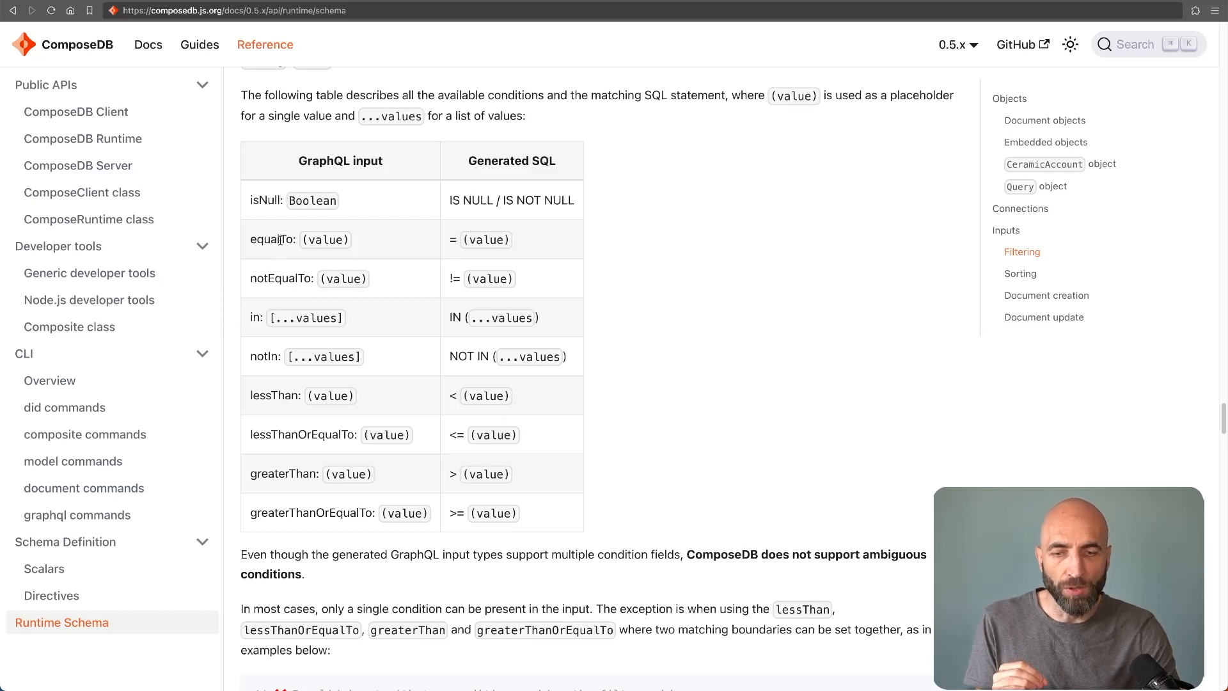
mouse_move(278, 270)
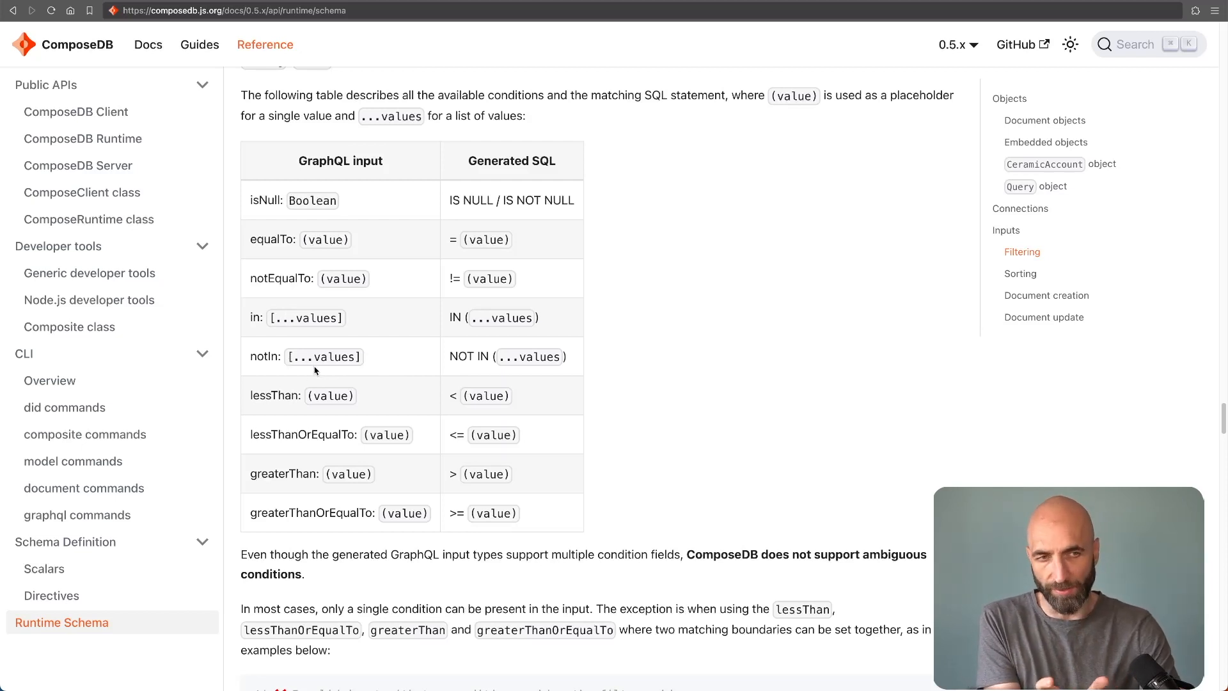
double_click(330, 395)
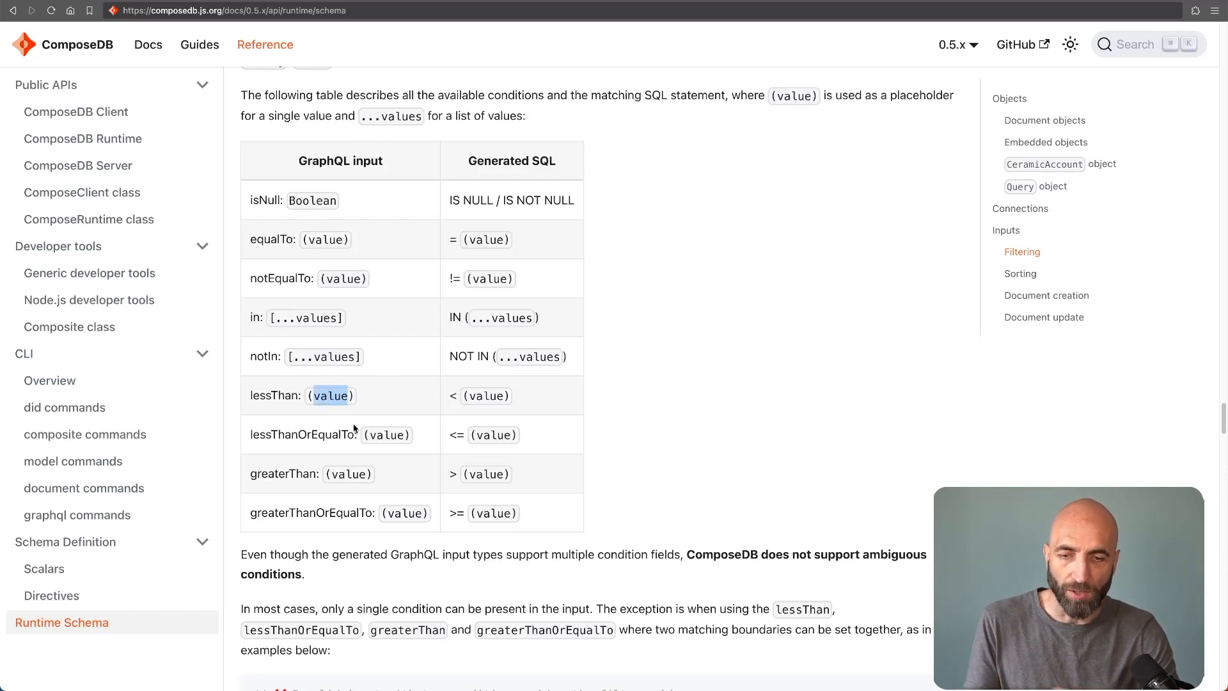
mouse_move(402, 453)
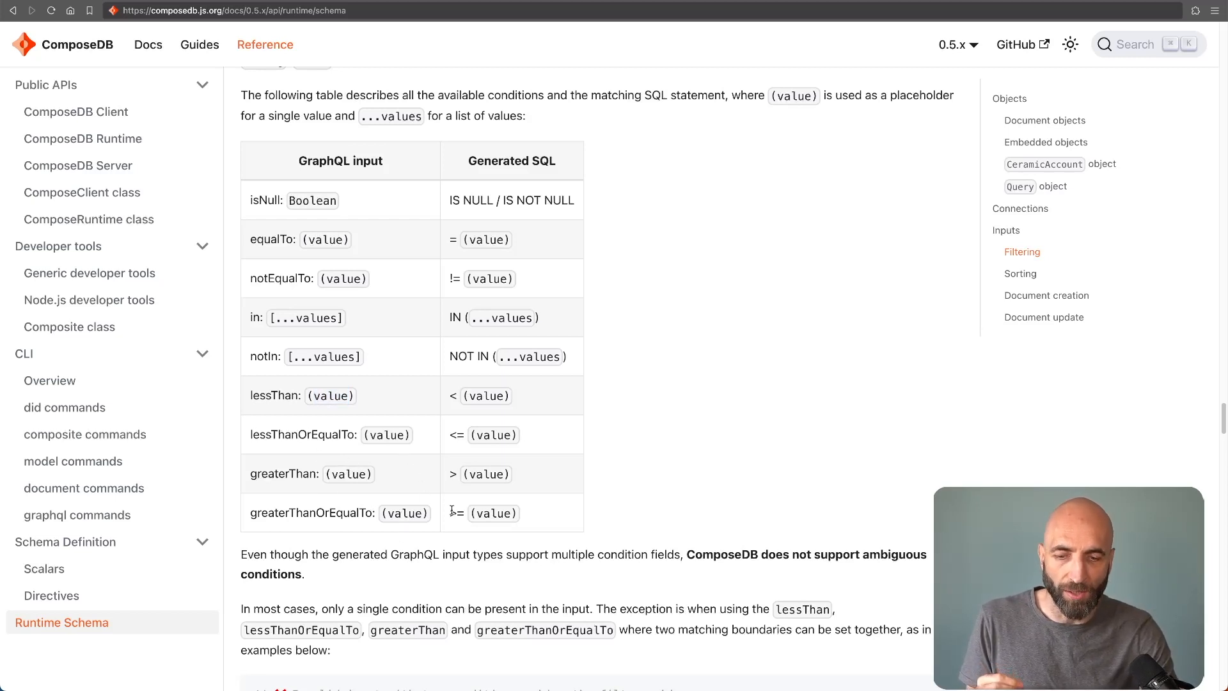
scroll(down, 3)
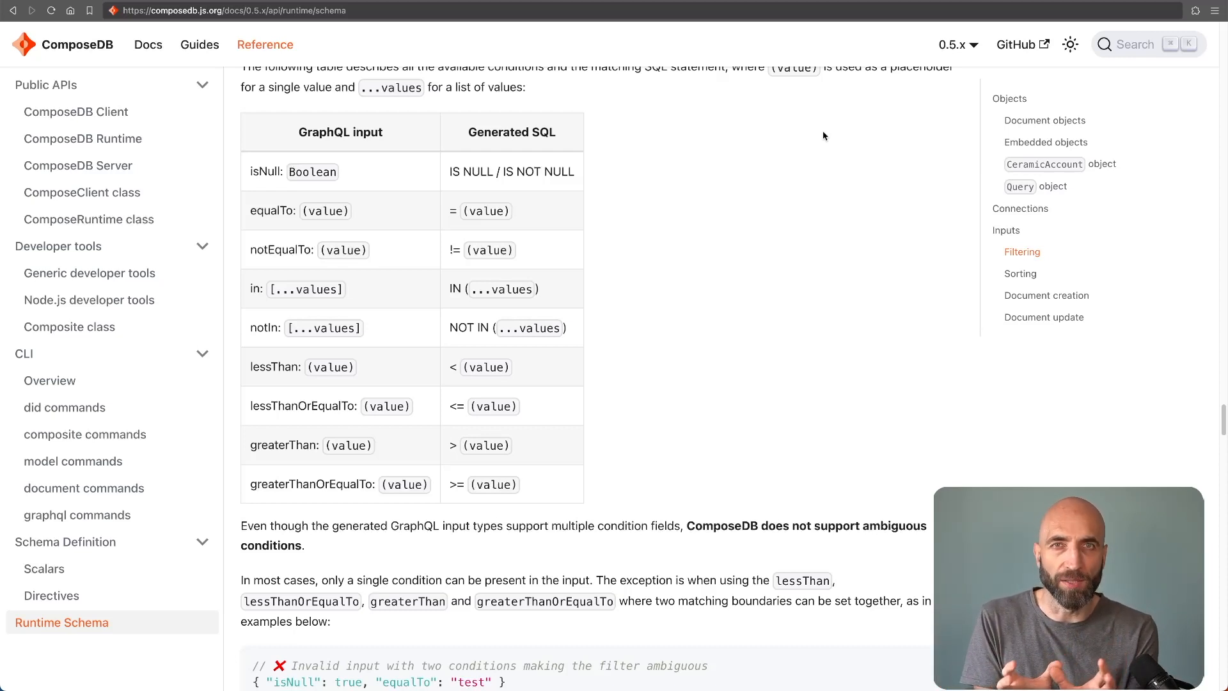
mouse_move(795, 468)
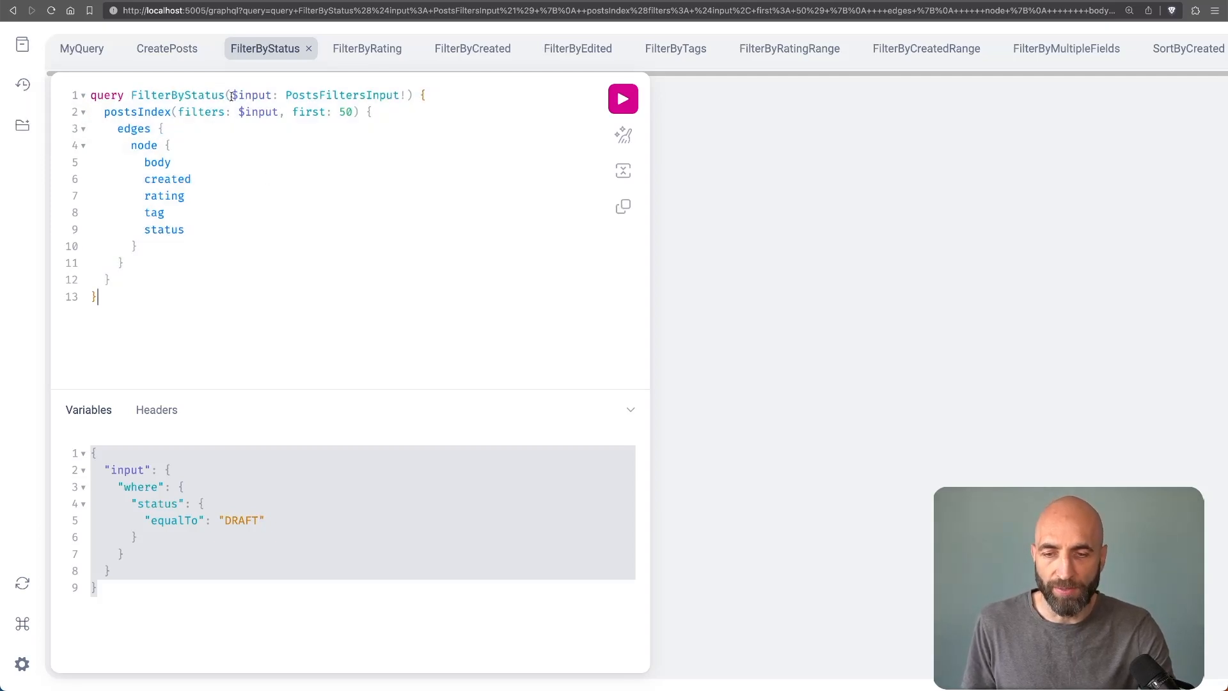
Run FilterByStatus with the status equalTo DRAFT variable to list only draft posts
double_click(251, 94)
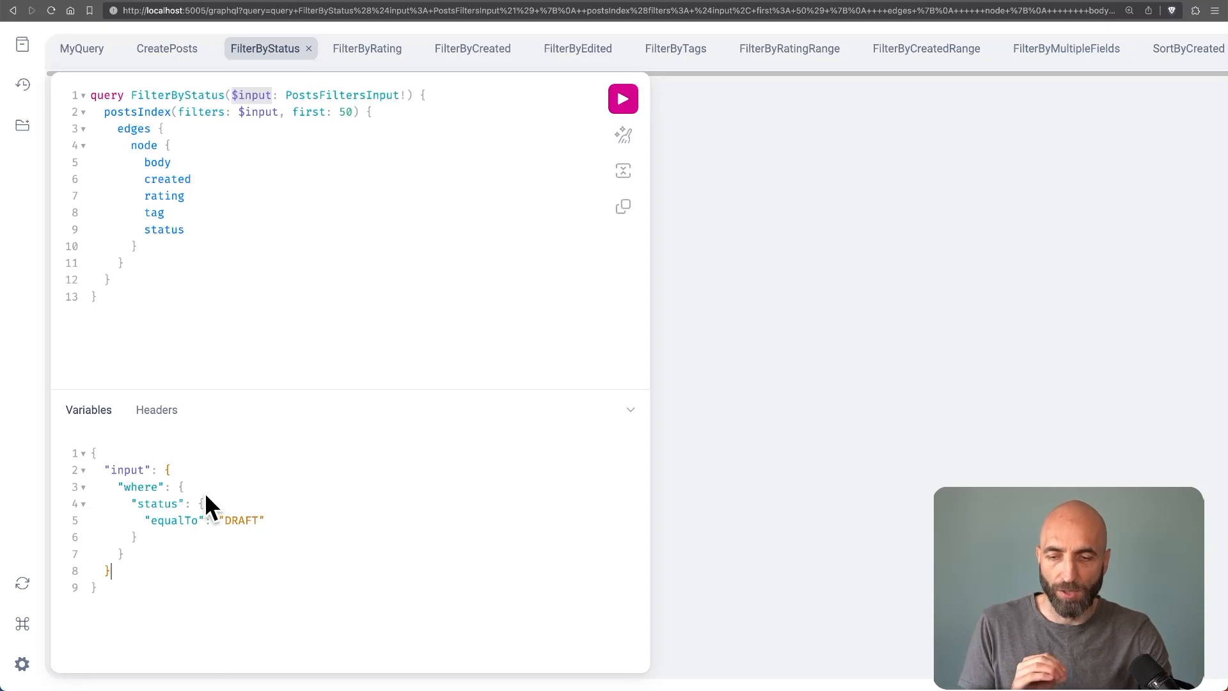
click(623, 99)
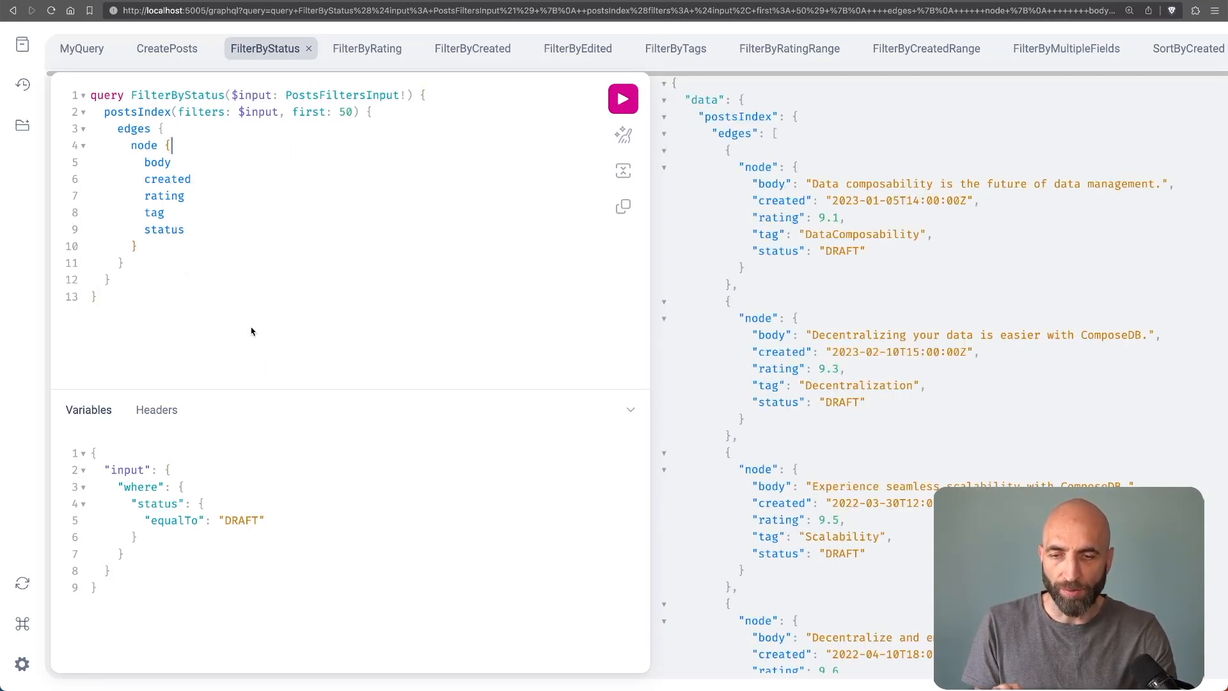
mouse_move(172, 659)
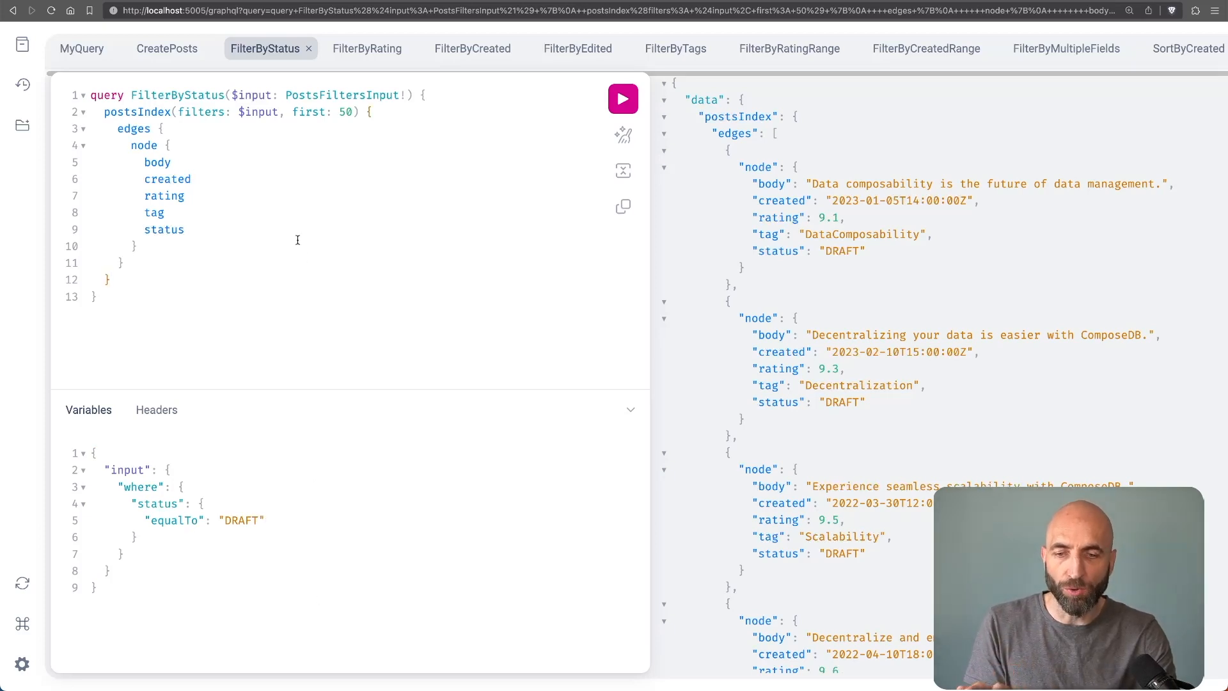
drag(170, 144, 151, 229)
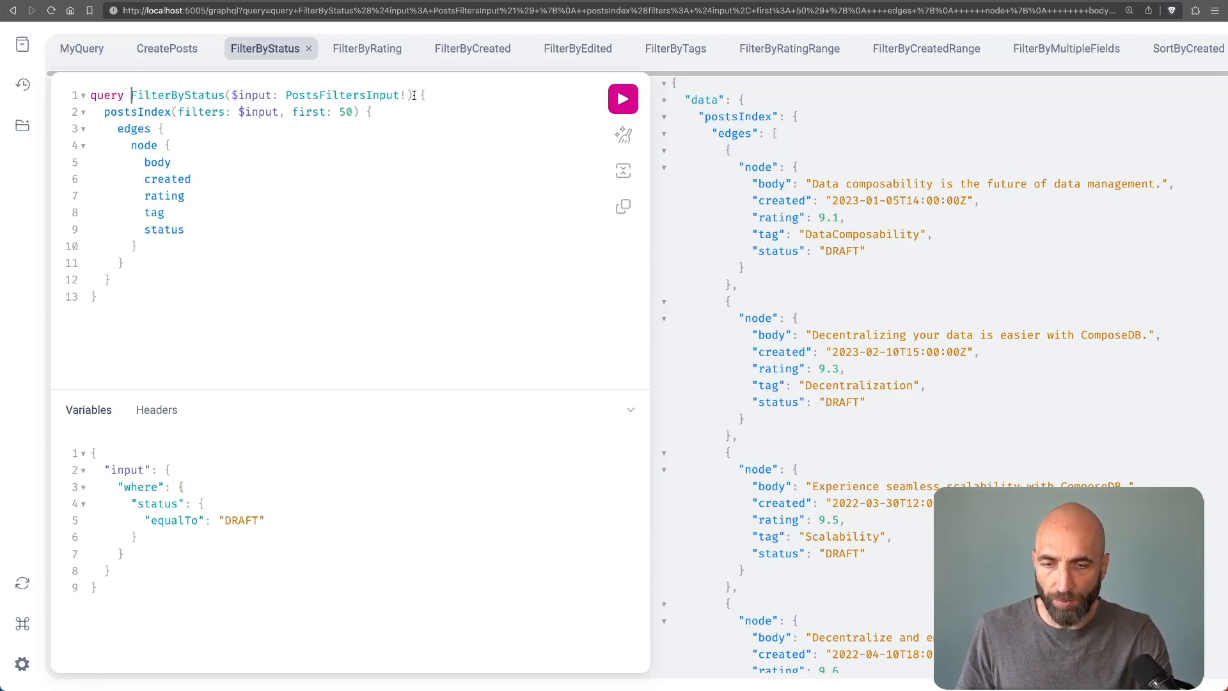
Inline the status DRAFT filter directly into the query, fixing its syntax error
drag(131, 95, 411, 95)
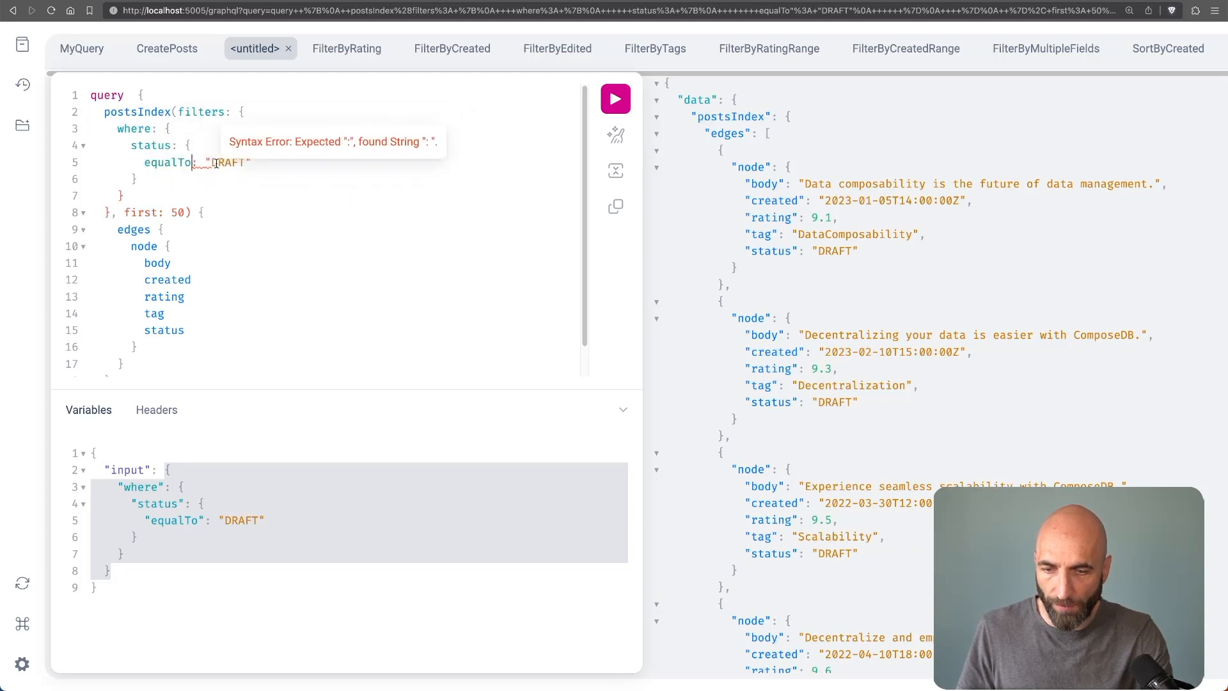
key(Backspace)
text(FilterByStatus($input: PostsFiltersInput!))
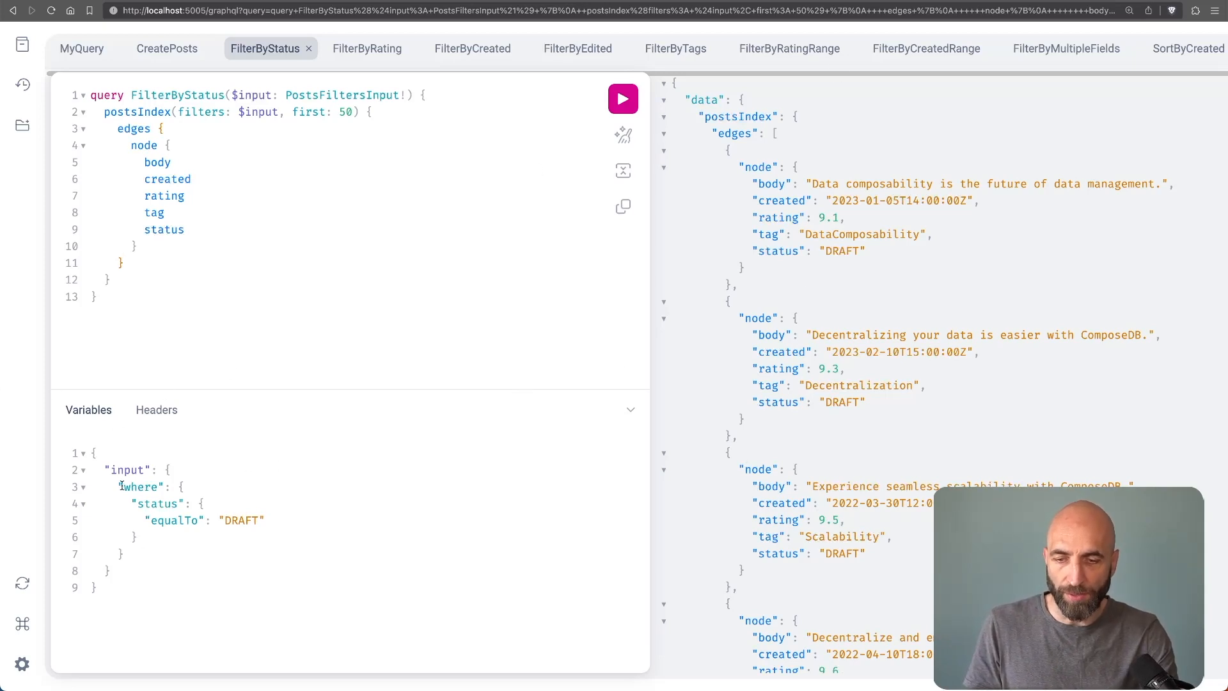
double_click(141, 486)
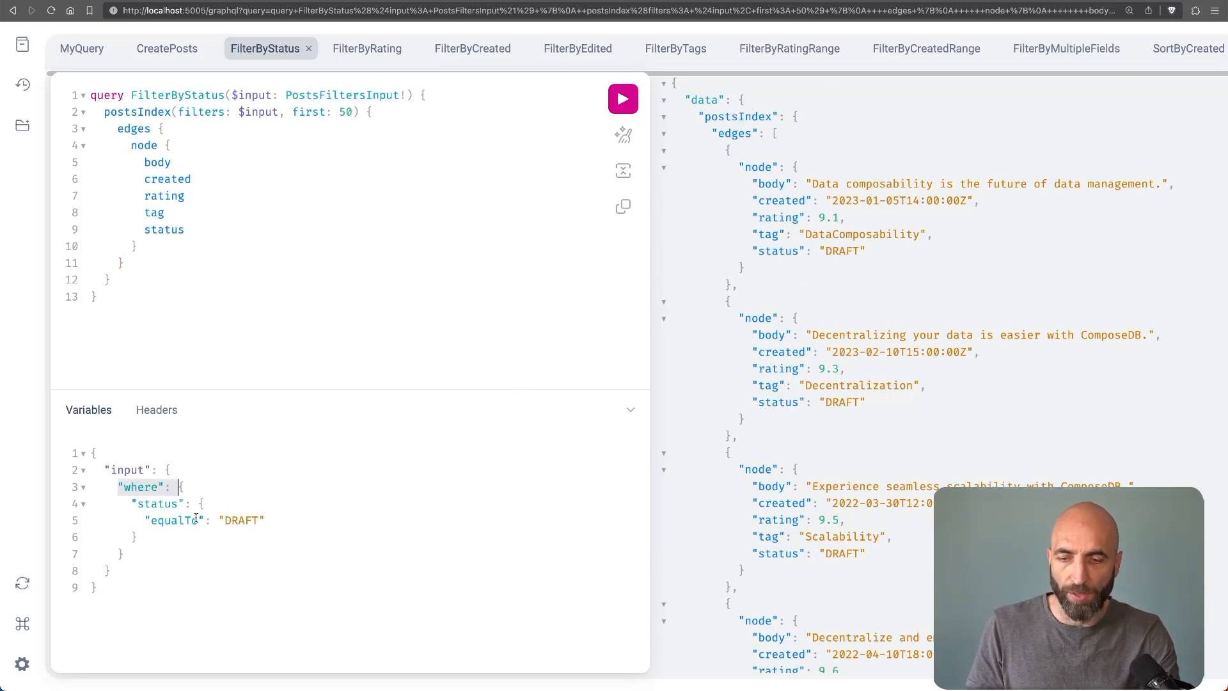
mouse_move(219, 550)
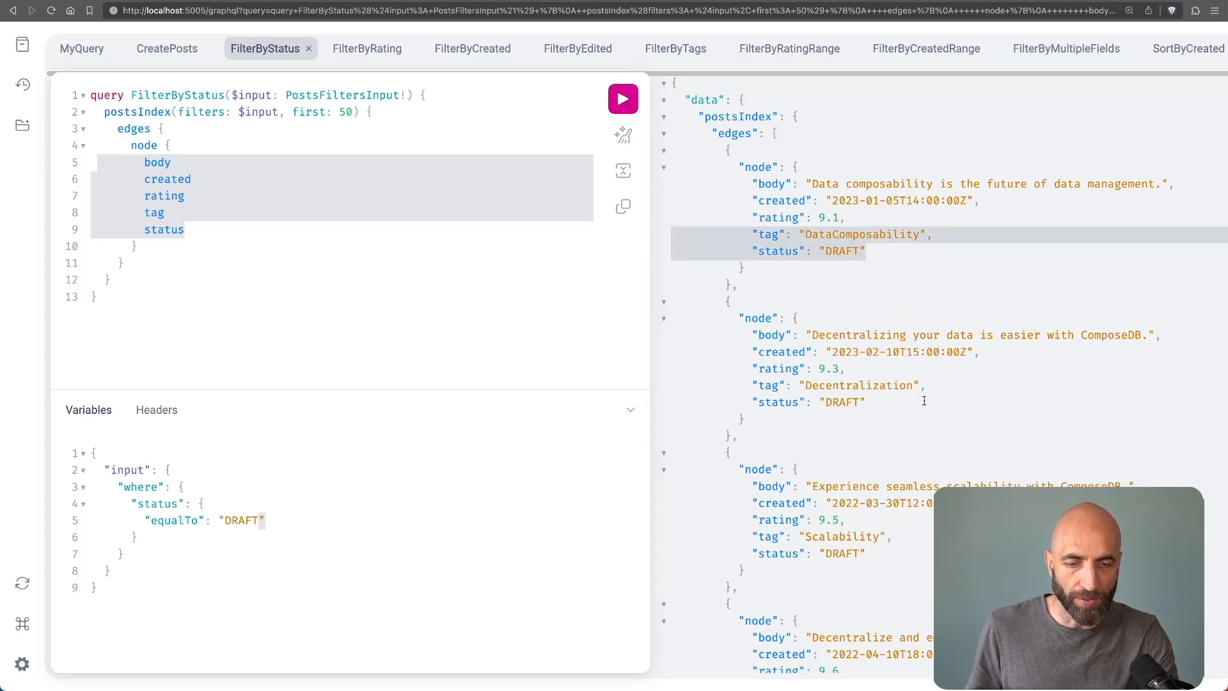
scroll(down, 3)
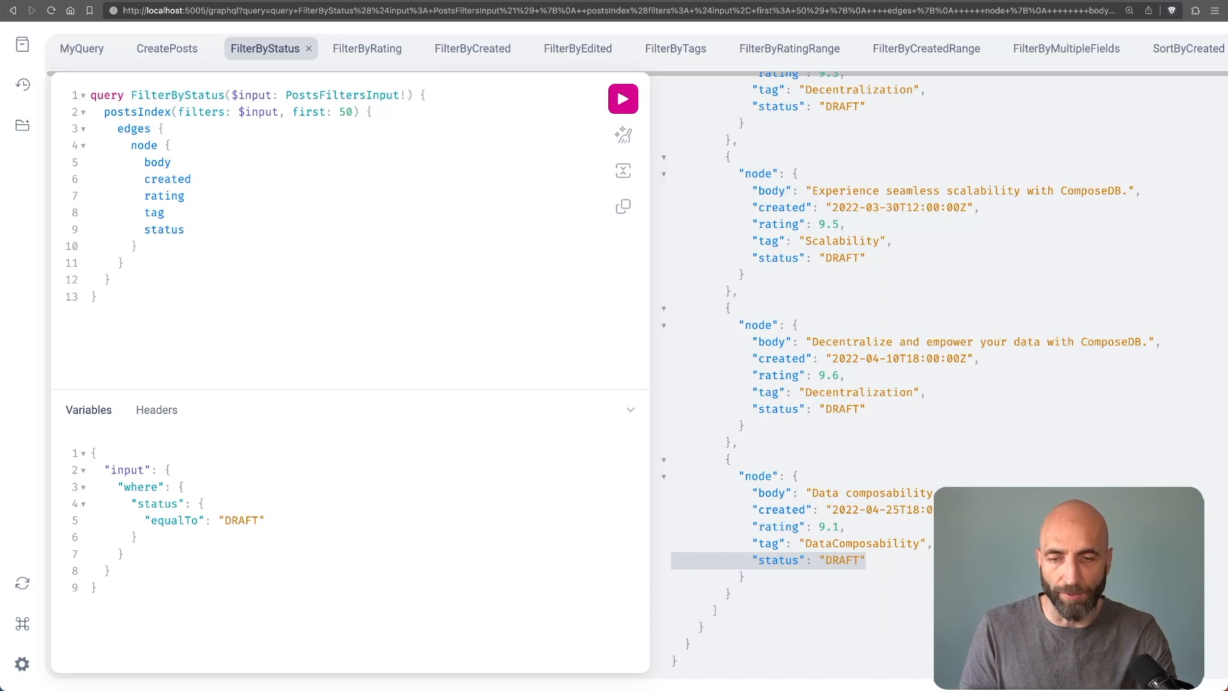
click(367, 47)
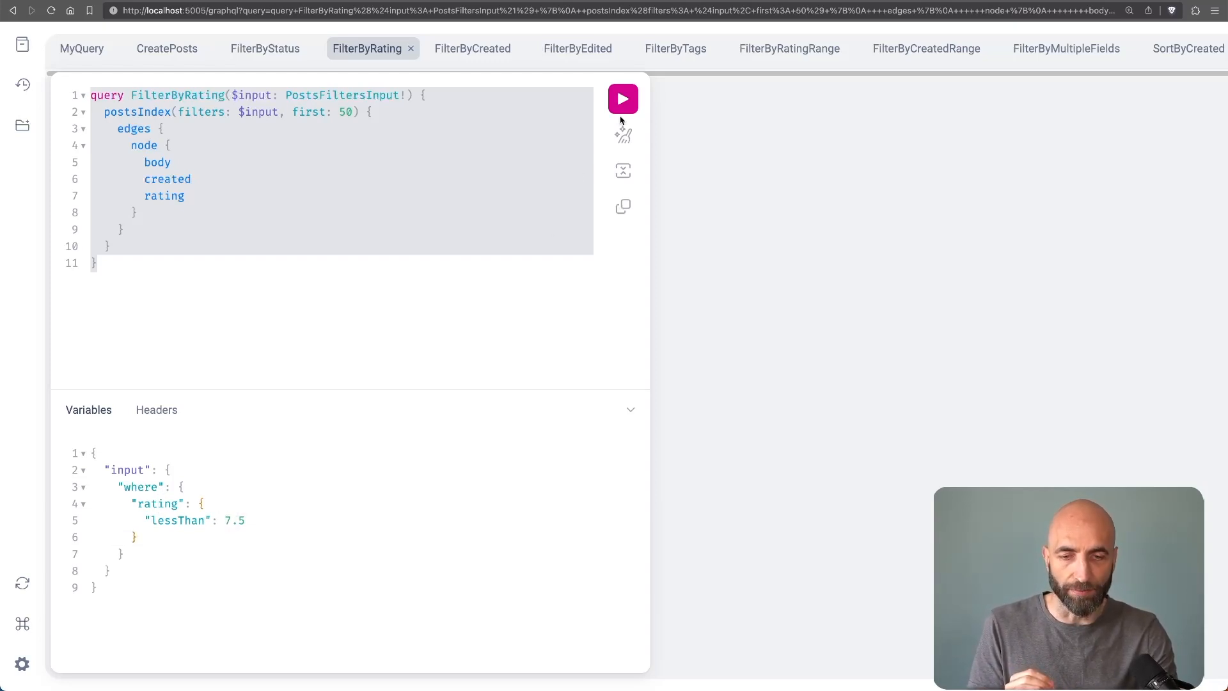
Run FilterByRating for posts rated below 7.5, then move to FilterByCreated
click(623, 99)
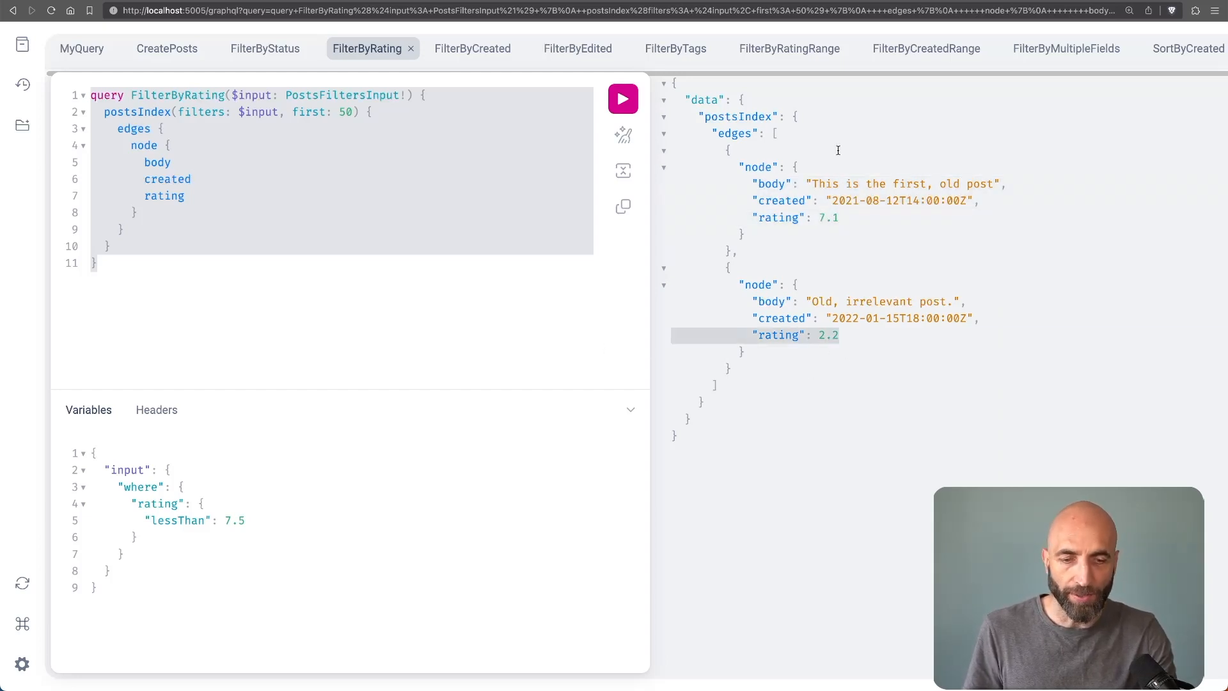
click(472, 49)
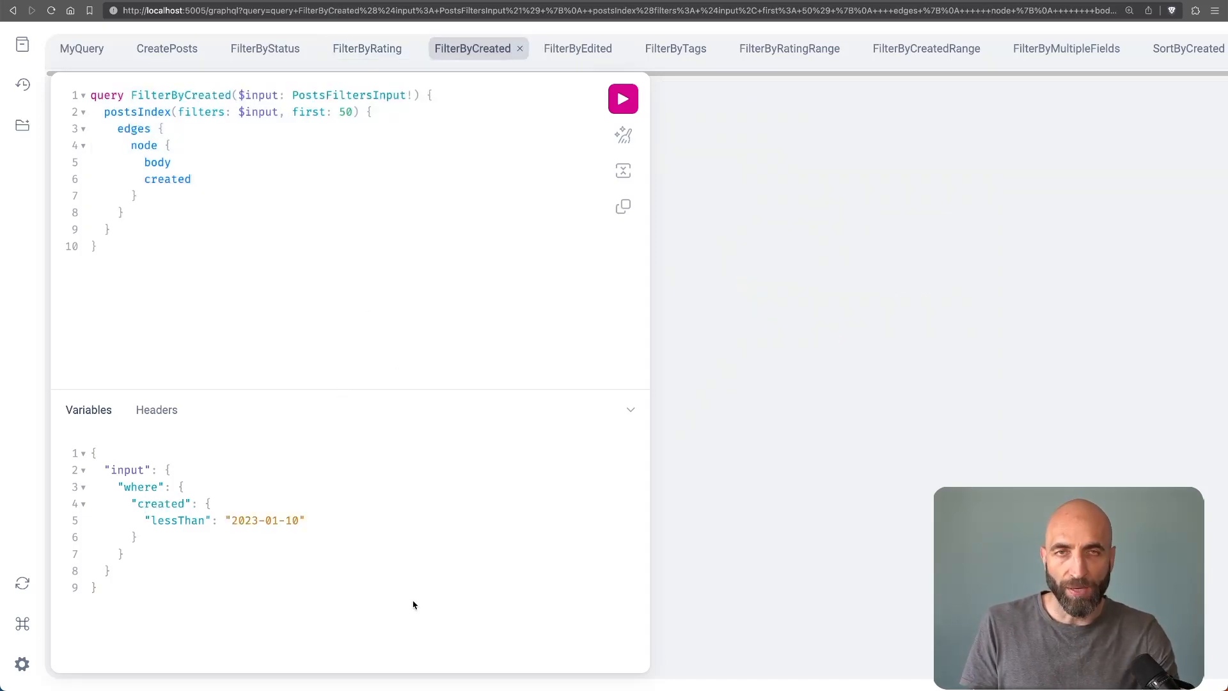
mouse_move(242, 634)
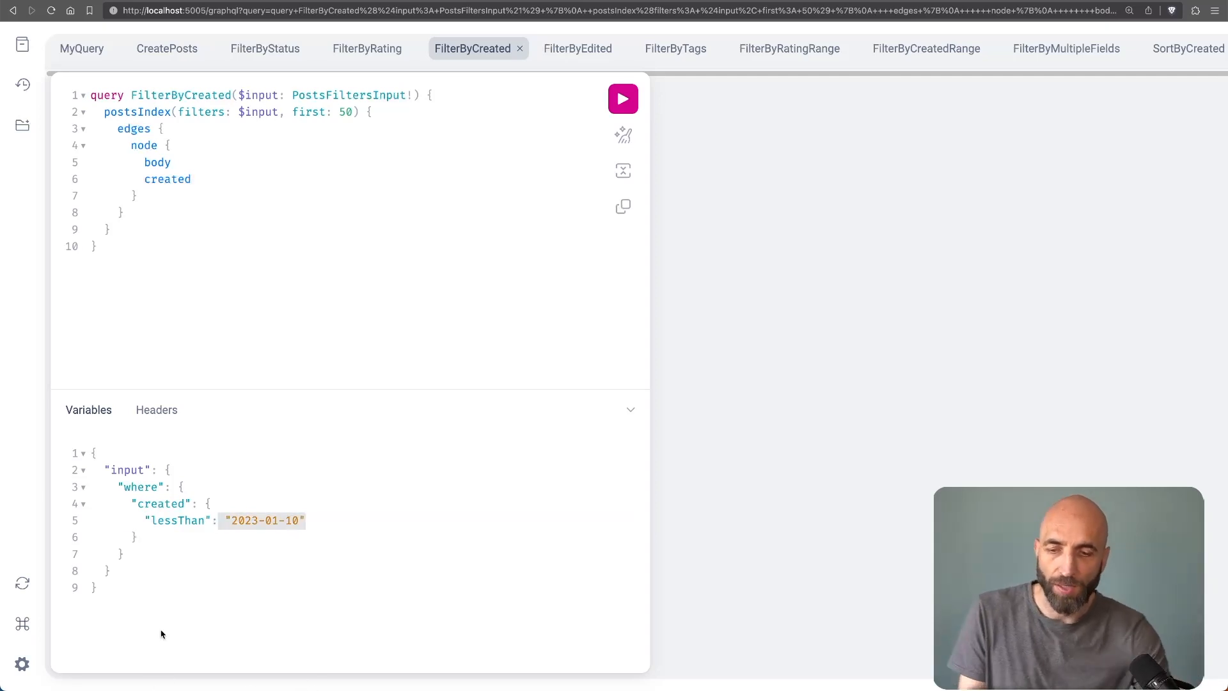
mouse_move(180, 655)
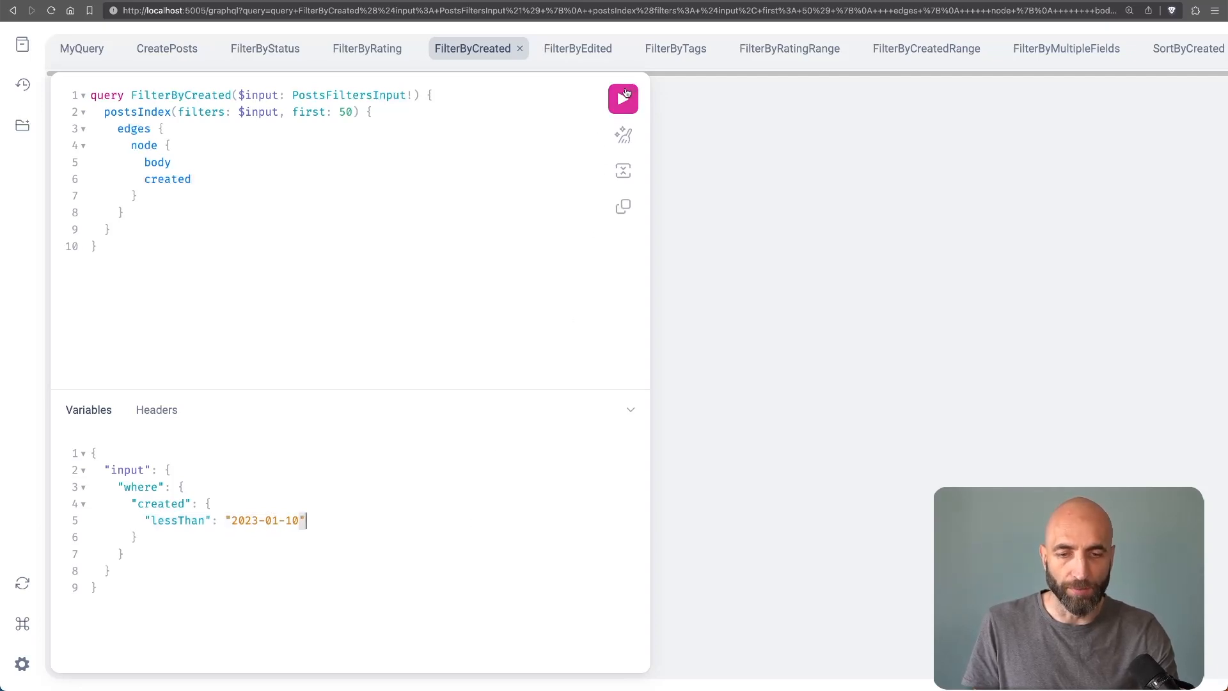
Run FilterByCreated with created lessThan 2023-01-10 and review results, then move to FilterByEdited
click(622, 99)
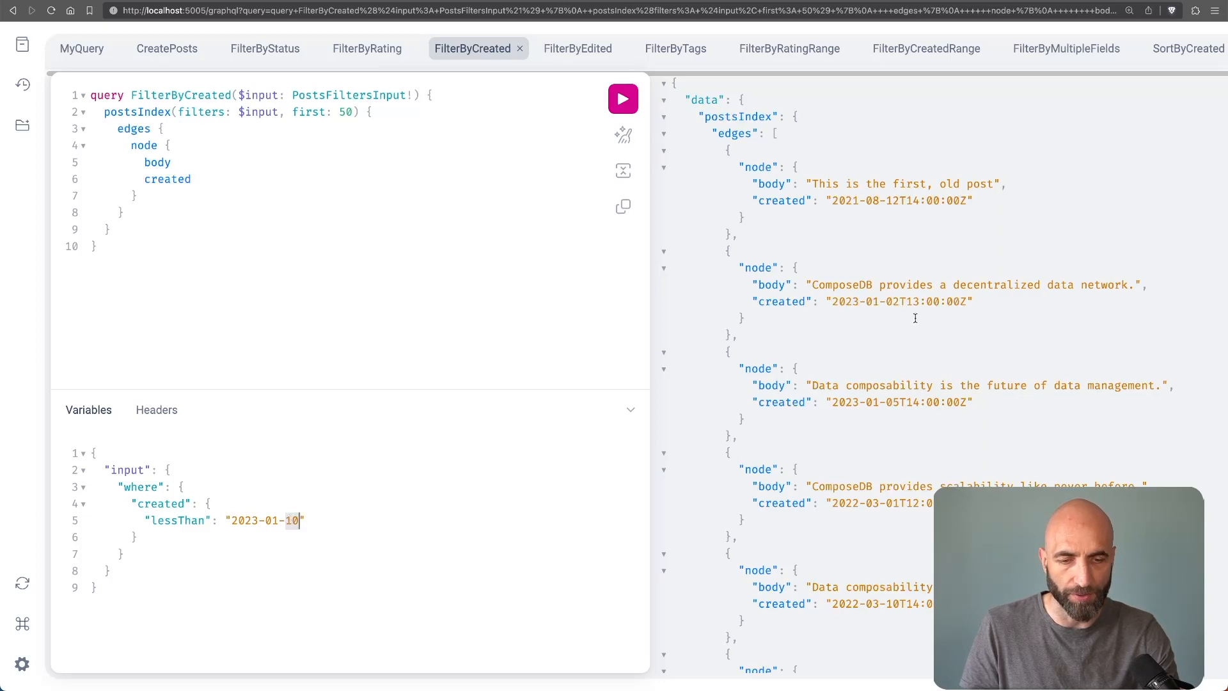
double_click(893, 402)
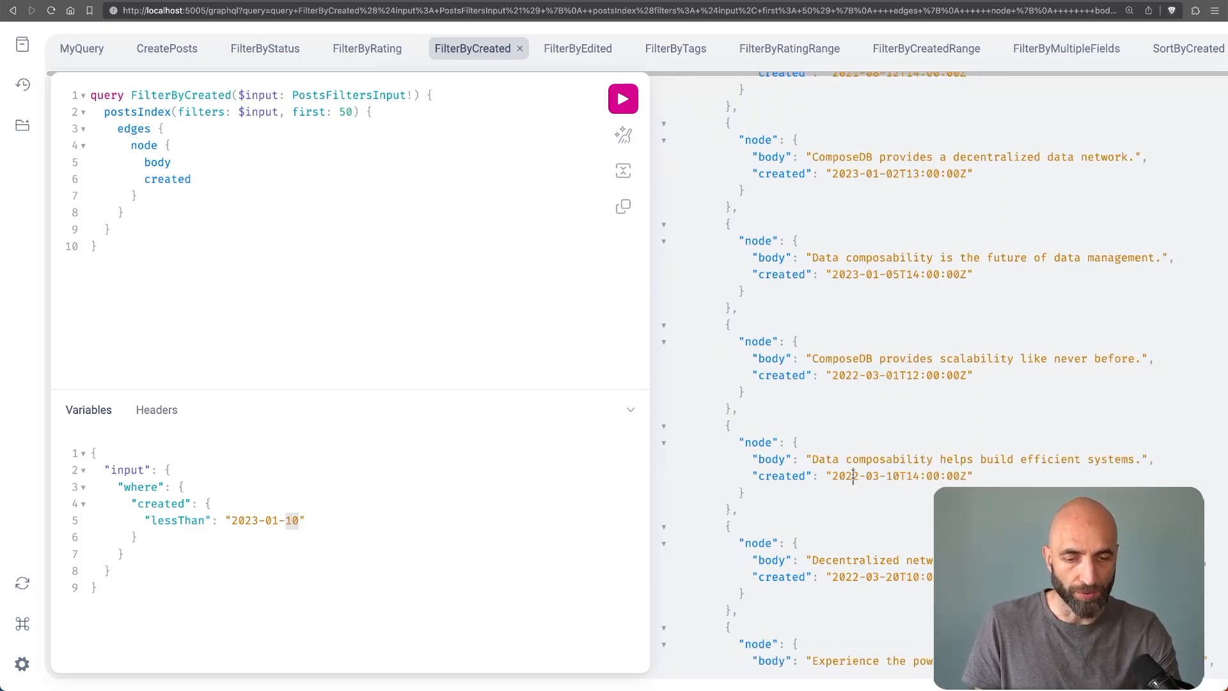
scroll(down, 3)
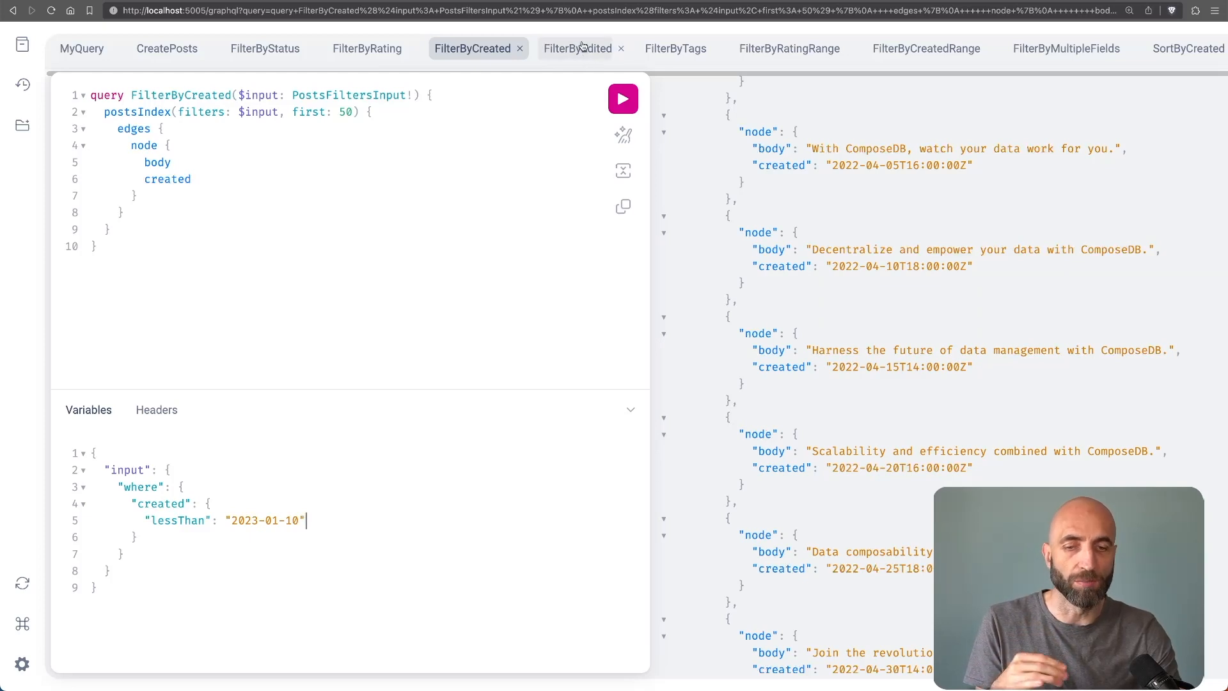
click(576, 47)
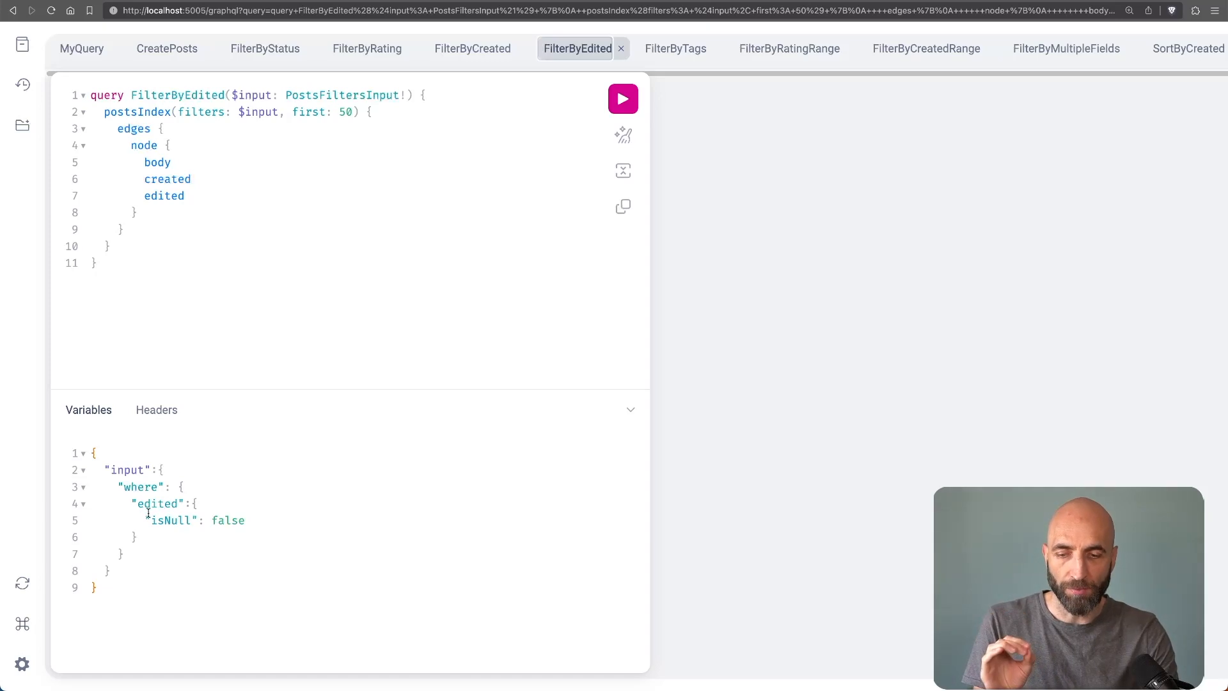
Run FilterByEdited with edited isNull false and point out an edited date in the results
double_click(156, 504)
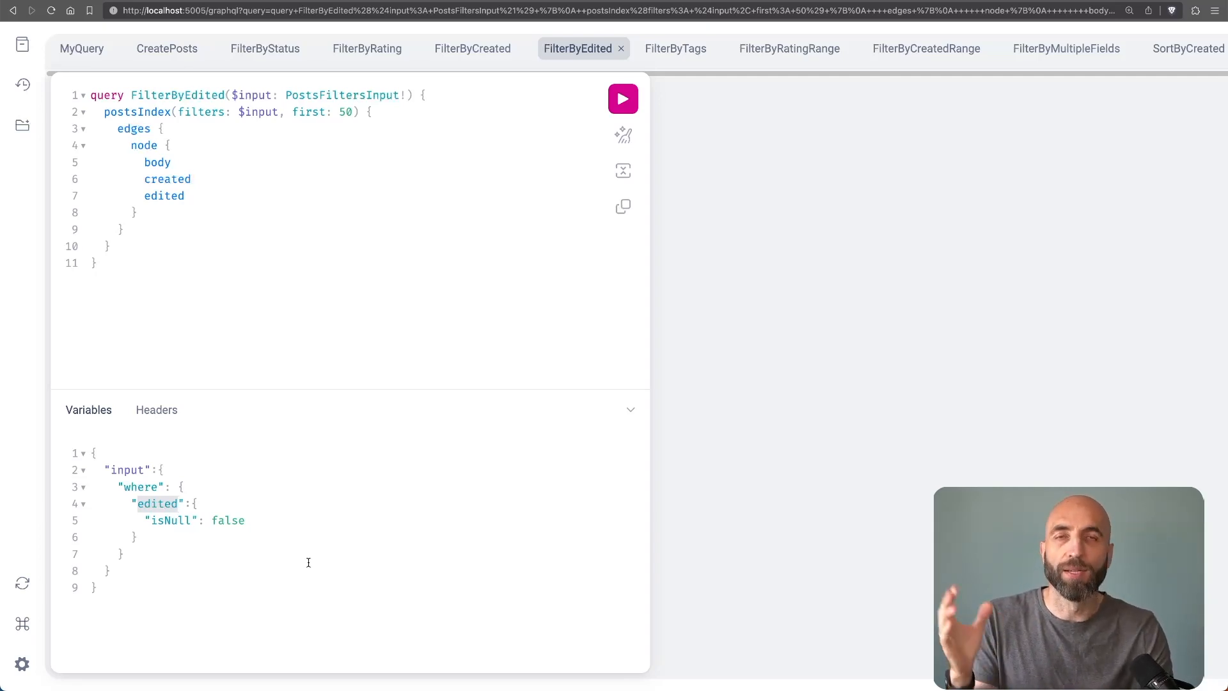
mouse_move(522, 622)
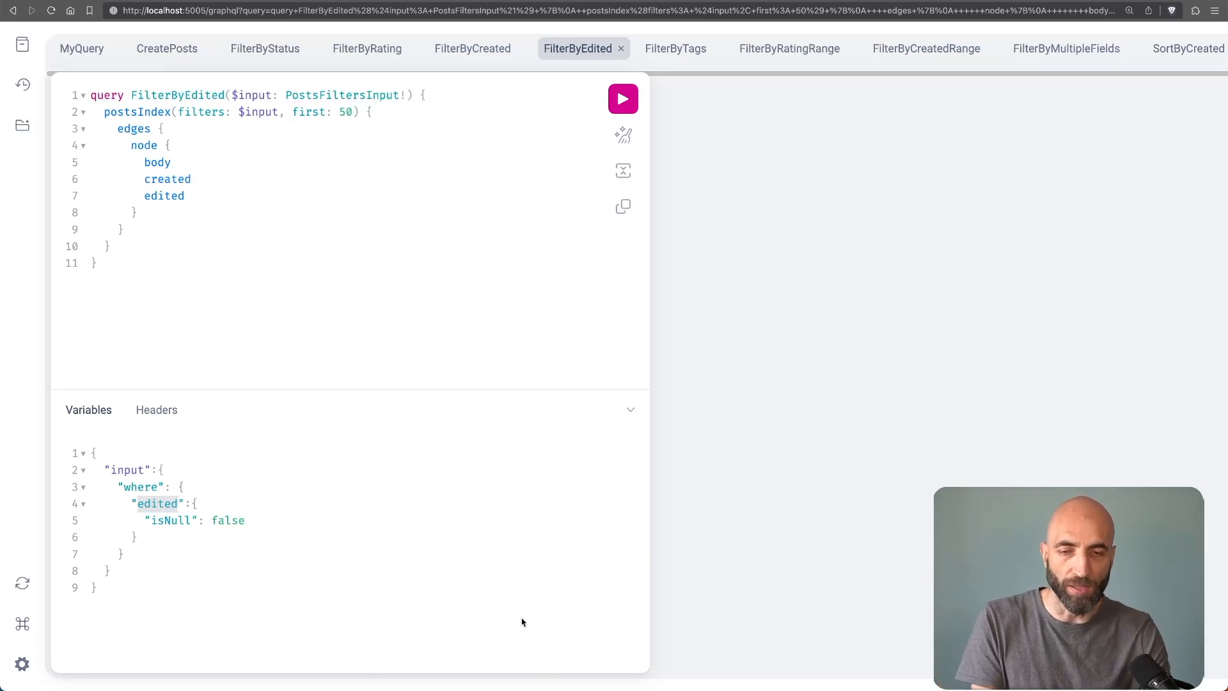
click(622, 99)
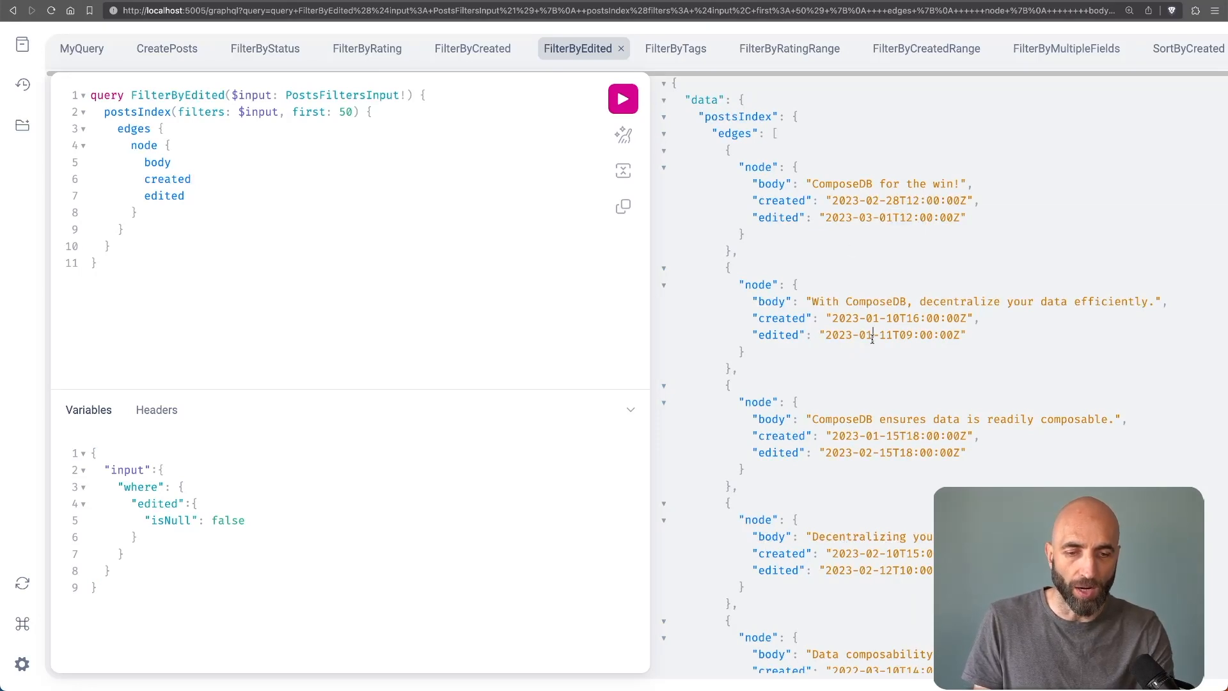
scroll(down, 3)
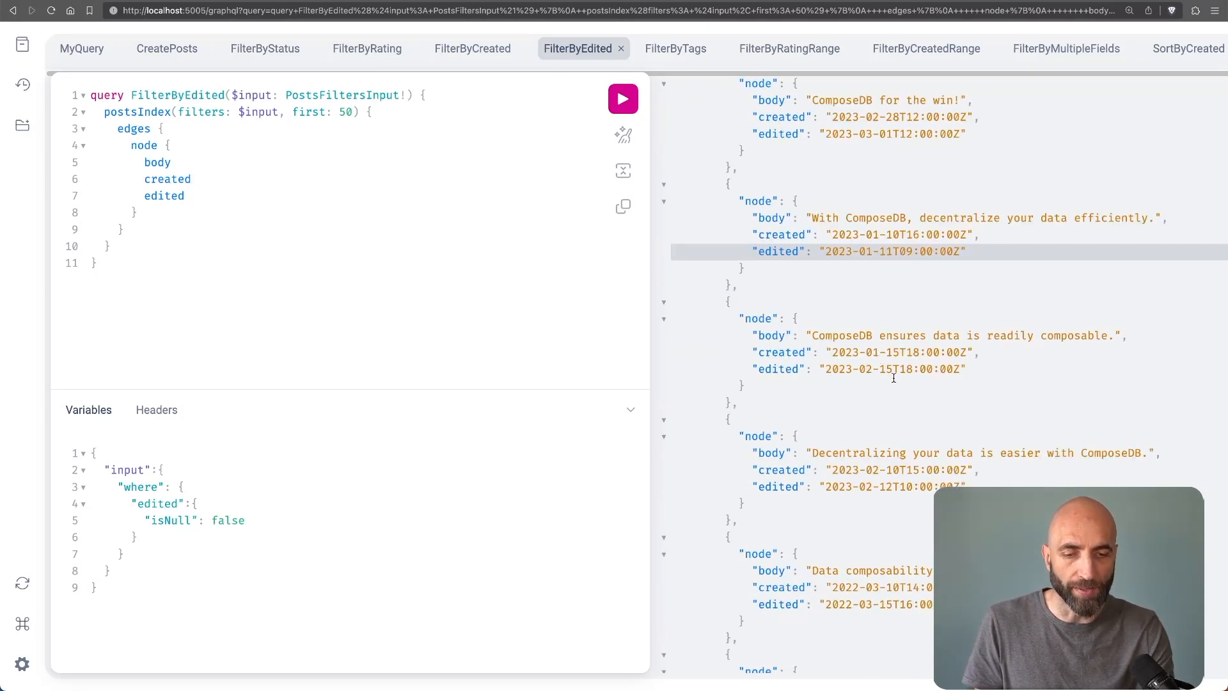
click(676, 48)
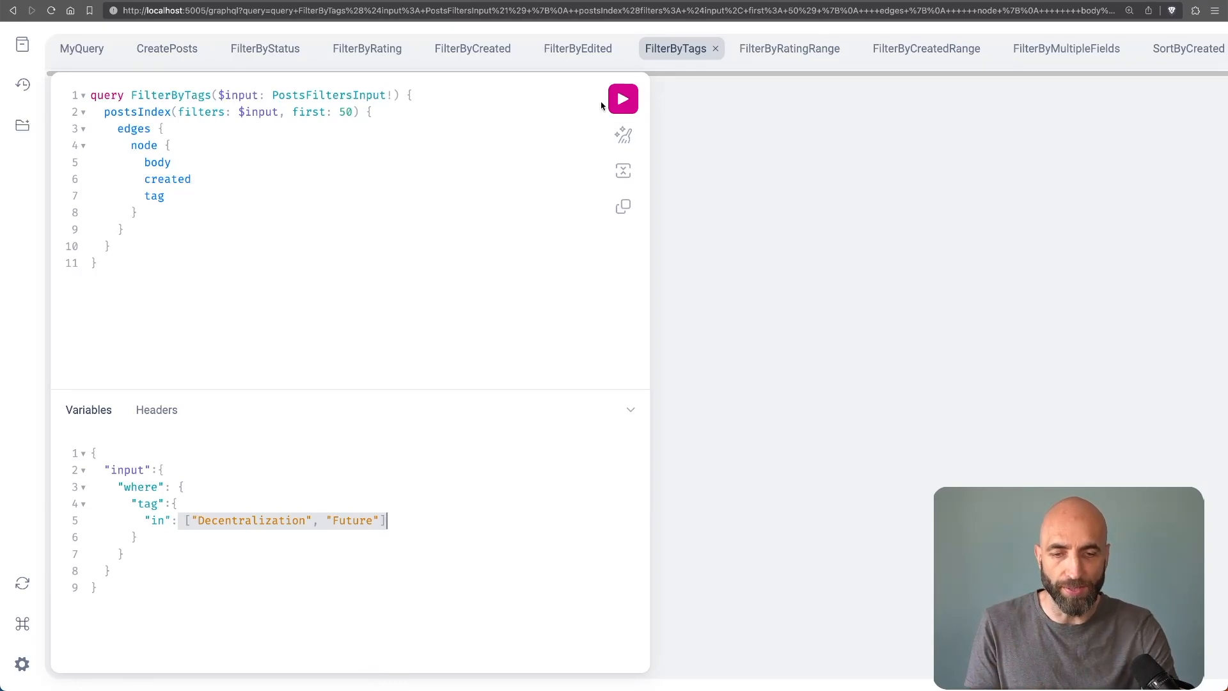
Run FilterByTags with tag in Decentralization/Future and point out a Decentralization result
click(622, 99)
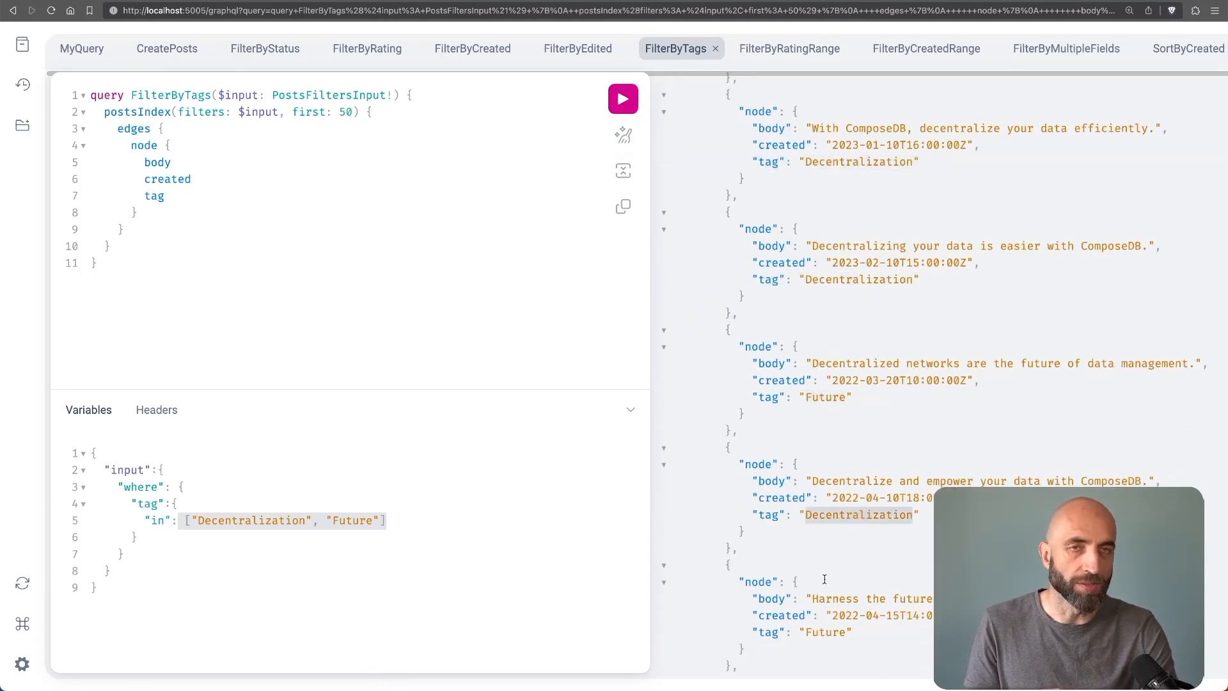
click(786, 49)
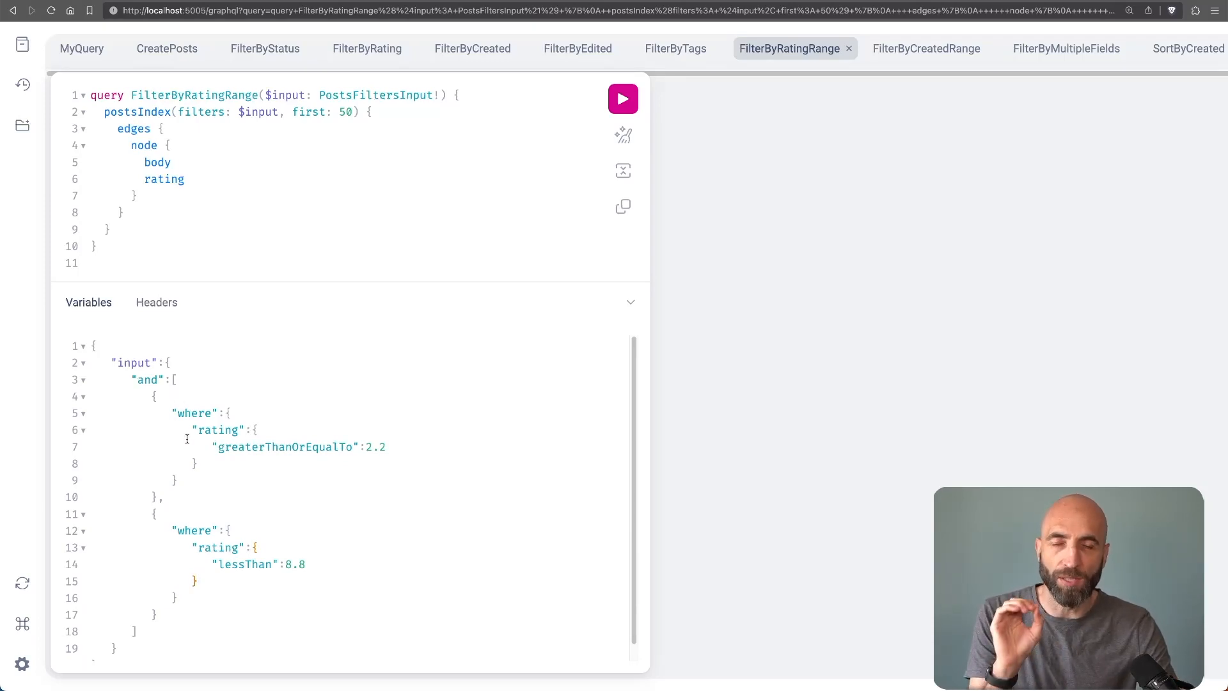
mouse_move(146, 430)
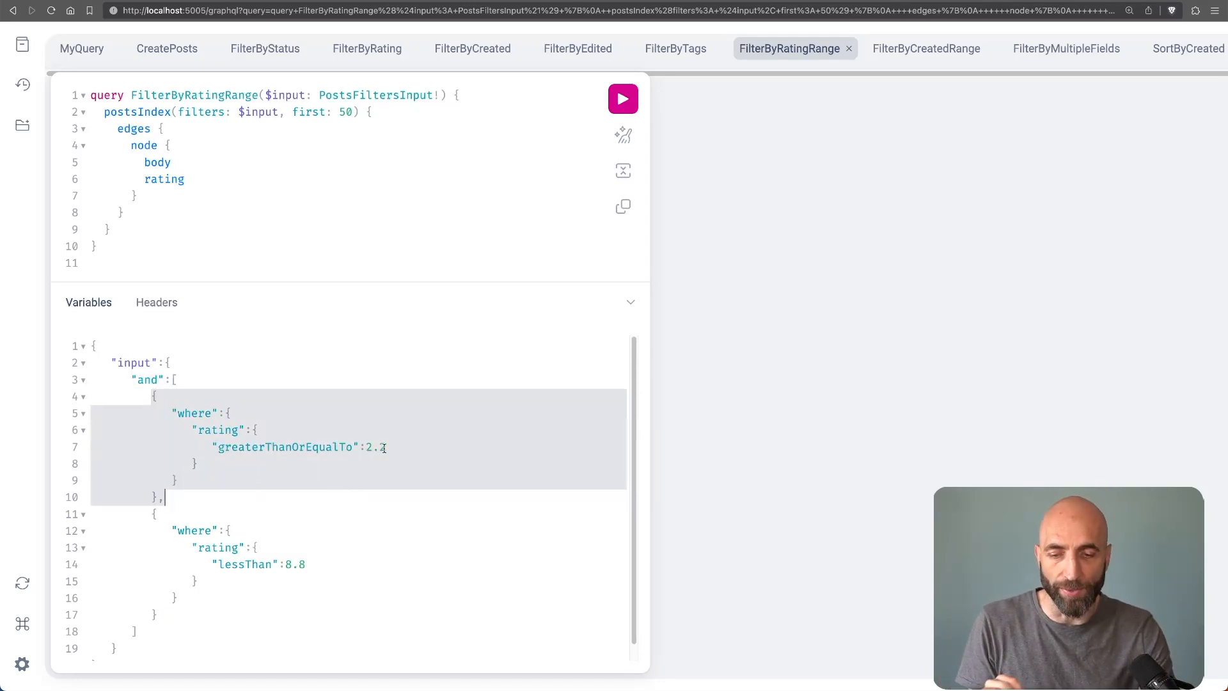
Set FilterByRatingRange to rating at least 2.2 and below 8.8, prettify and run it
text(2)
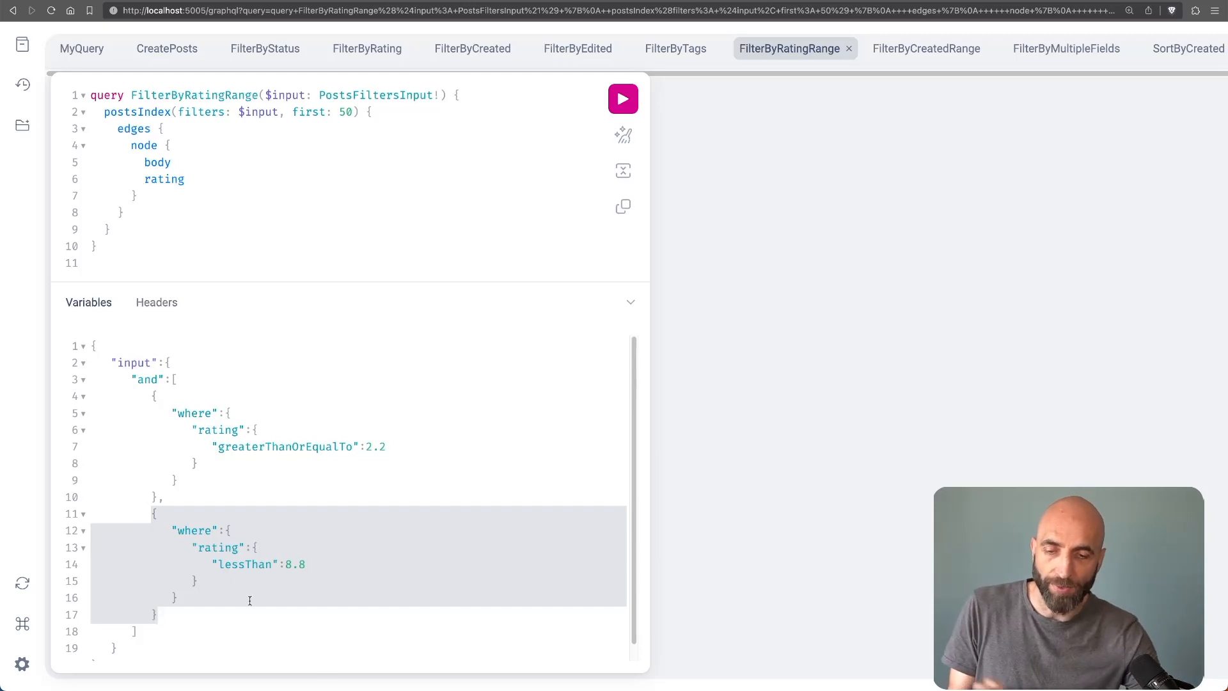
click(623, 134)
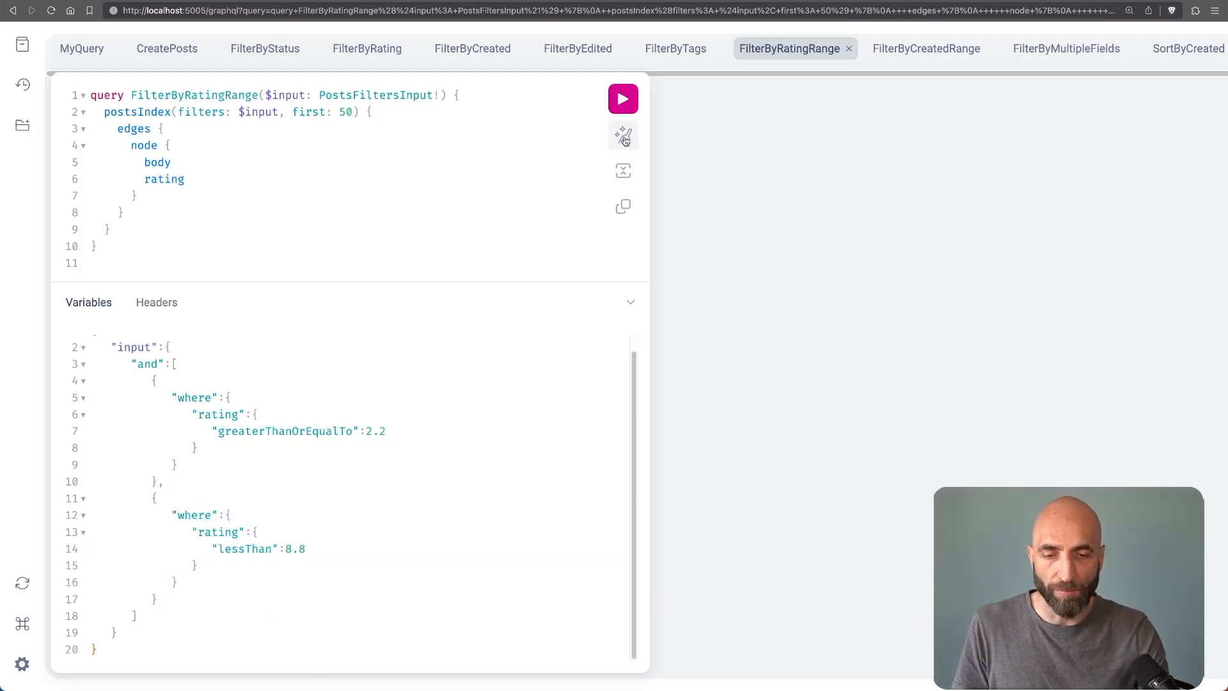
click(623, 99)
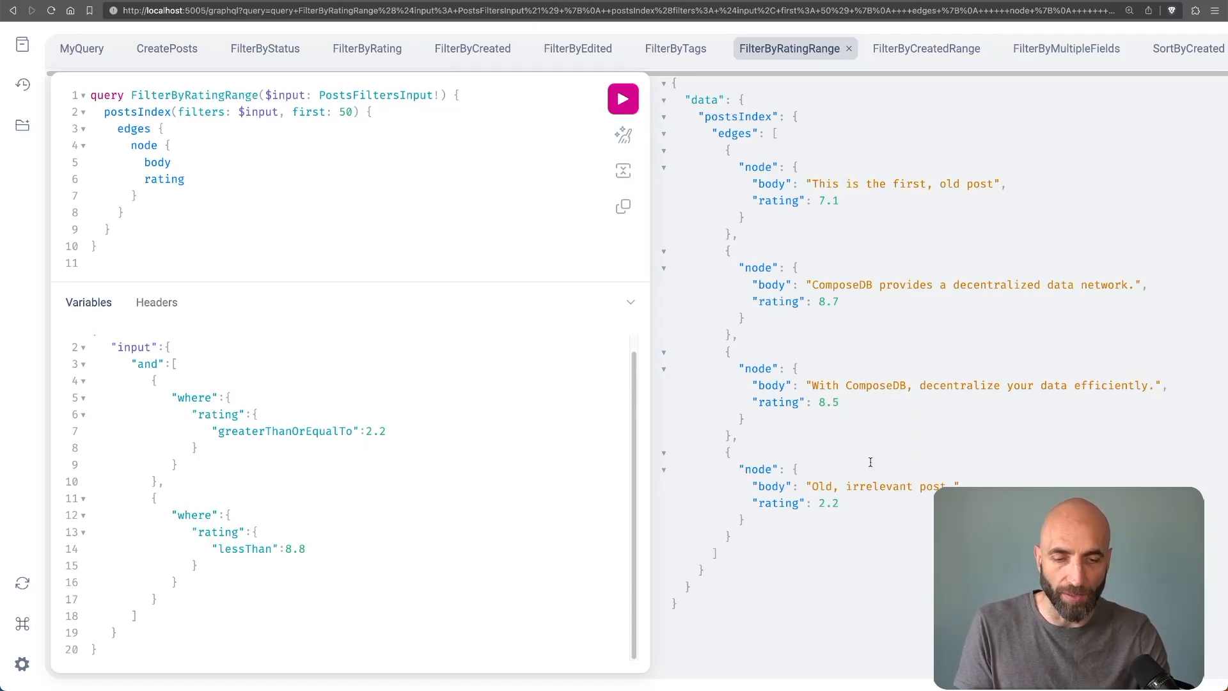
click(923, 49)
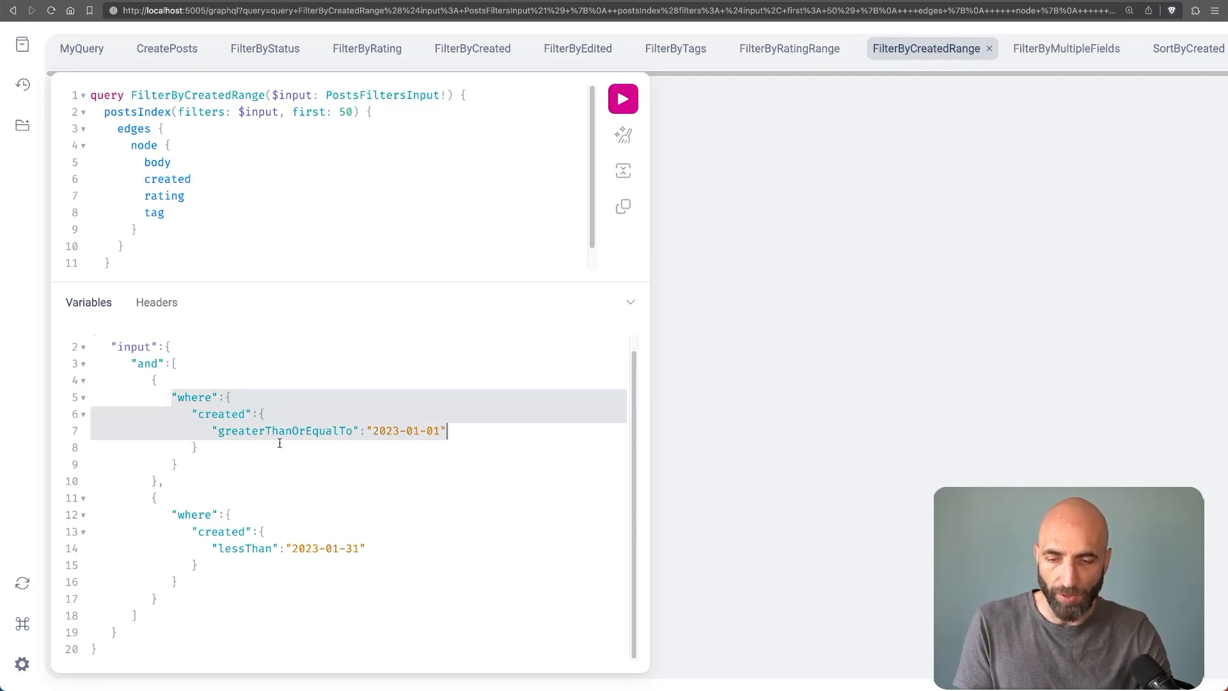
Run FilterByCreatedRange for posts created from 2023-01-01 to before 2023-01-31 and review results
double_click(410, 430)
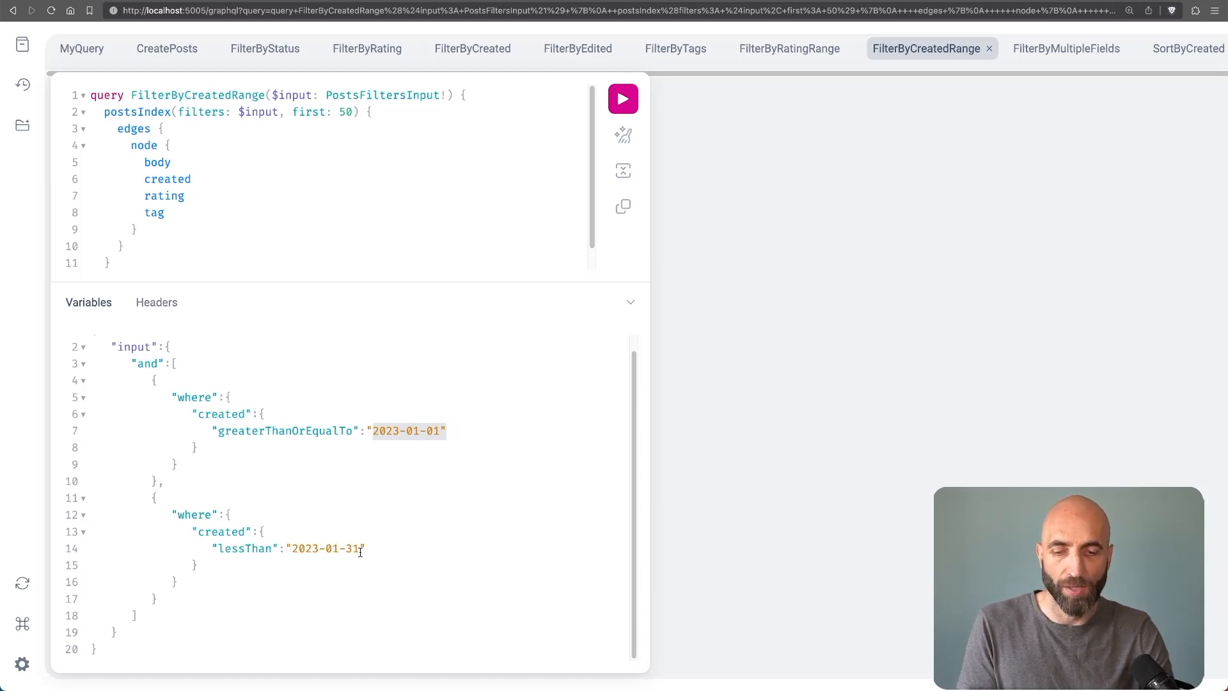
click(328, 549)
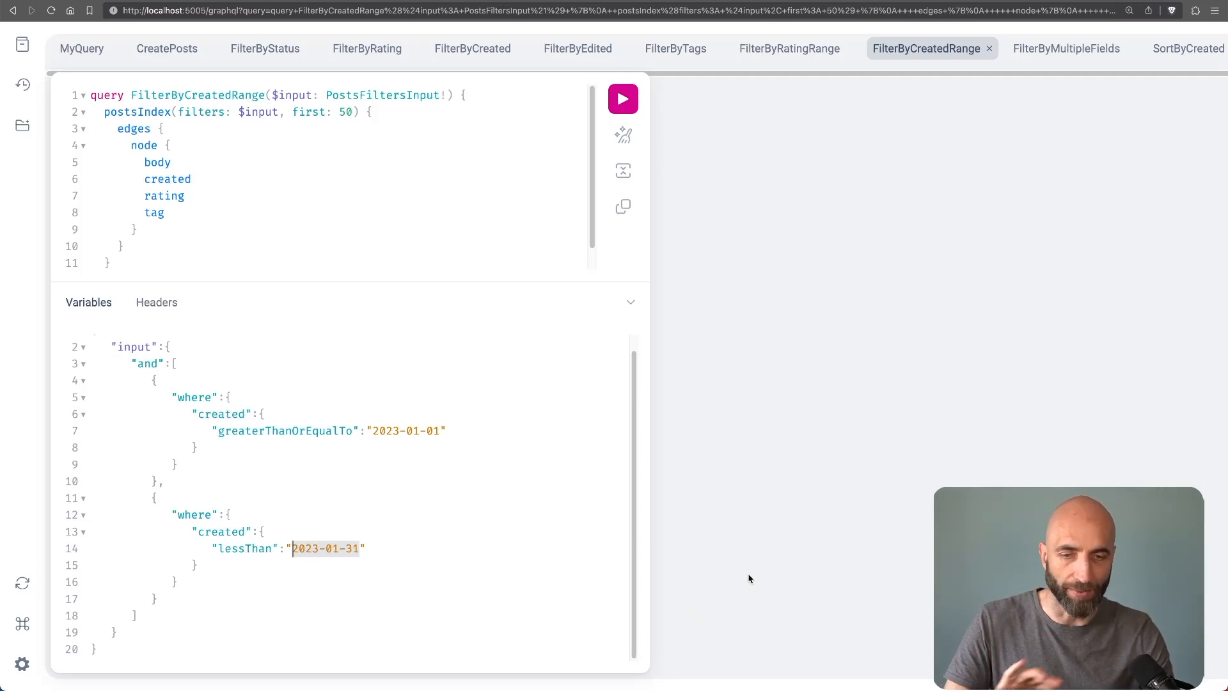
click(622, 98)
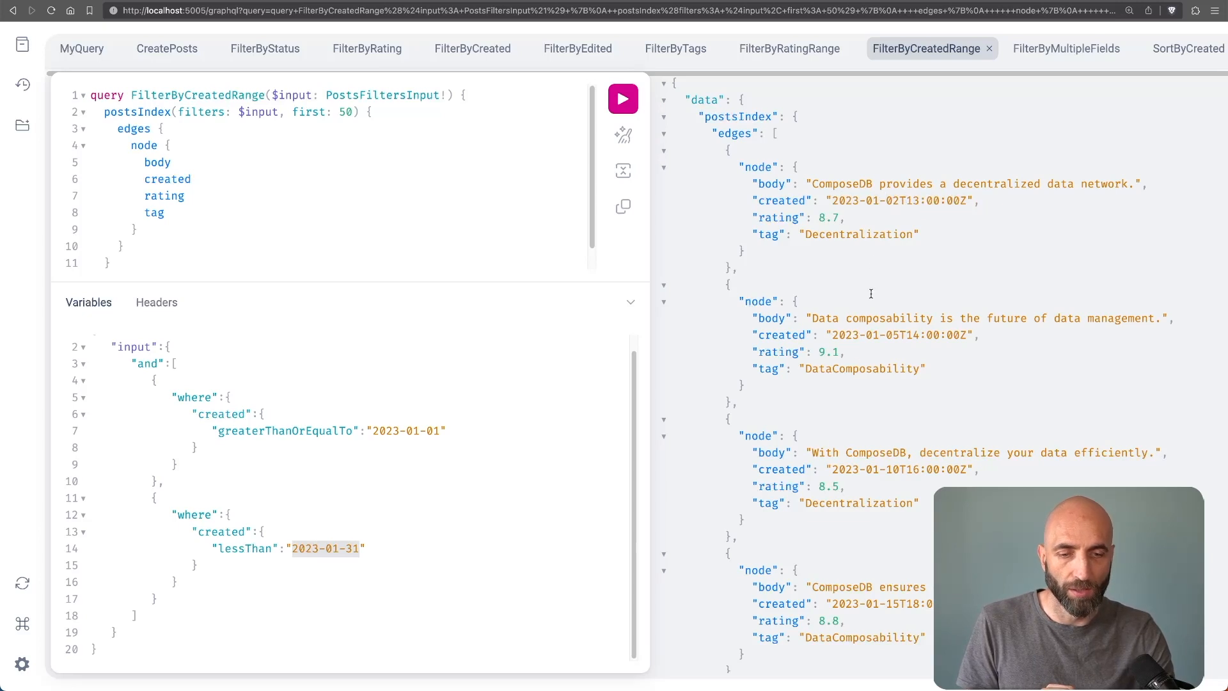
scroll(down, 3)
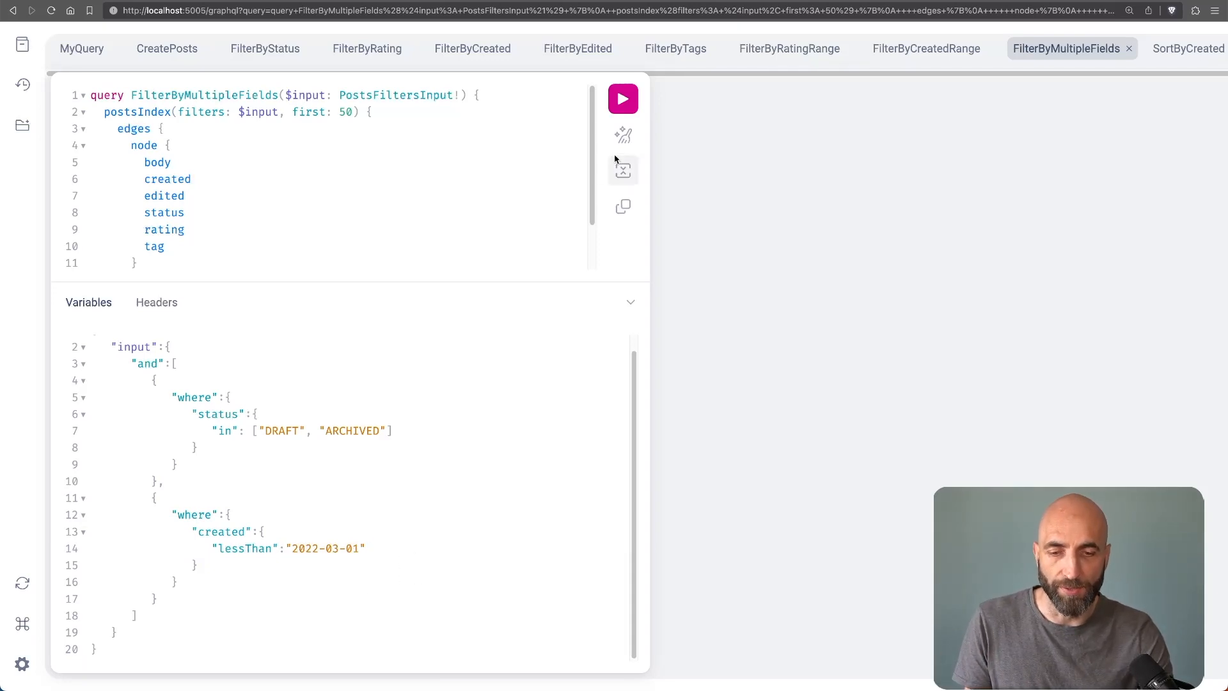
Run FilterByMultipleFields returning ARCHIVED posts, then switch to the SortByCreated query
click(622, 98)
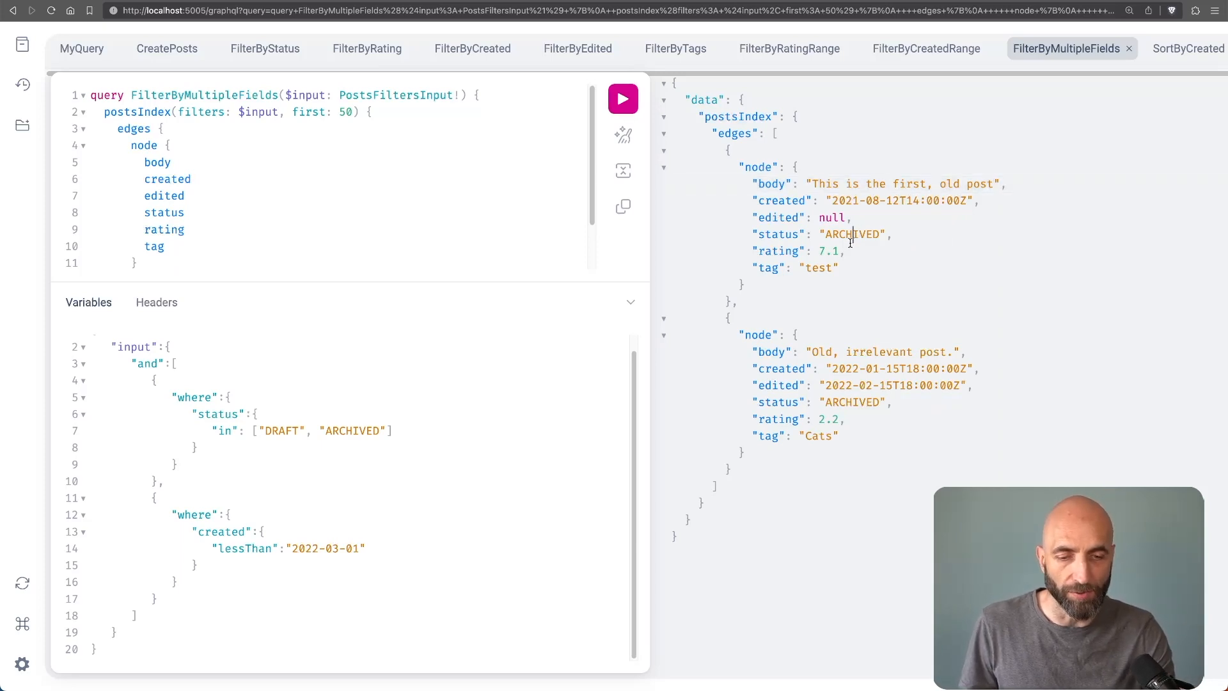
double_click(878, 352)
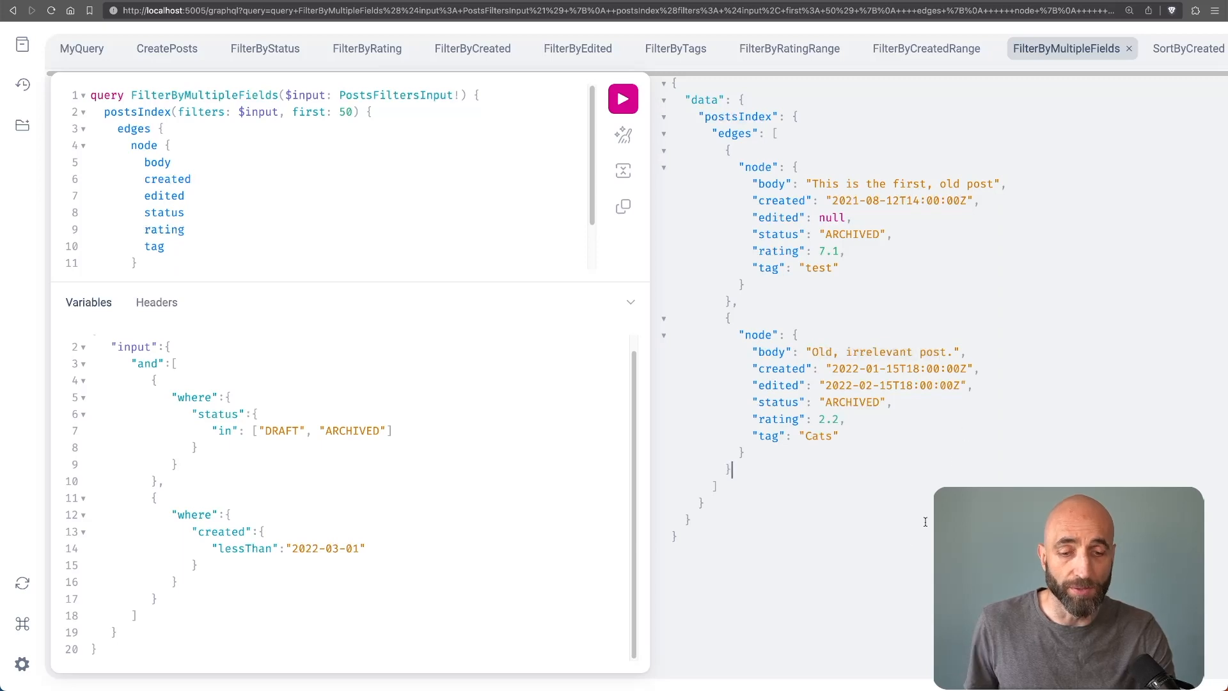
mouse_move(808, 606)
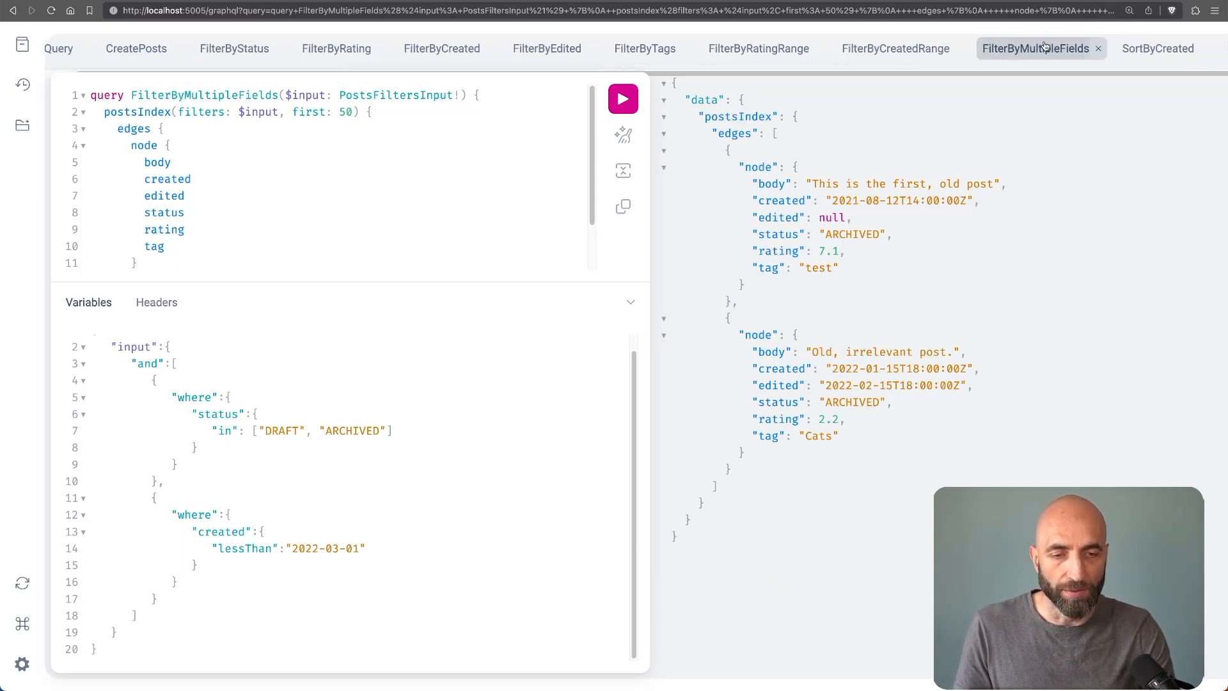
click(1156, 48)
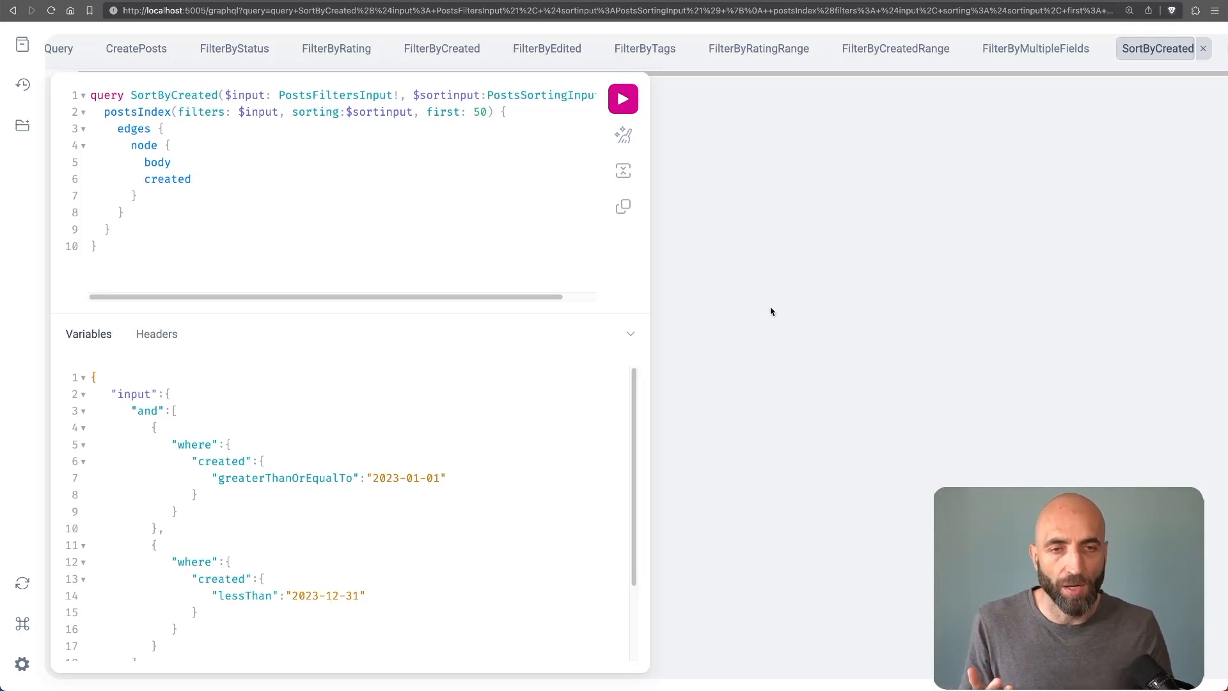
mouse_move(1043, 128)
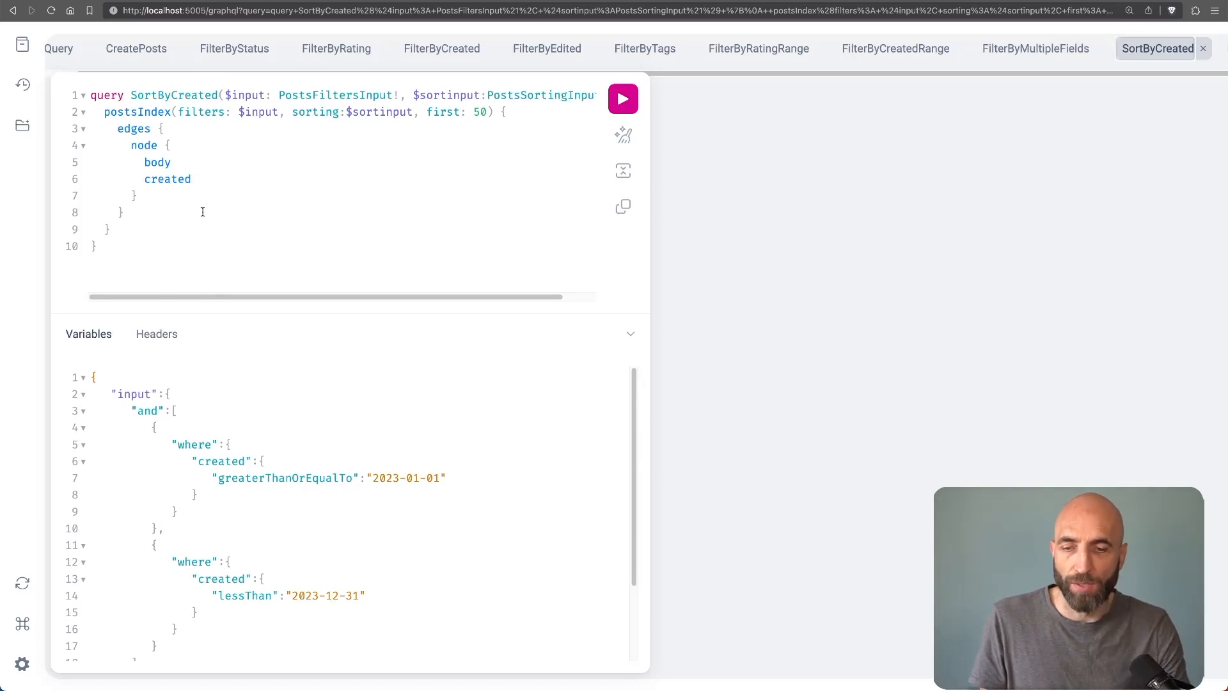
scroll(down, 3)
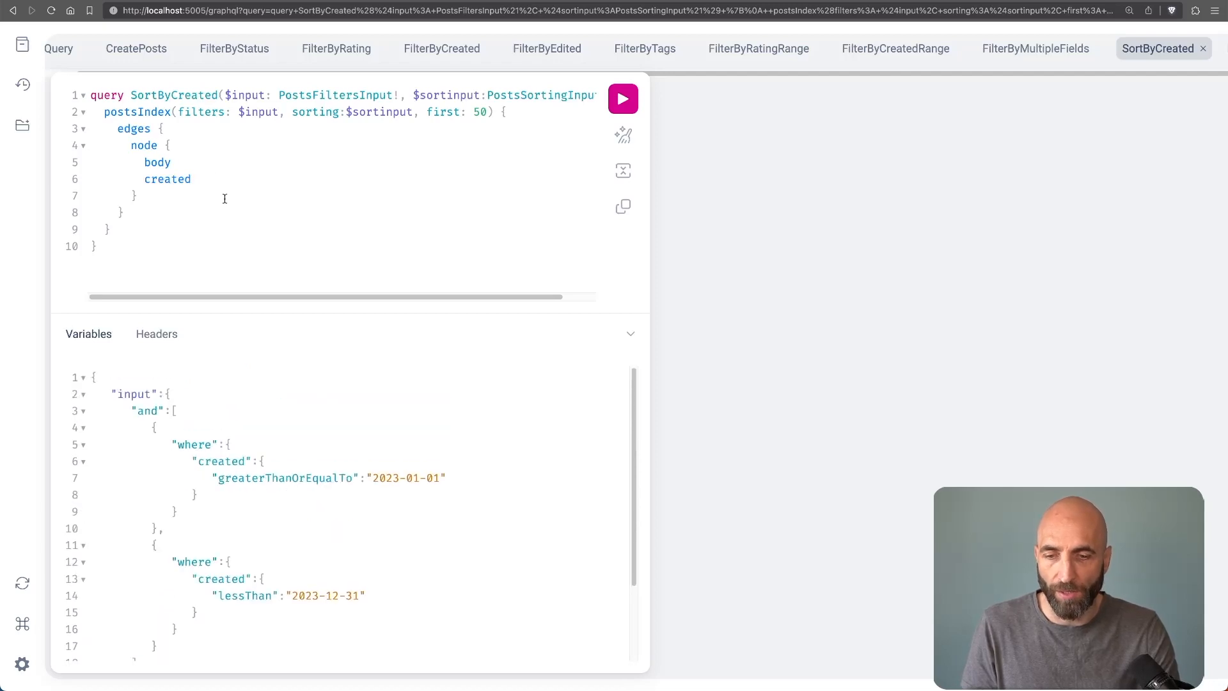
double_click(245, 95)
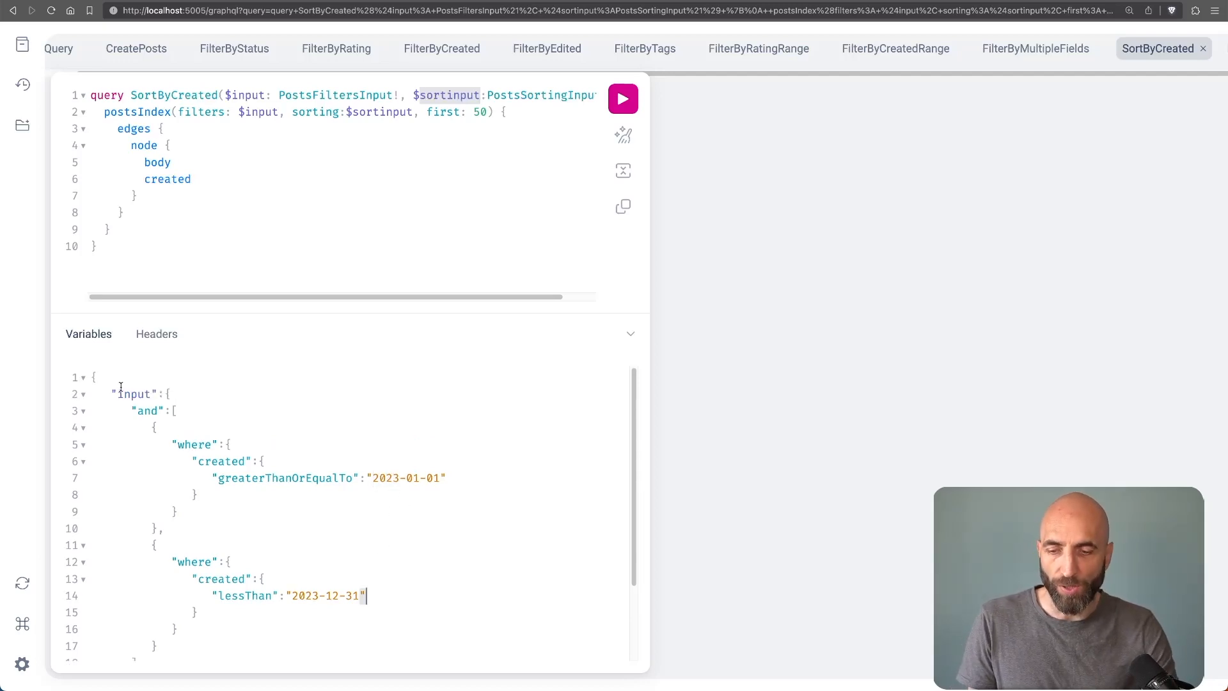
scroll(down, 3)
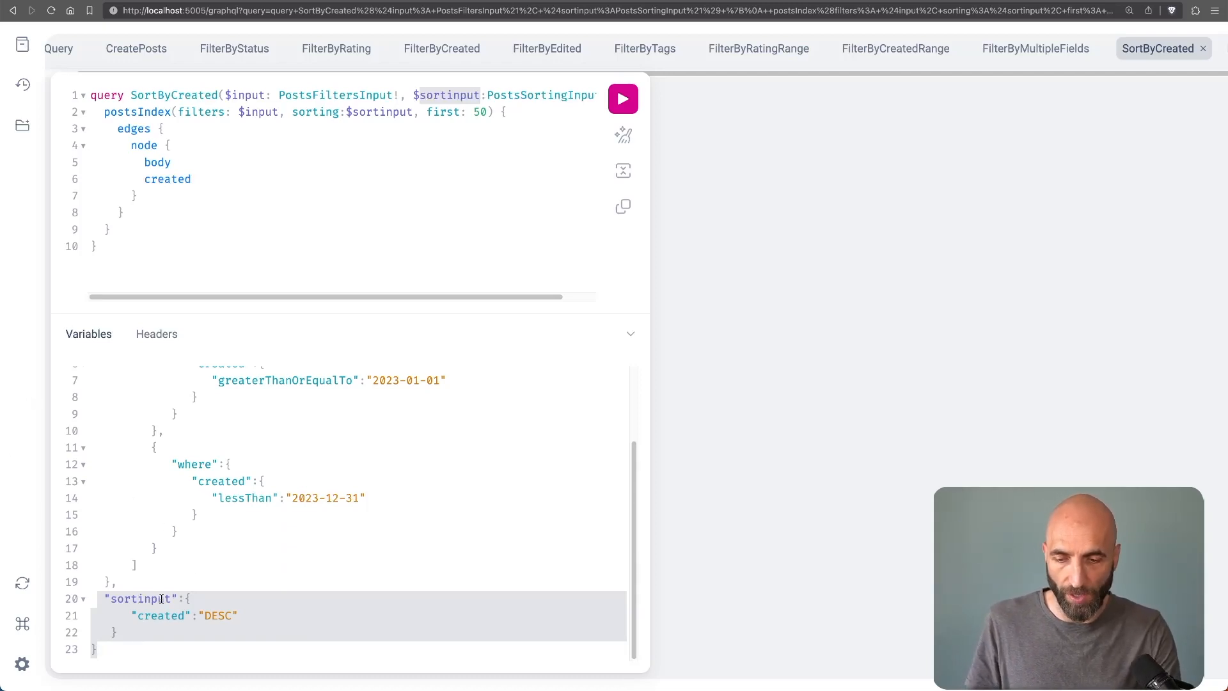
double_click(161, 615)
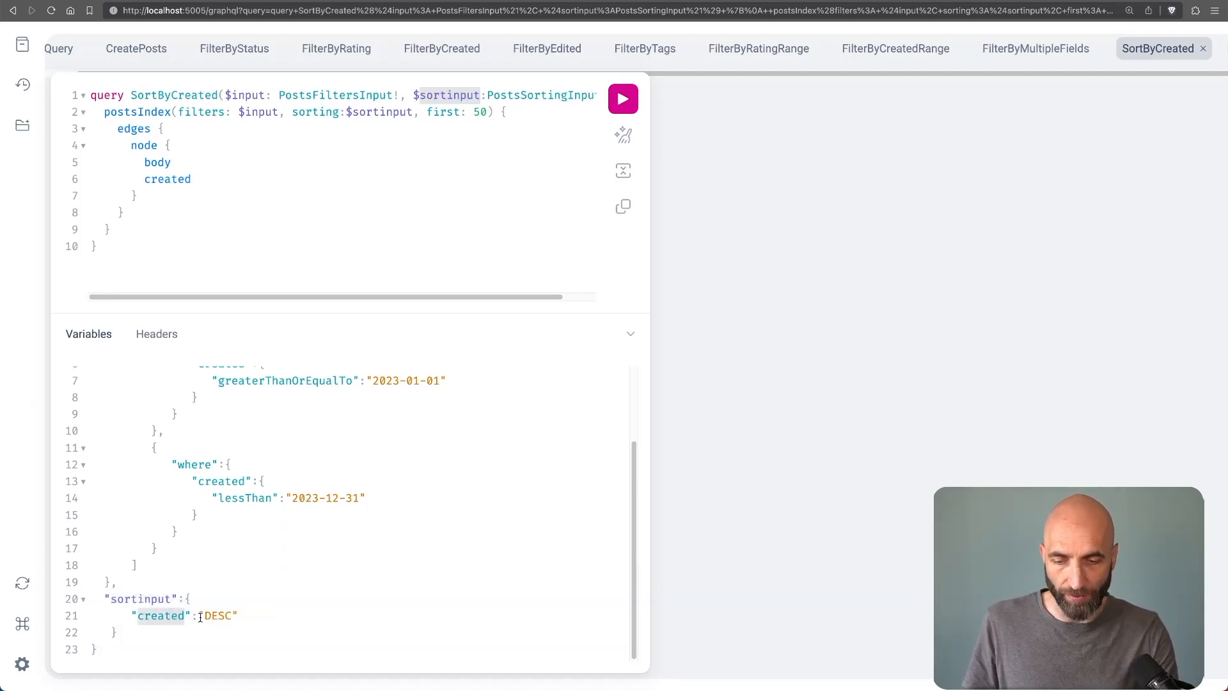
double_click(219, 615)
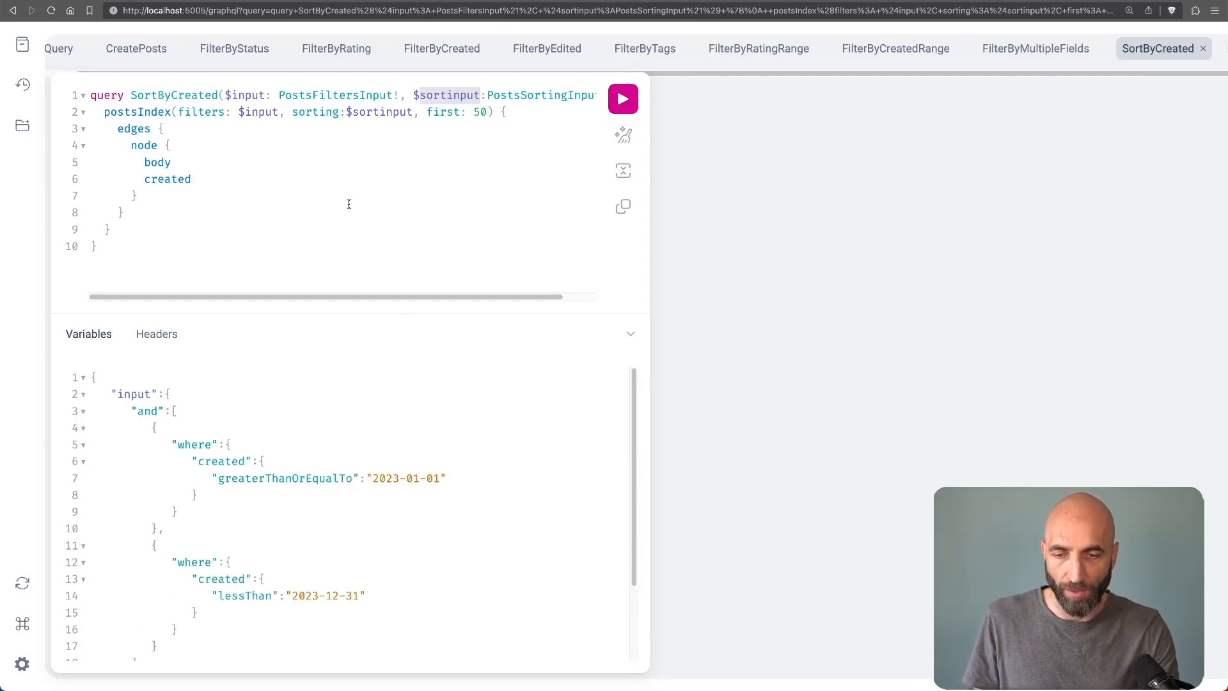
click(623, 99)
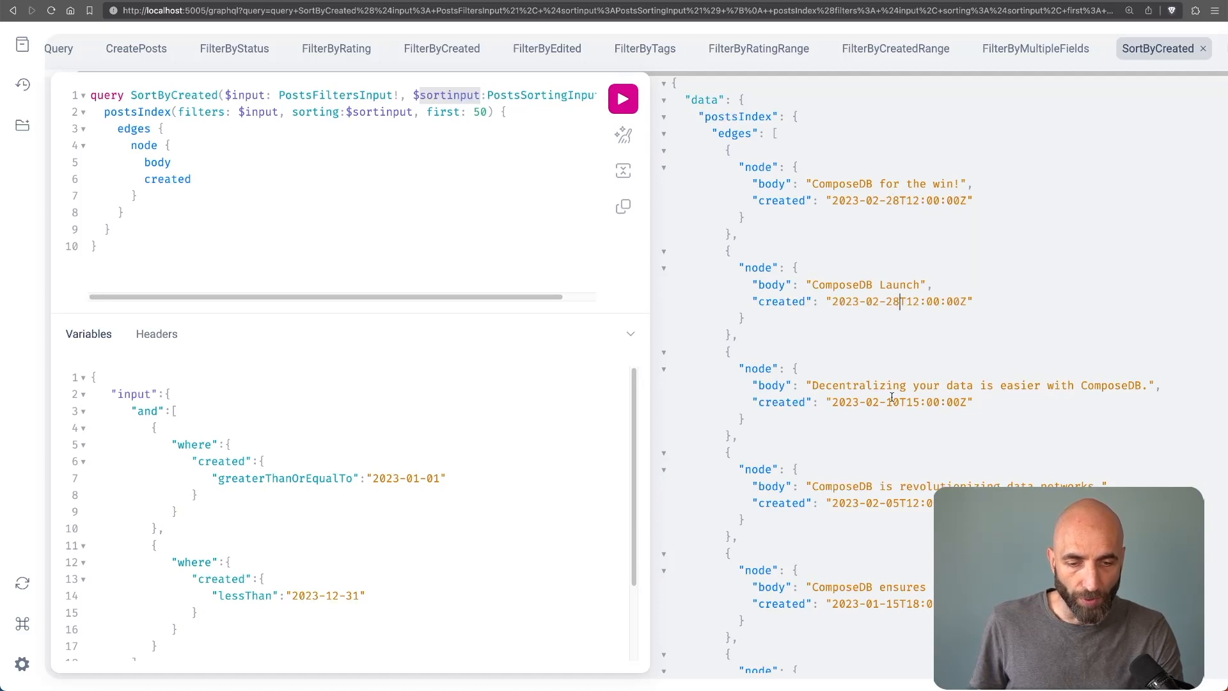
Scroll through the 2023 posts sorted newest first, then return to FilterByCreatedRange
scroll(down, 3)
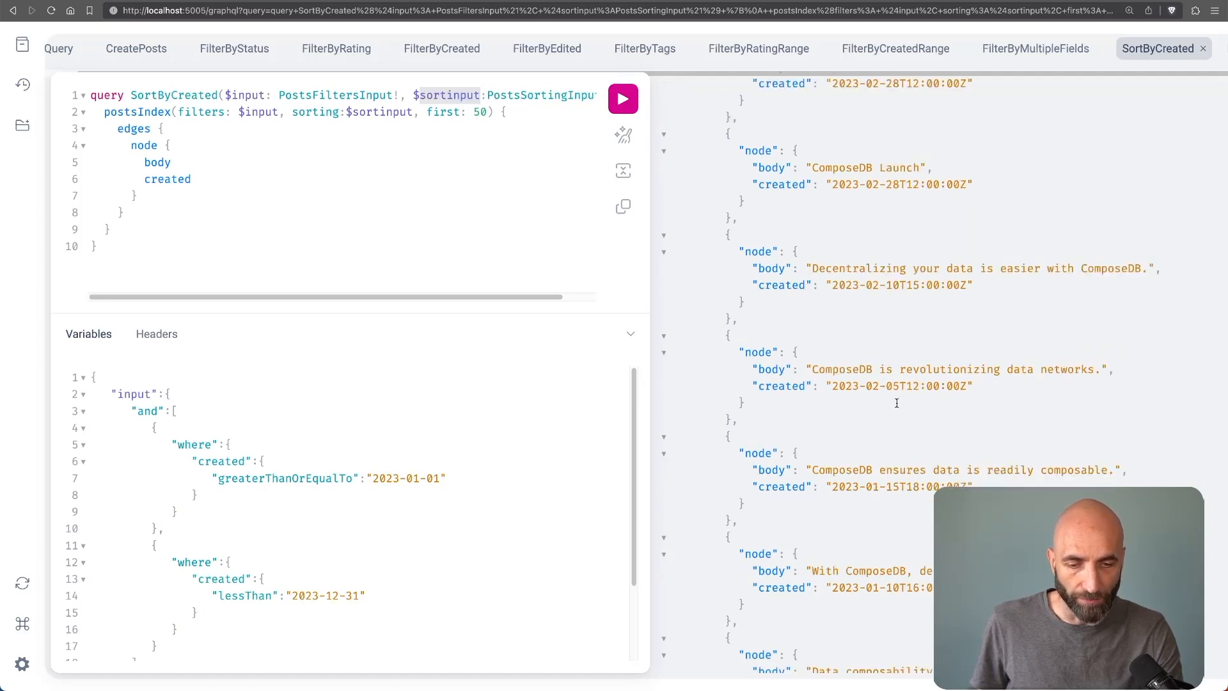
scroll(down, 3)
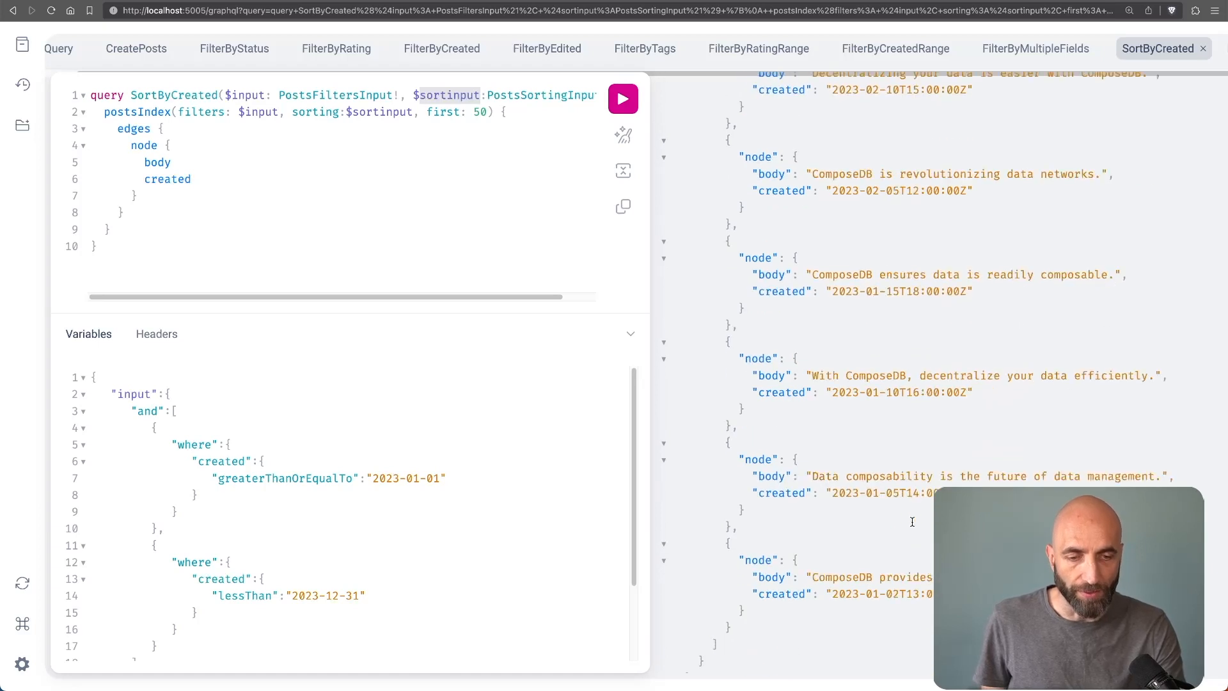
scroll(down, 3)
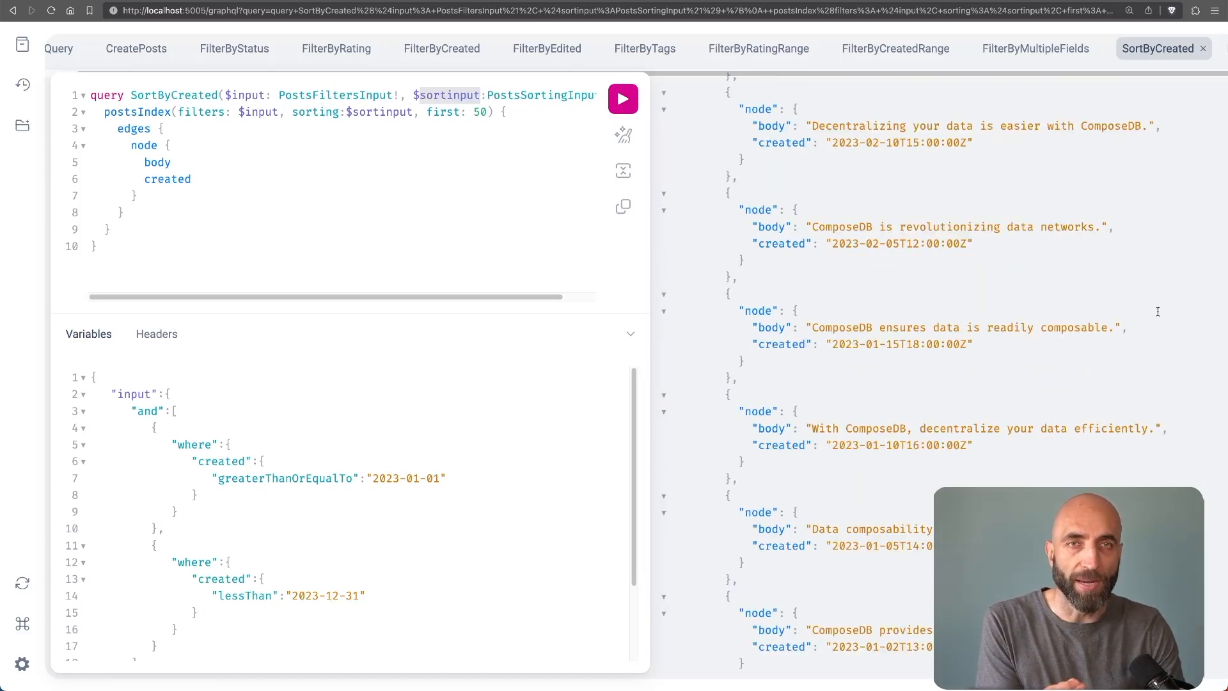
mouse_move(1097, 49)
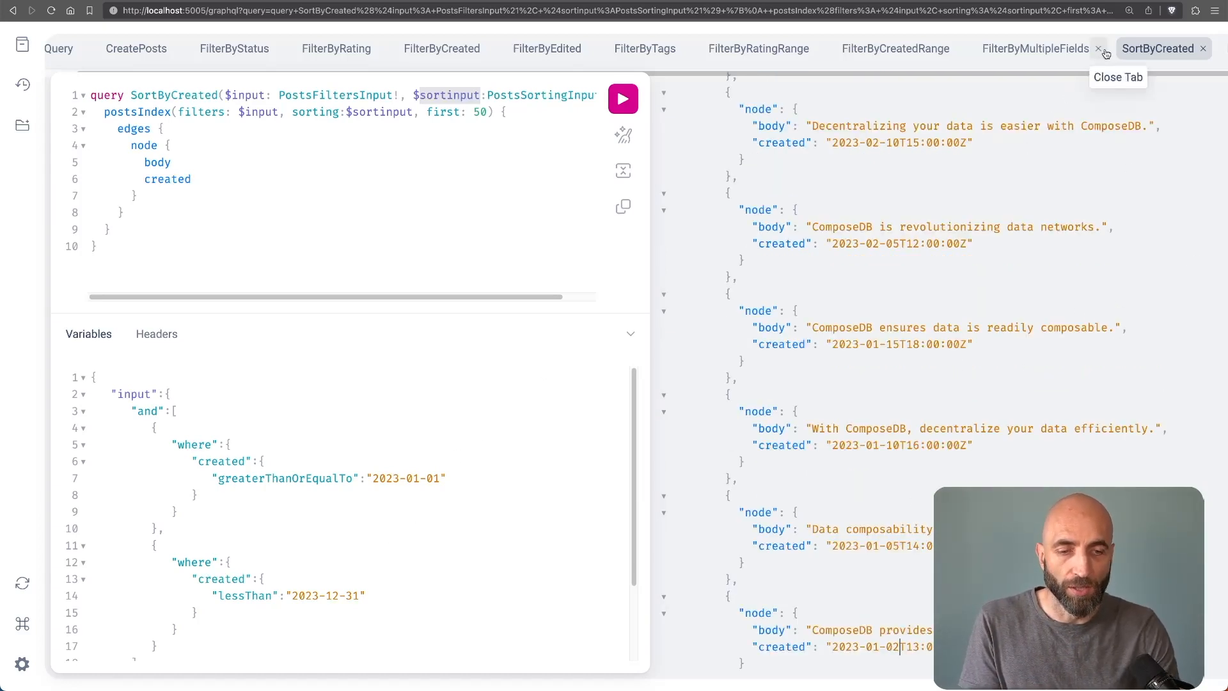
mouse_move(1118, 308)
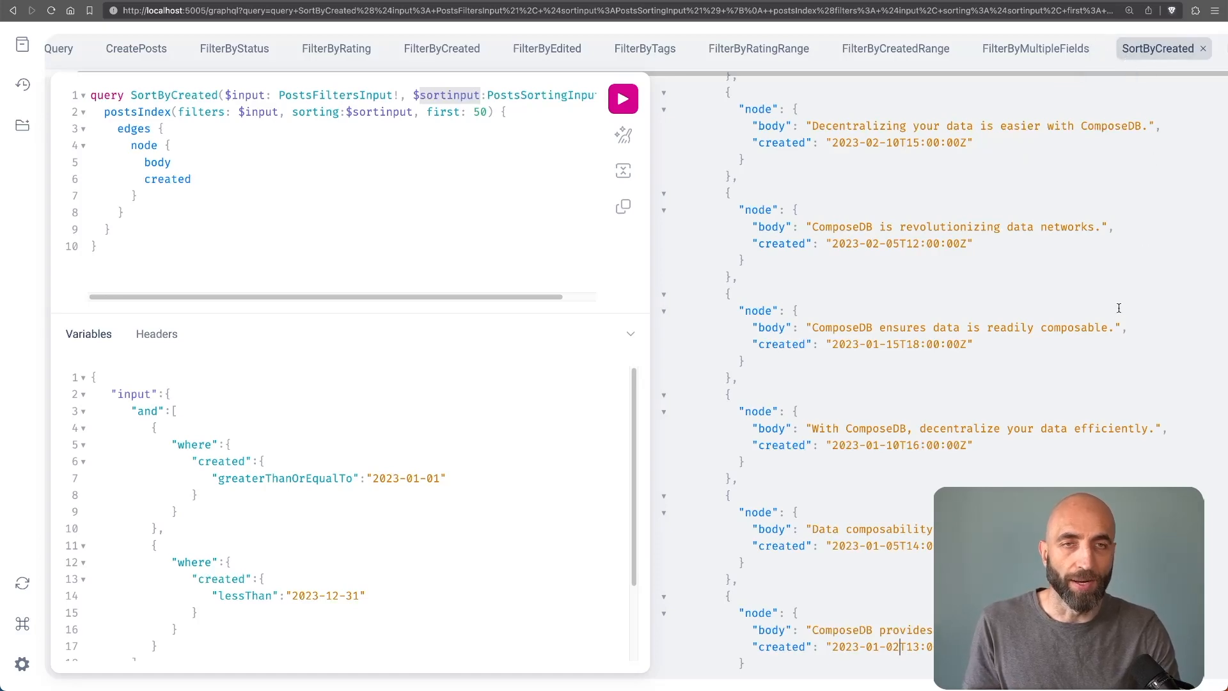
click(894, 47)
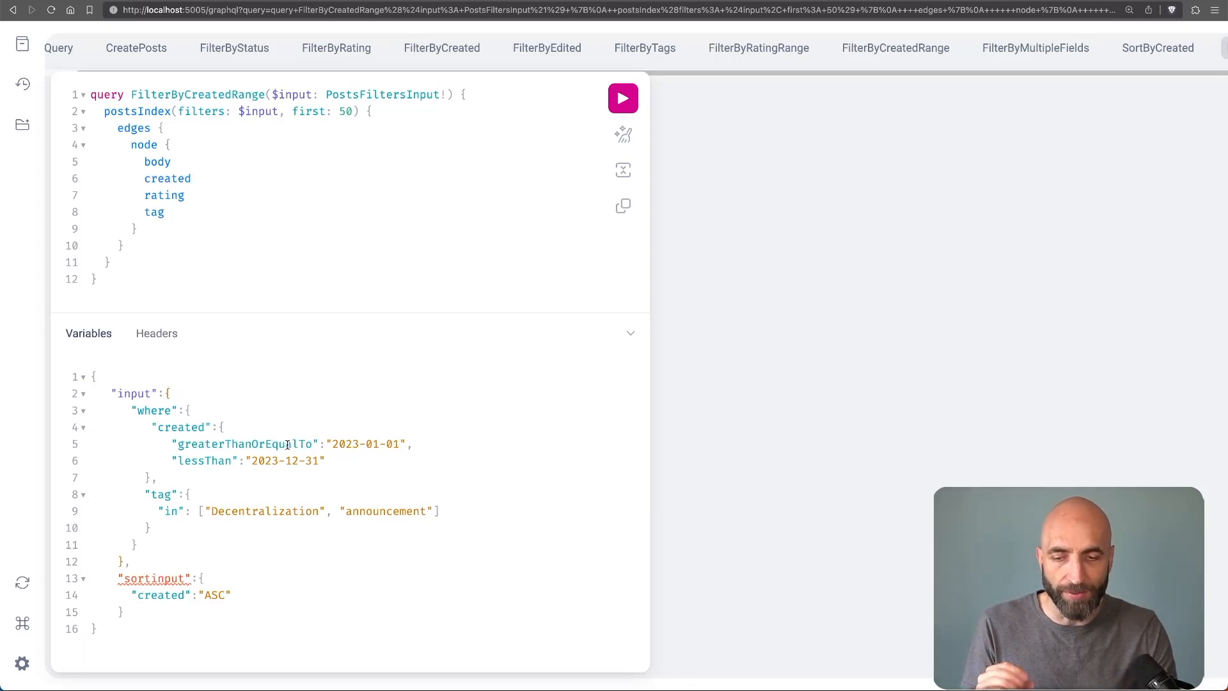
click(170, 393)
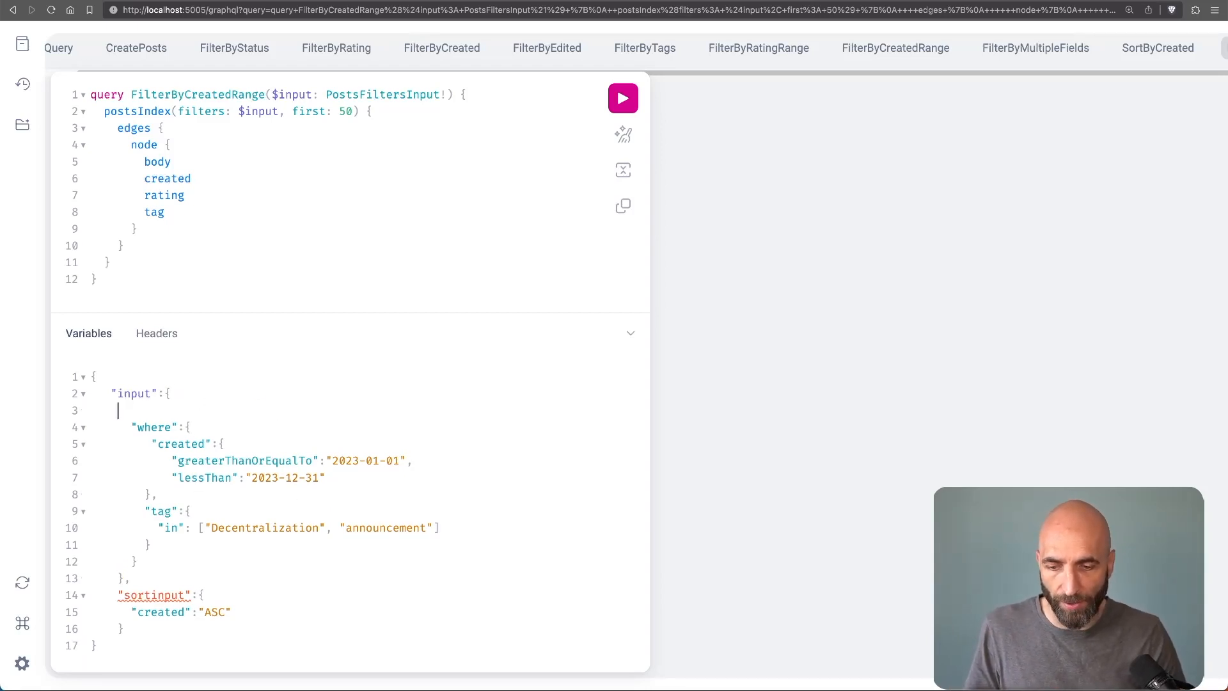
text("and")
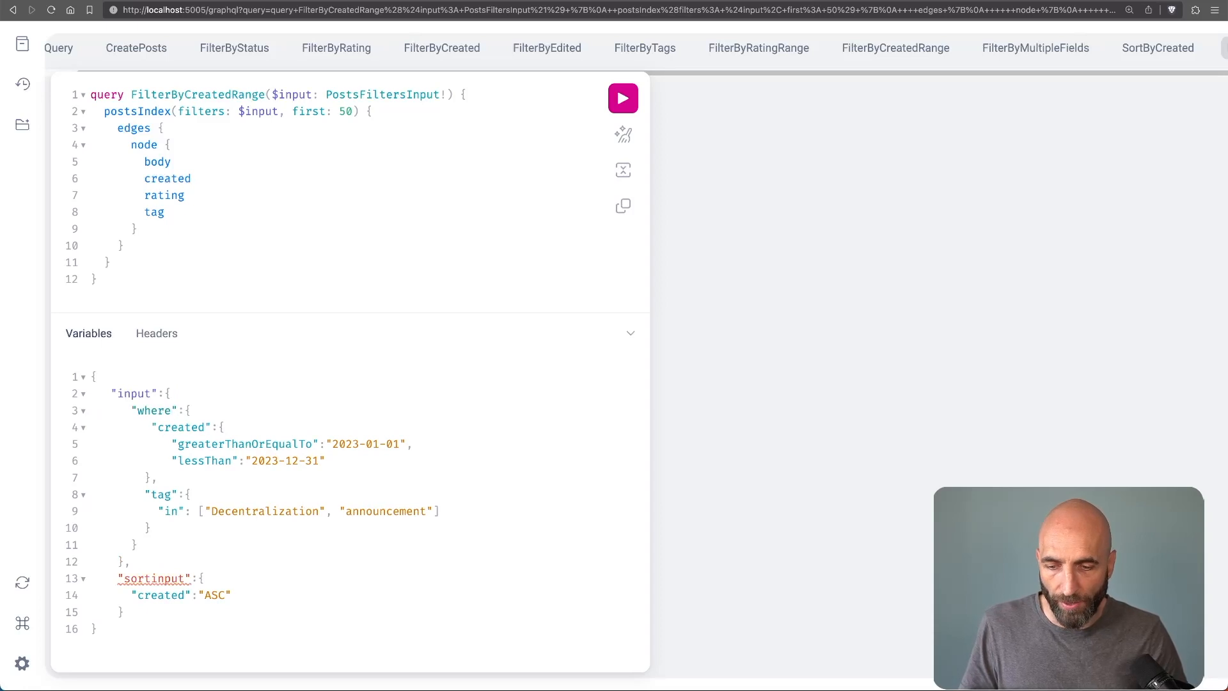
text(a)
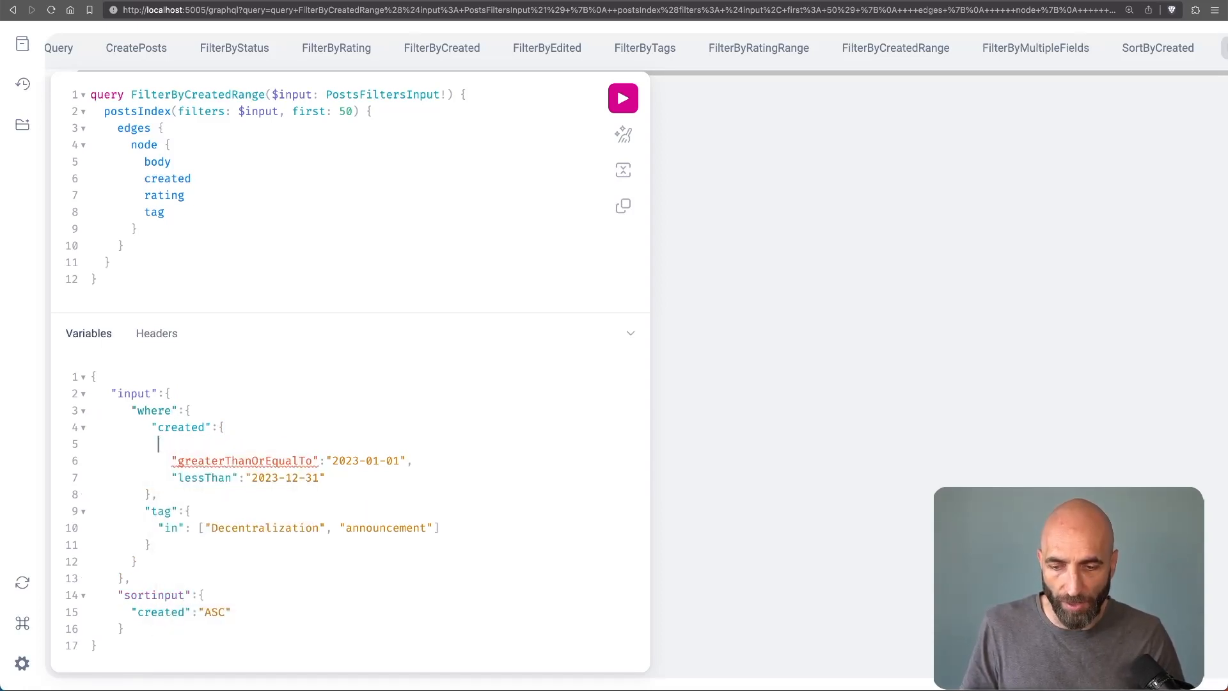
key(Backspace)
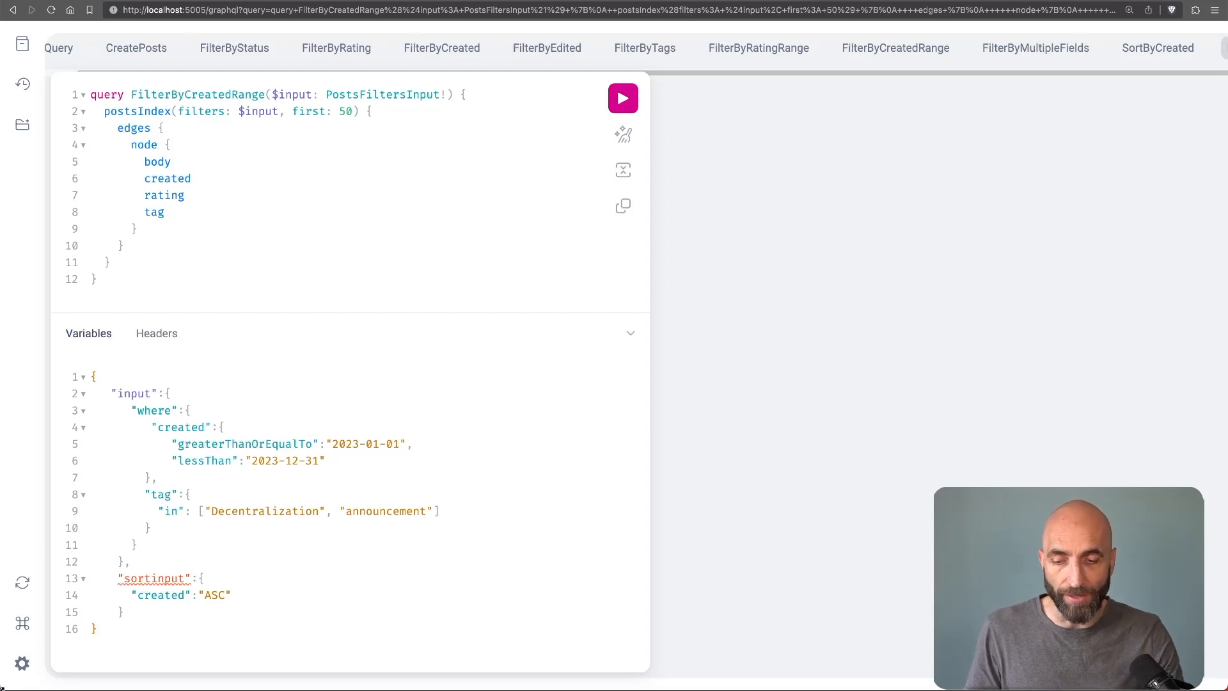
click(622, 99)
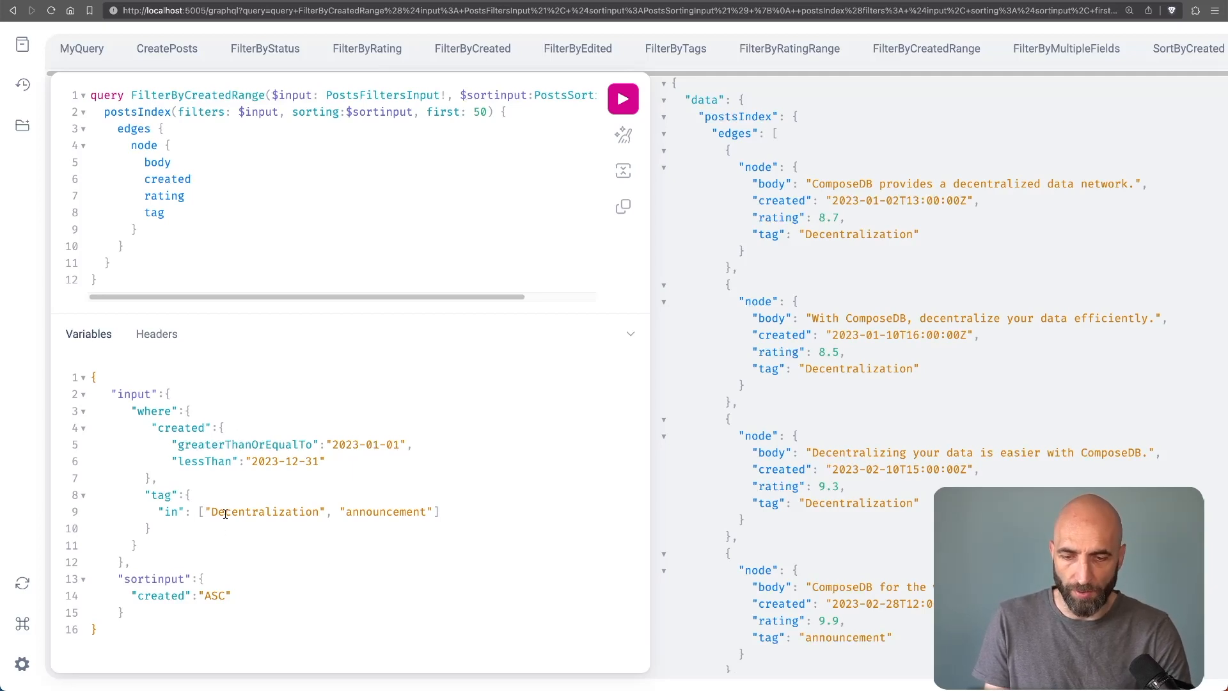
Highlight the Decentralization tag filter and the ascending created sort in the variables
double_click(386, 512)
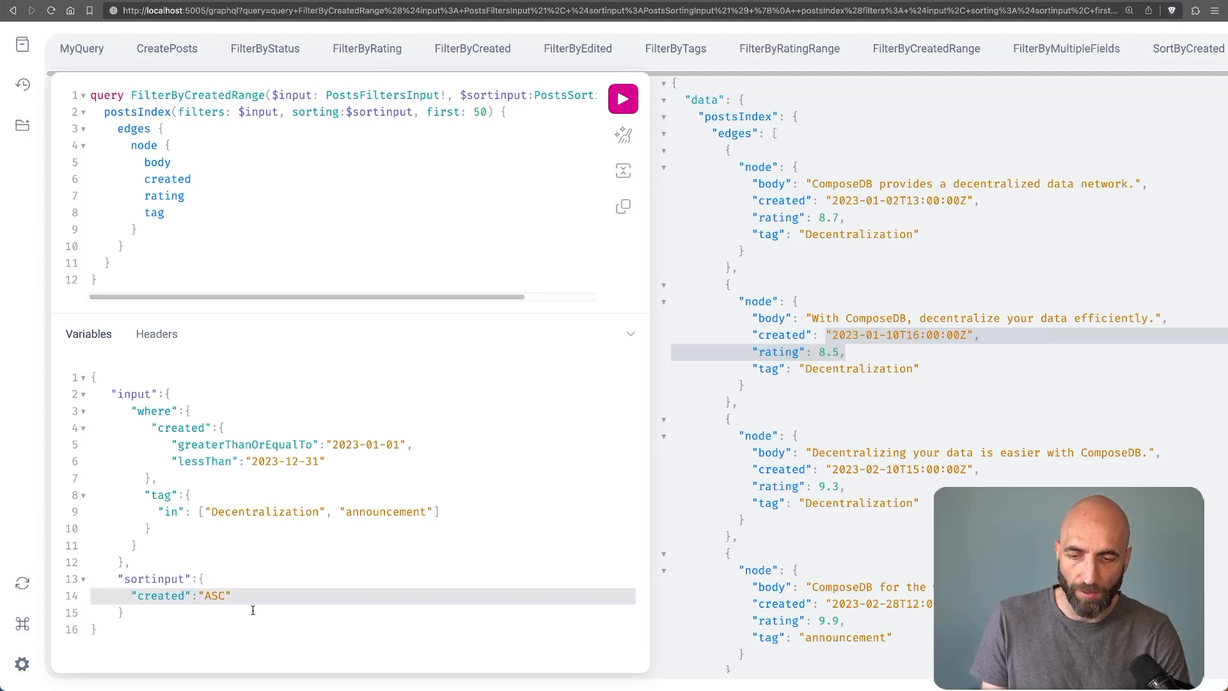
click(230, 595)
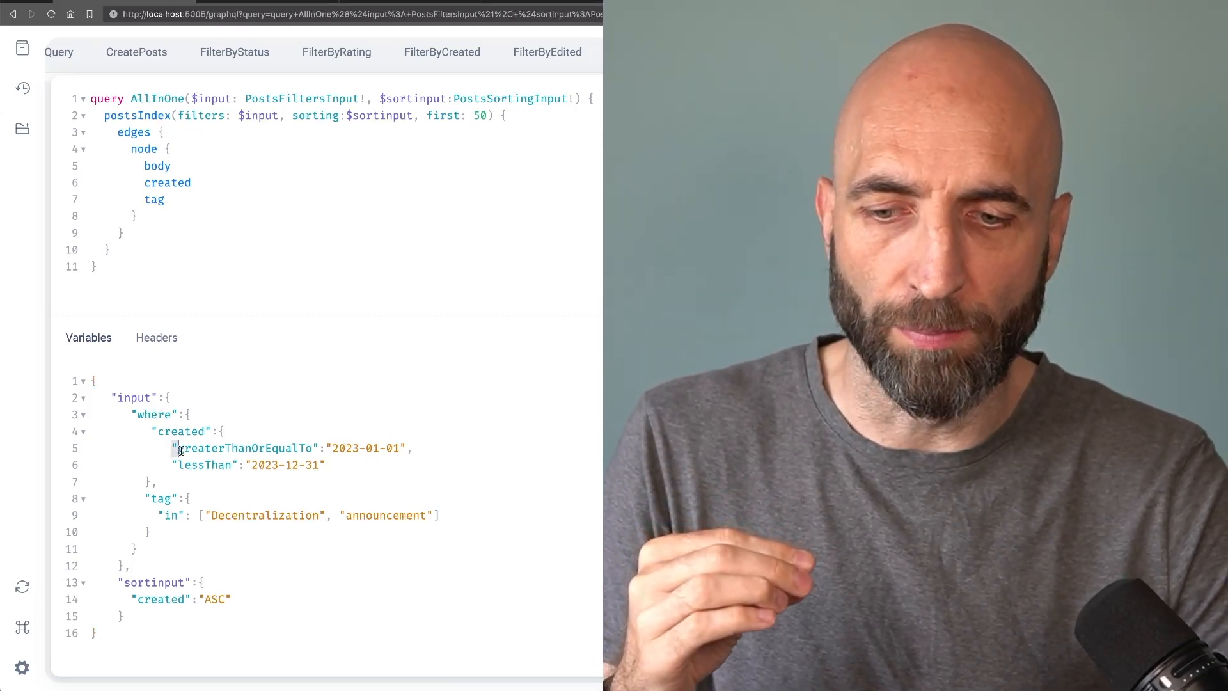
Mark the created date range condition in the AllInOne query variables
drag(177, 447, 324, 464)
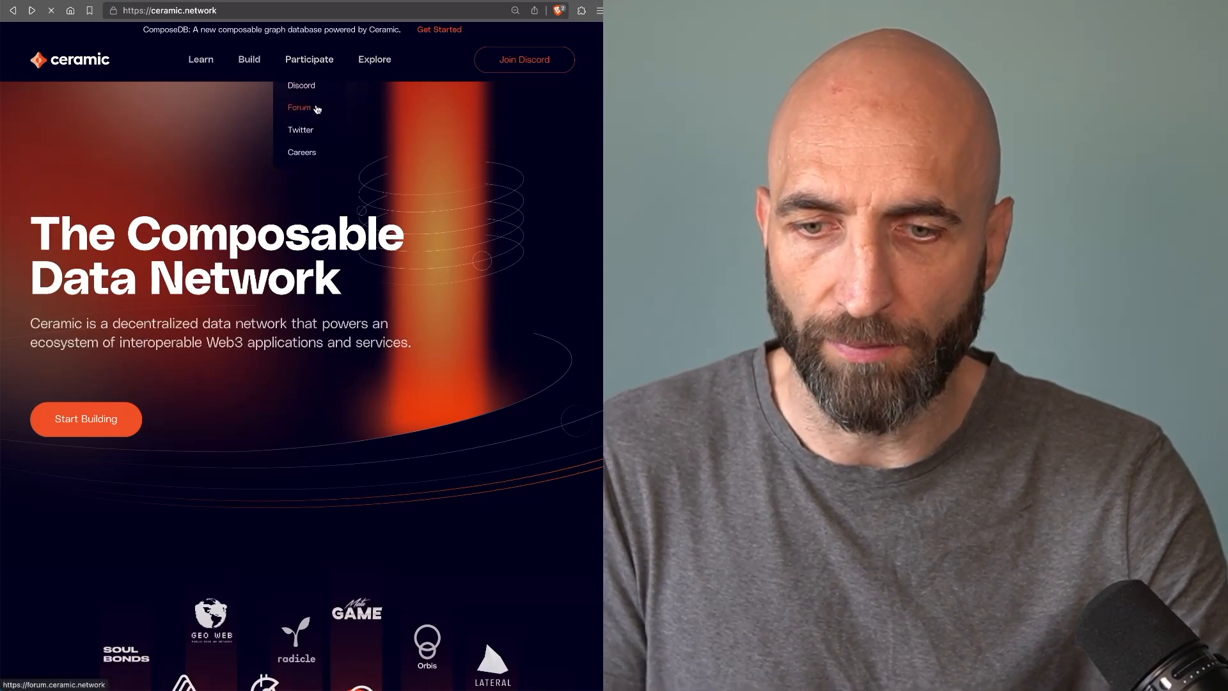
Open the Ceramic community forum via Participate and scroll through the latest topics
click(298, 108)
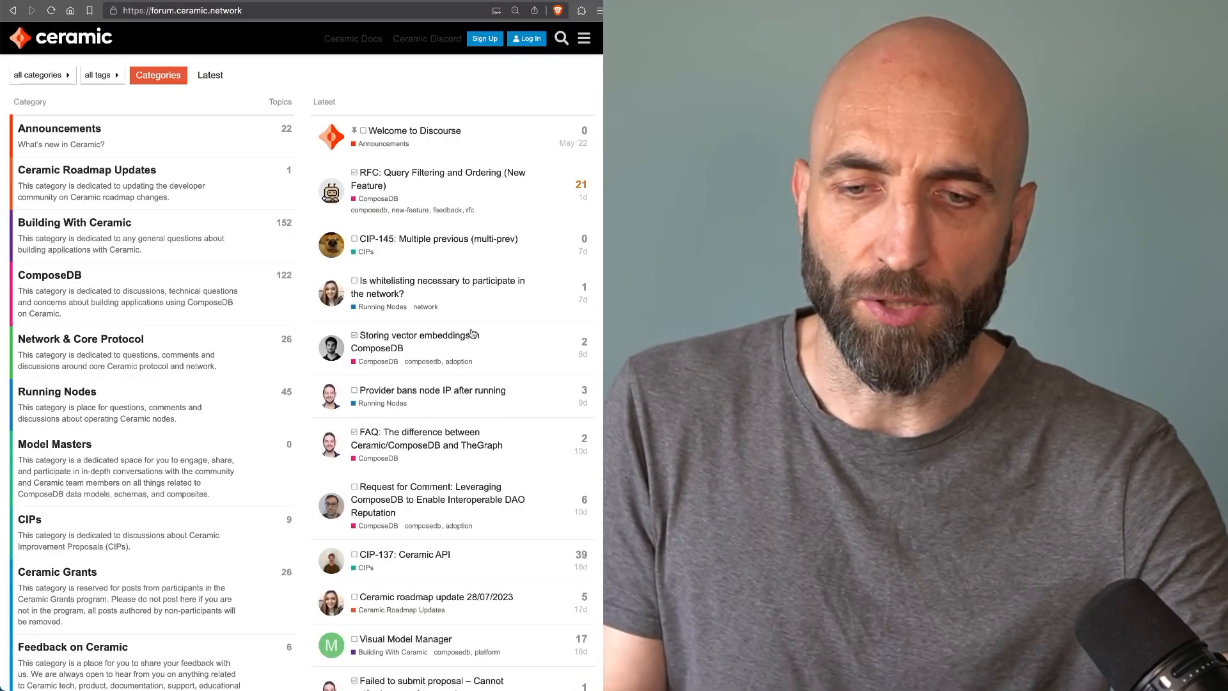
scroll(down, 3)
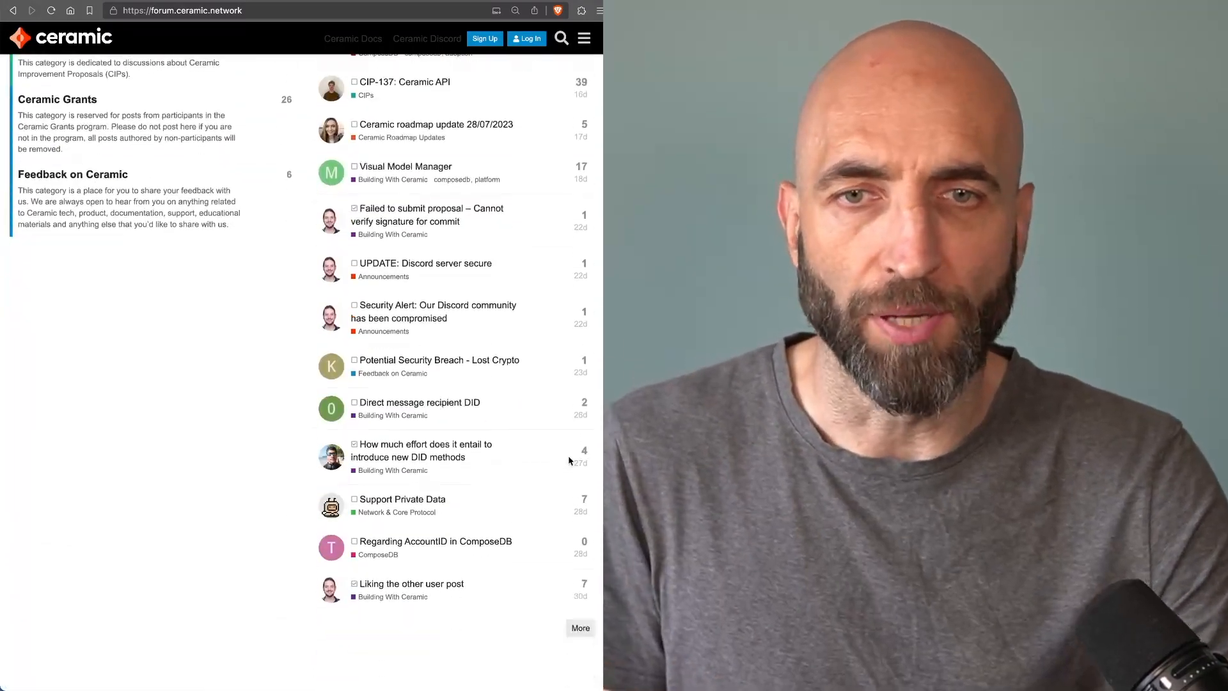